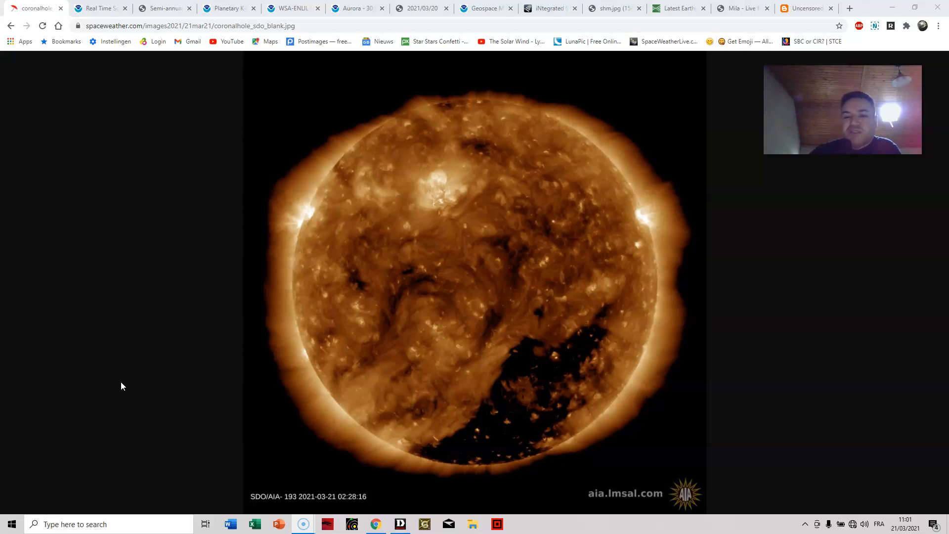
{"action": "mouse_move", "coordinate": [100, 8]}
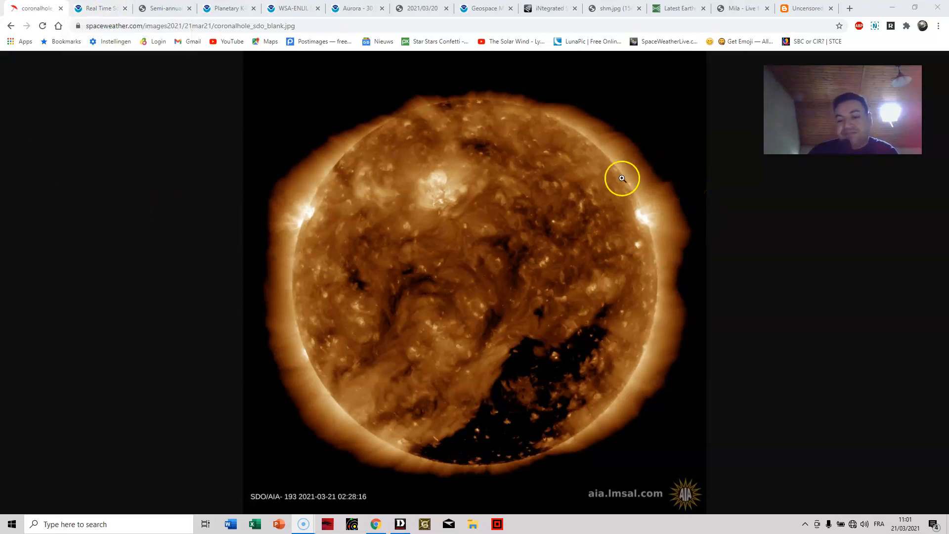
{"action": "mouse_move", "coordinate": [631, 407]}
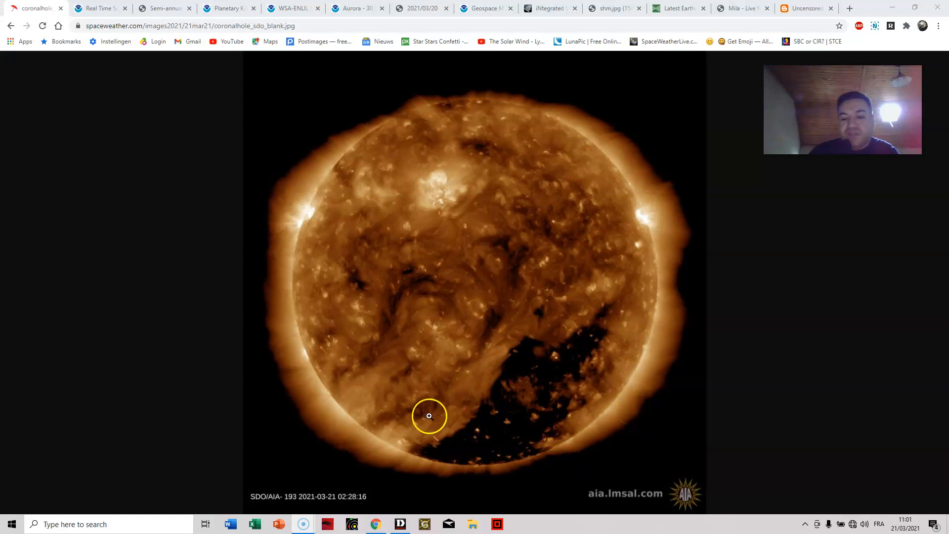
{"action": "mouse_move", "coordinate": [623, 324]}
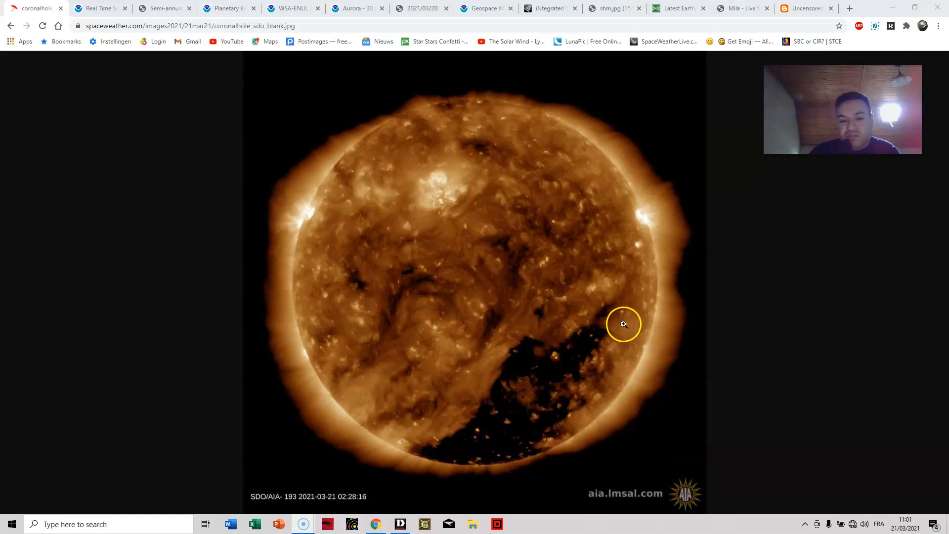
- Show the Real Time Solar Wind charts and scan the March 19–20 density, field and speed rise
{"action": "left_click", "coordinate": [100, 8]}
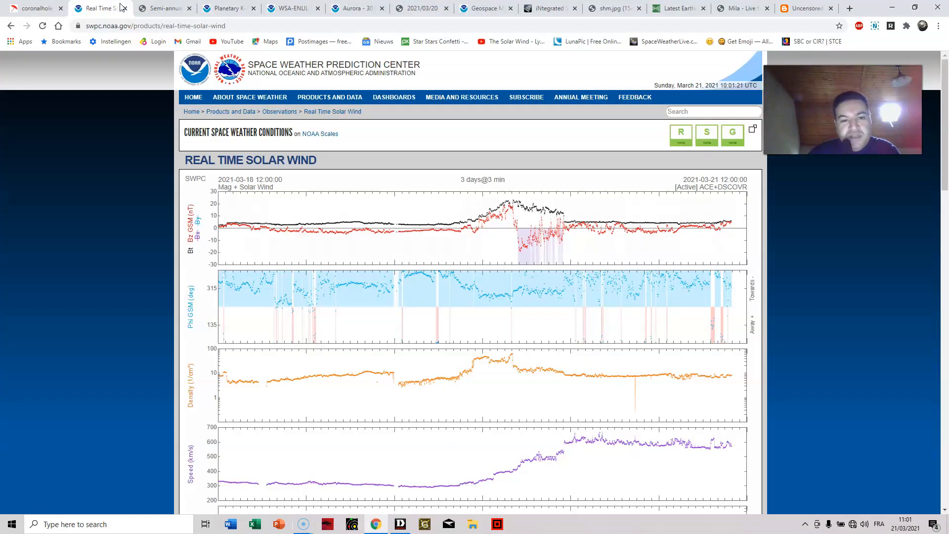
{"action": "mouse_move", "coordinate": [615, 137]}
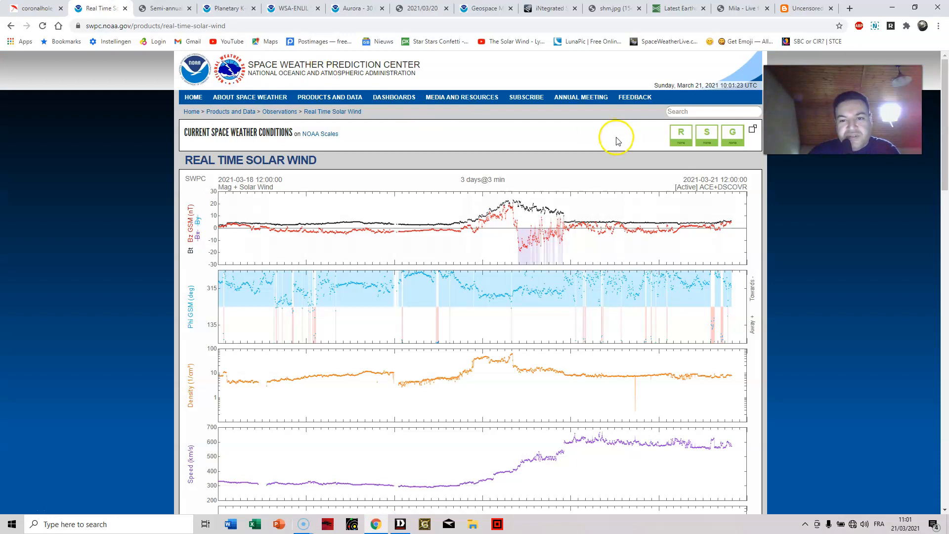
{"action": "scroll", "scroll_direction": "down", "scroll_amount": 3}
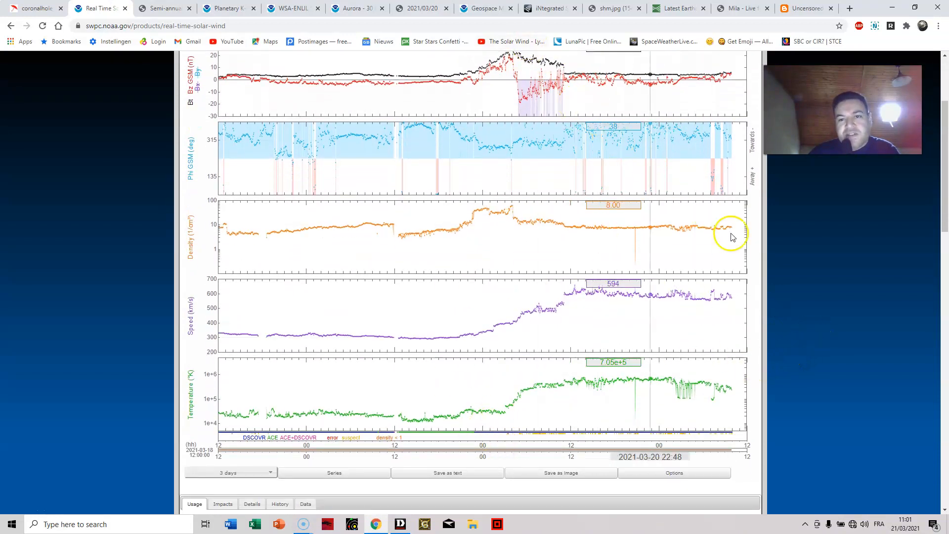
{"action": "scroll", "scroll_direction": "up", "scroll_amount": 3}
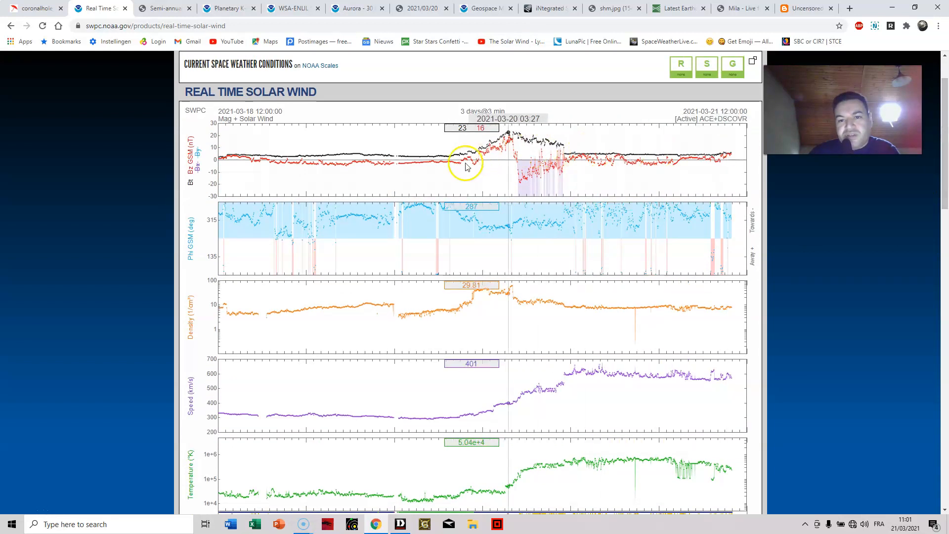
{"action": "mouse_move", "coordinate": [485, 188]}
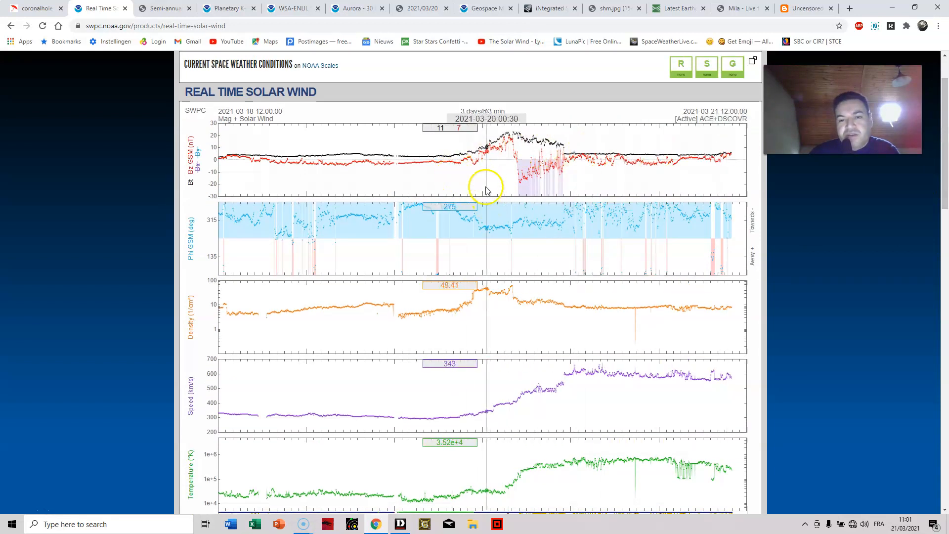
{"action": "mouse_move", "coordinate": [519, 145]}
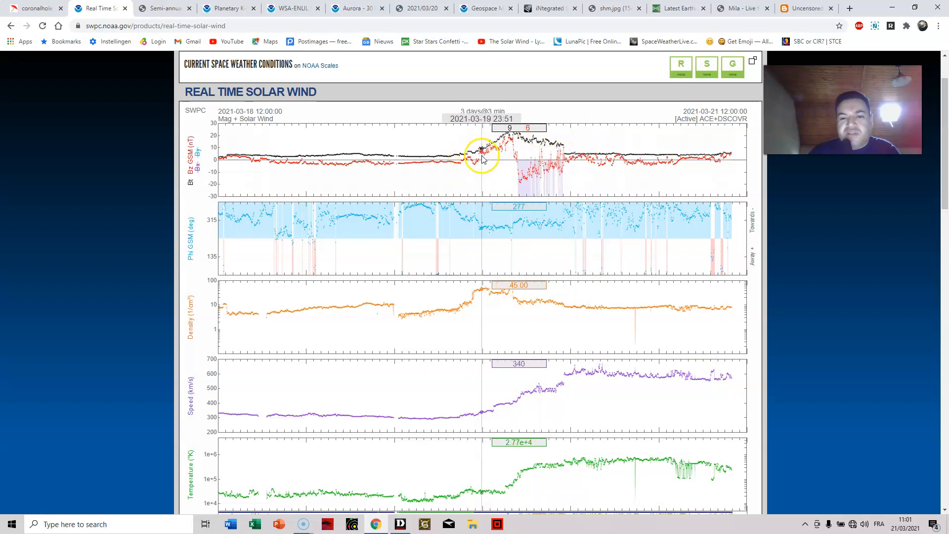
{"action": "mouse_move", "coordinate": [548, 130]}
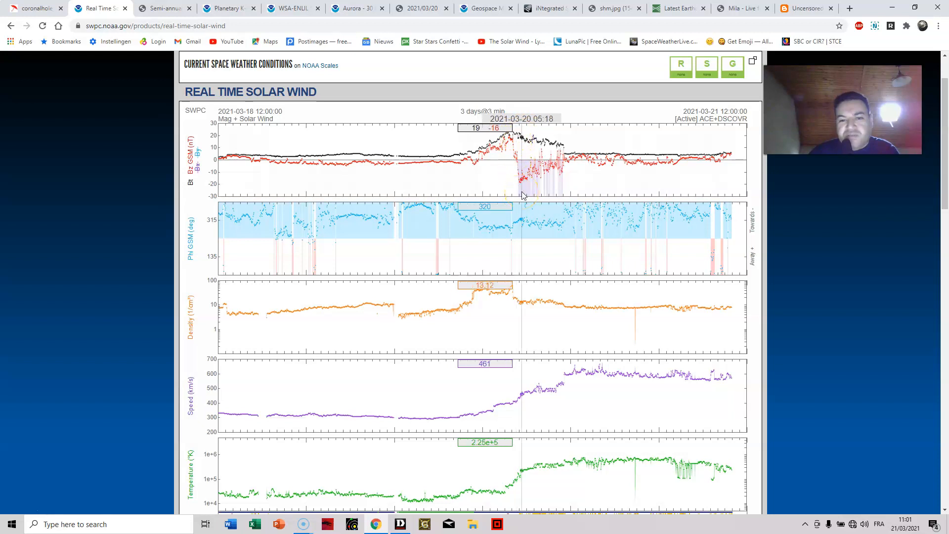
{"action": "mouse_move", "coordinate": [522, 183]}
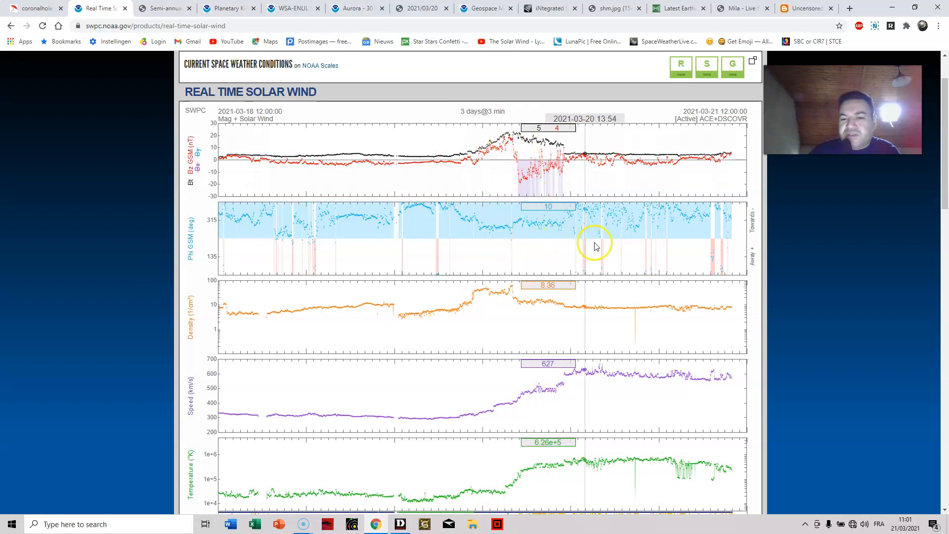
{"action": "mouse_move", "coordinate": [212, 188]}
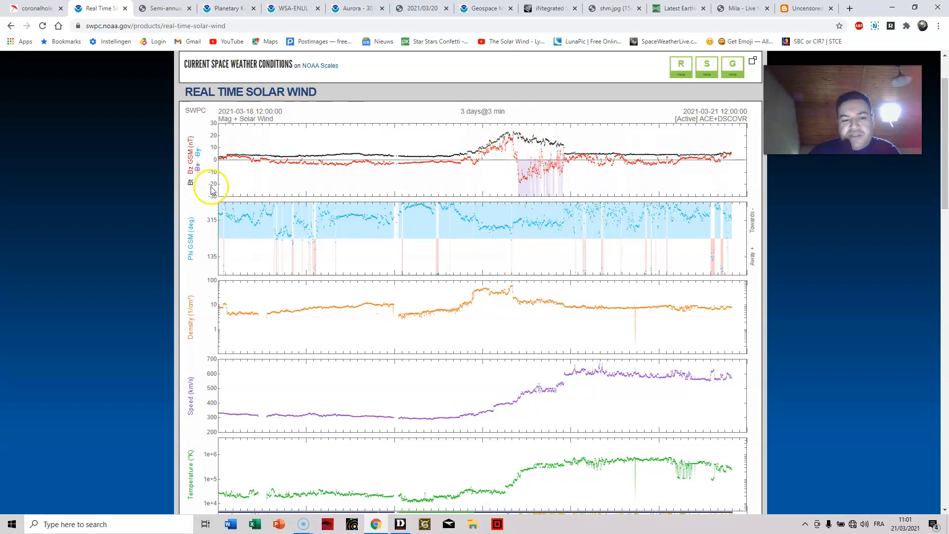
{"action": "mouse_move", "coordinate": [459, 311]}
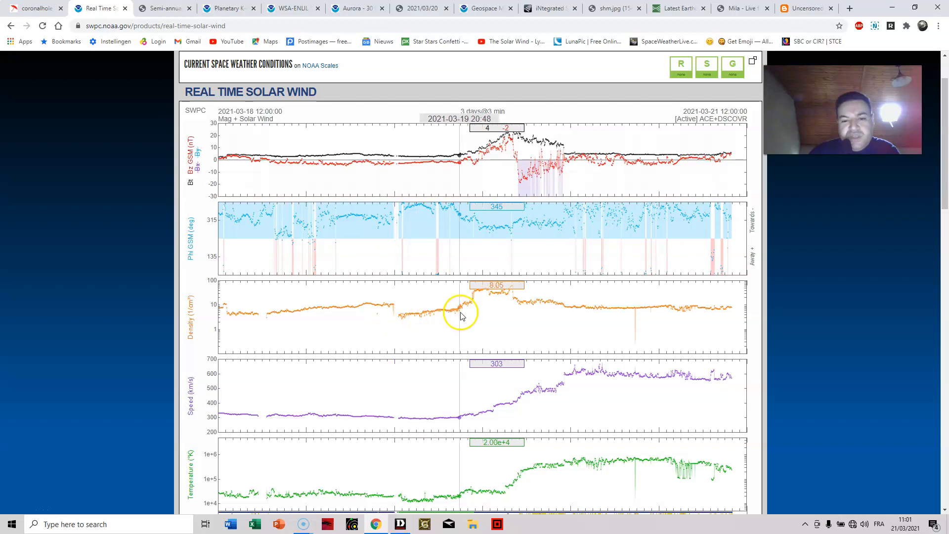
{"action": "mouse_move", "coordinate": [478, 297]}
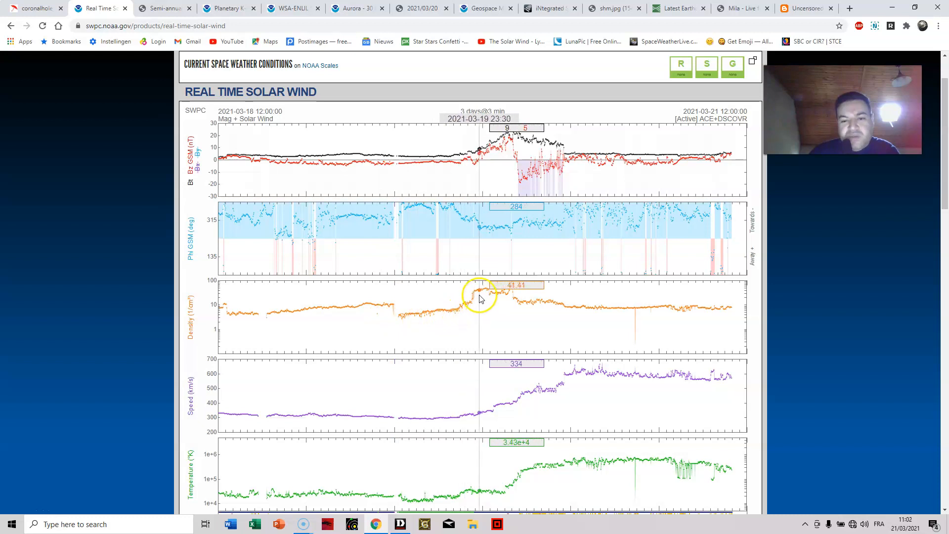
{"action": "mouse_move", "coordinate": [508, 293]}
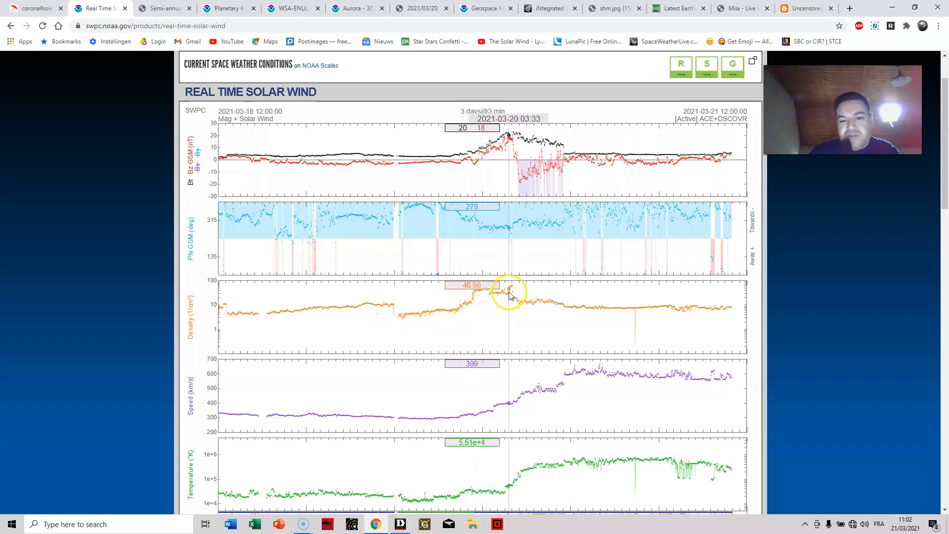
{"action": "mouse_move", "coordinate": [511, 293]}
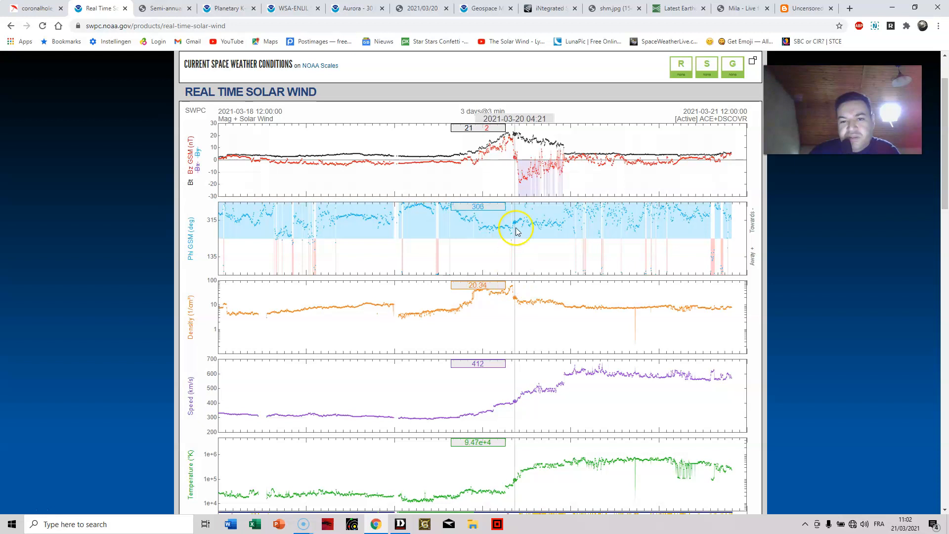
{"action": "mouse_move", "coordinate": [520, 183]}
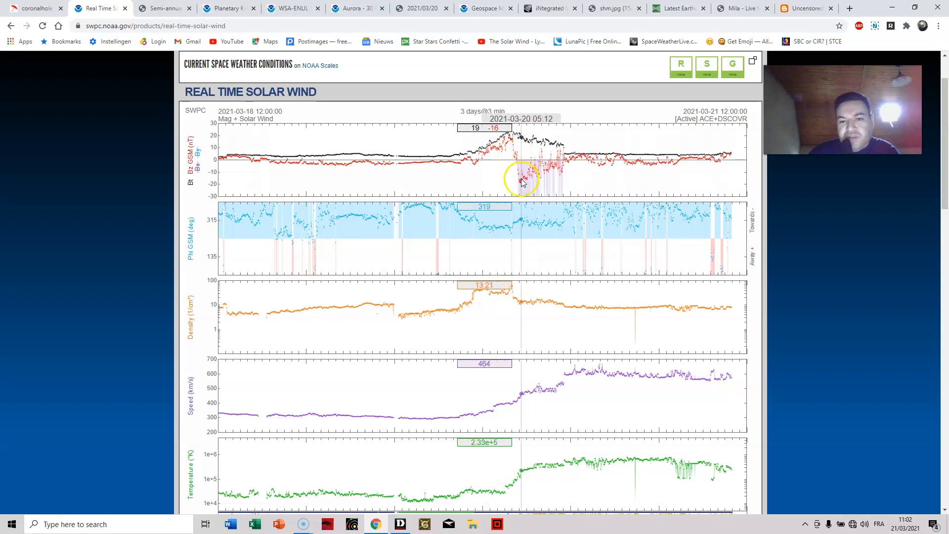
{"action": "scroll", "scroll_direction": "down", "scroll_amount": 3}
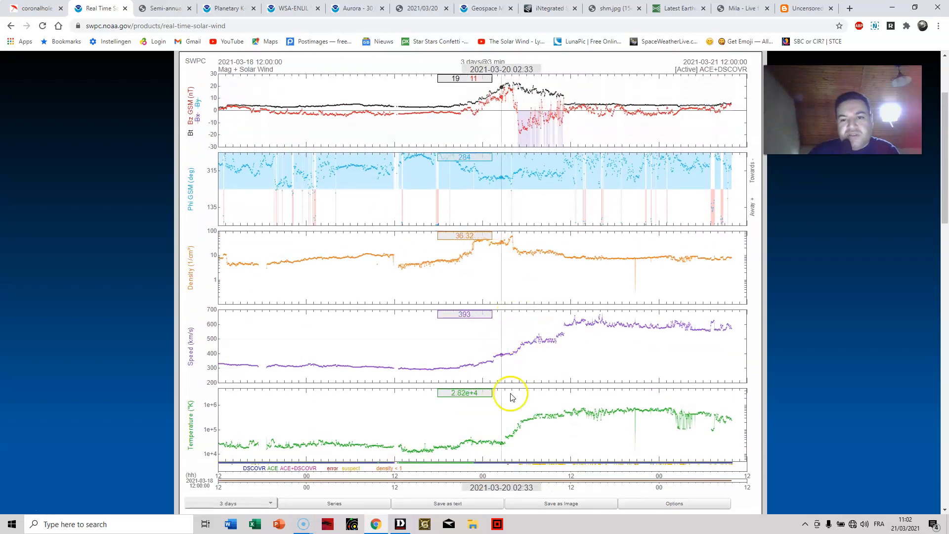
{"action": "mouse_move", "coordinate": [600, 313]}
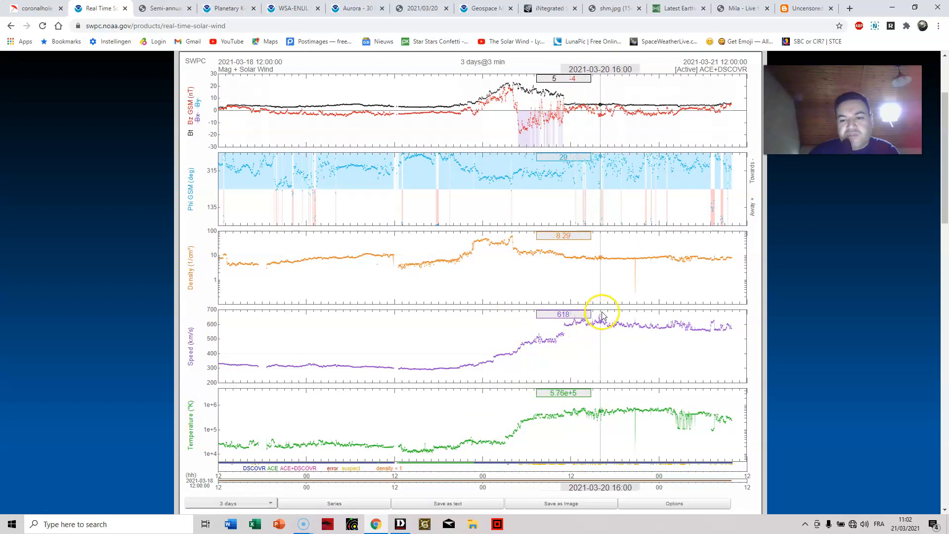
{"action": "mouse_move", "coordinate": [485, 143]}
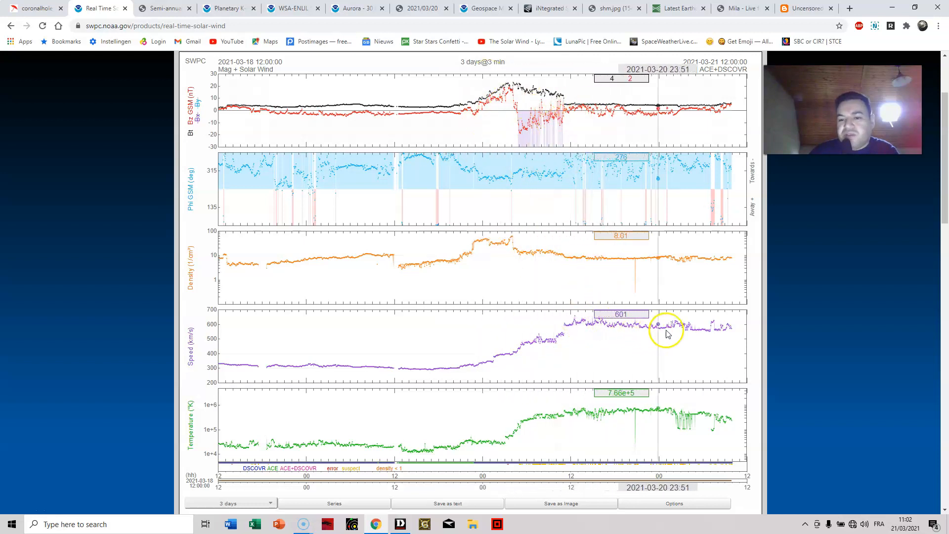
{"action": "mouse_move", "coordinate": [484, 155]}
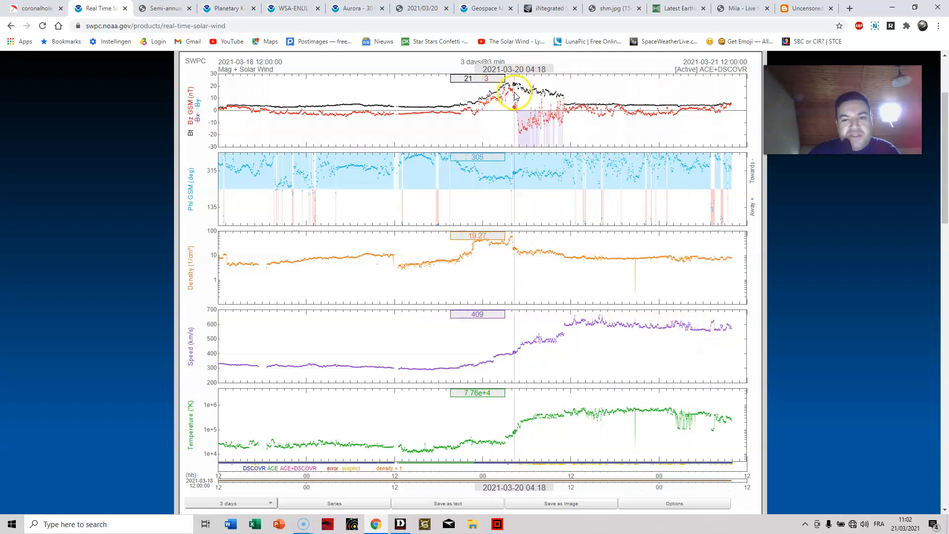
{"action": "mouse_move", "coordinate": [546, 132]}
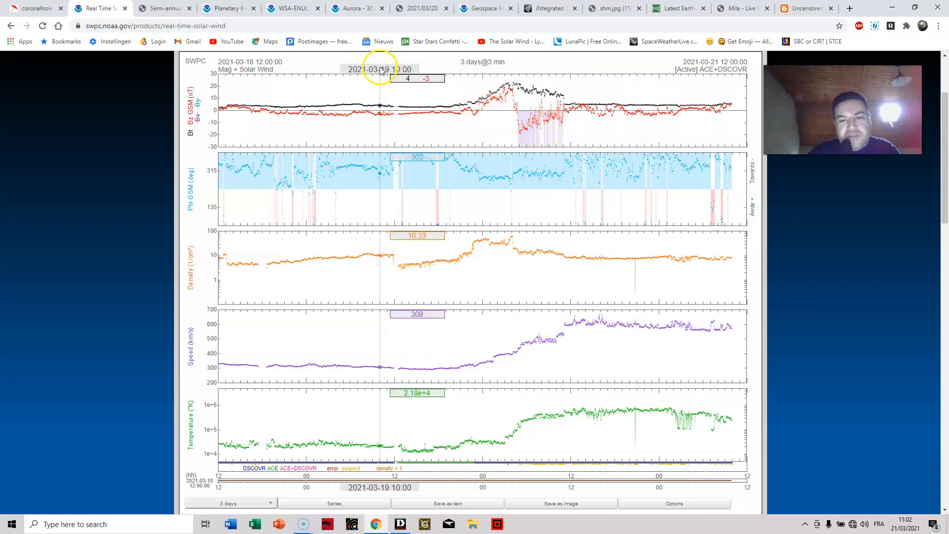
- Switch to the Lockwood SWSC paper at page 5's Earth-orbit geometry figure
{"action": "left_click", "coordinate": [161, 8]}
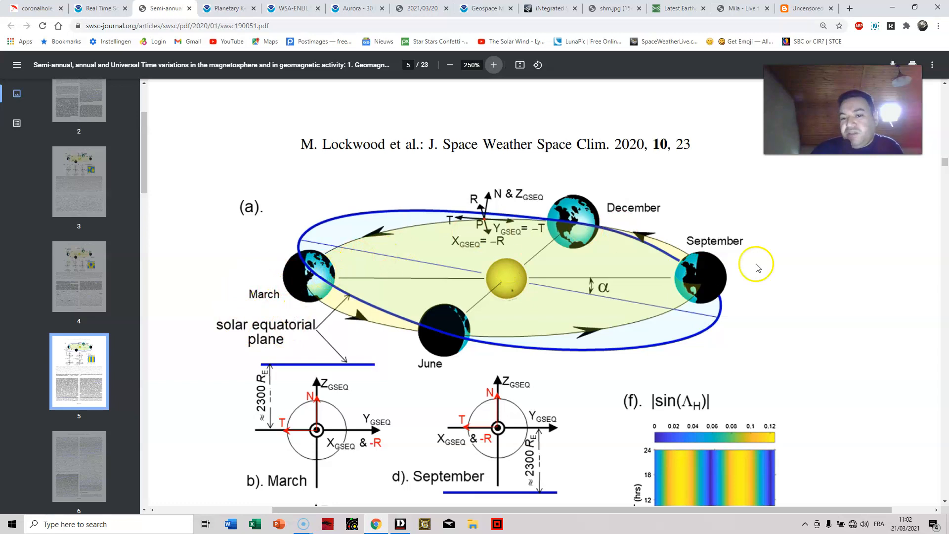
{"action": "mouse_move", "coordinate": [730, 292]}
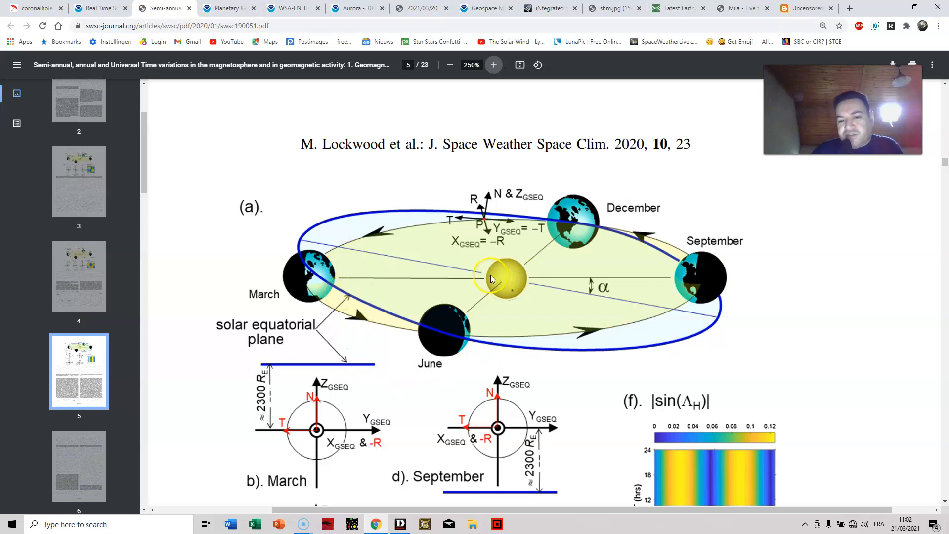
{"action": "mouse_move", "coordinate": [332, 257]}
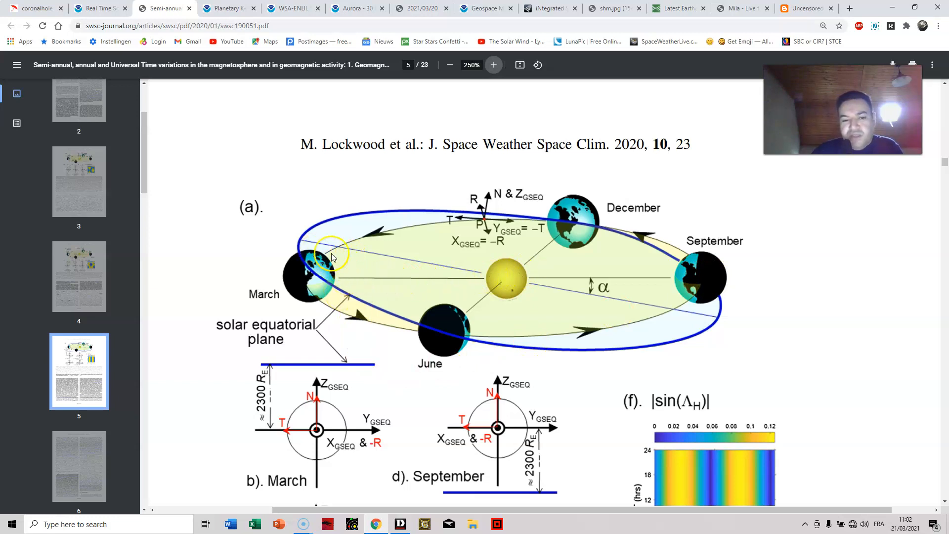
{"action": "mouse_move", "coordinate": [333, 265]}
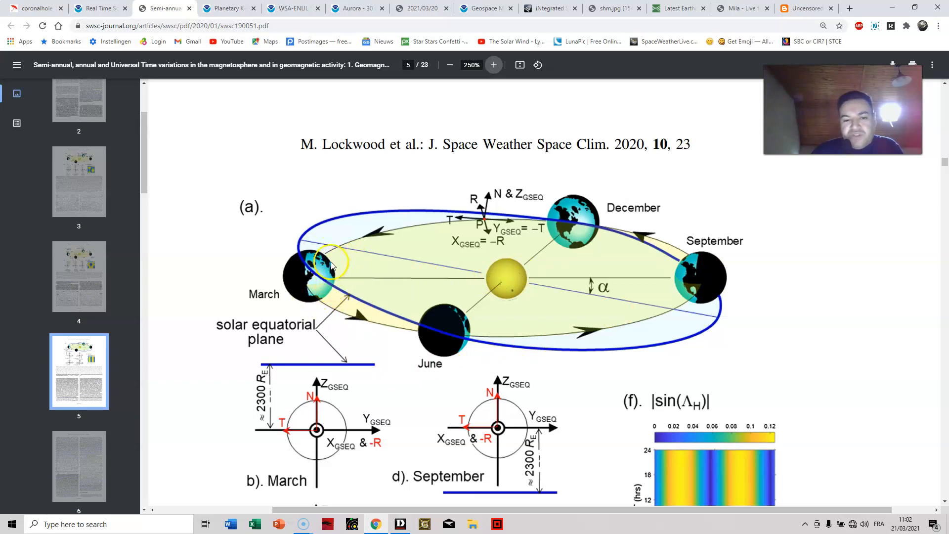
{"action": "mouse_move", "coordinate": [328, 300]}
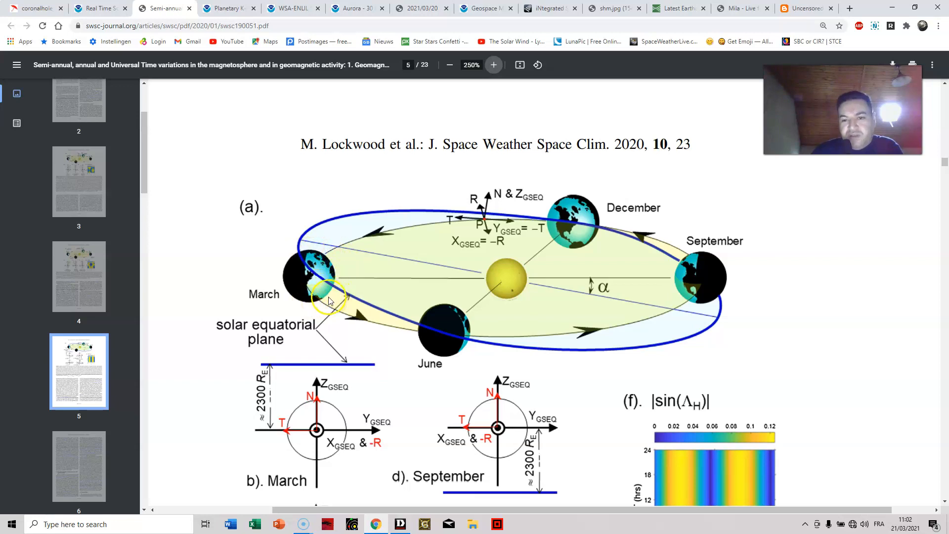
{"action": "mouse_move", "coordinate": [430, 357]}
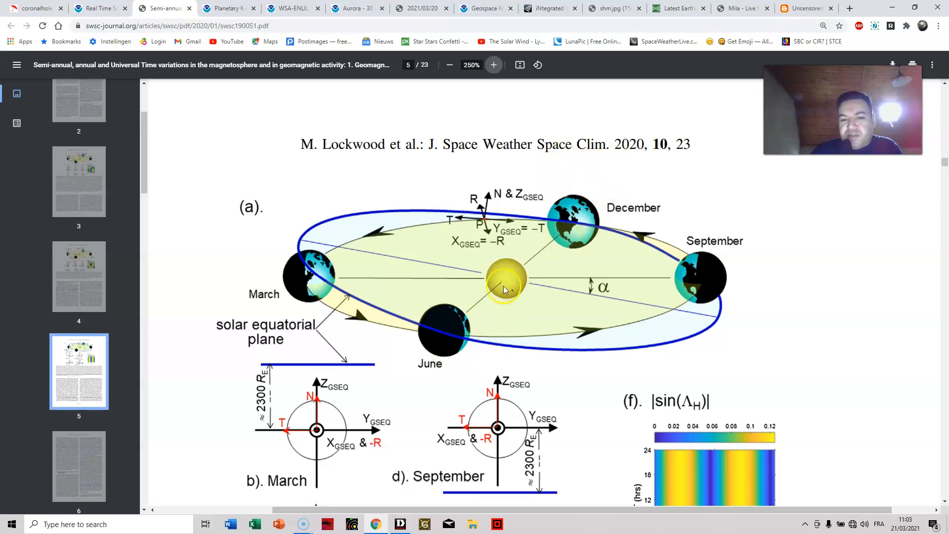
{"action": "mouse_move", "coordinate": [885, 168]}
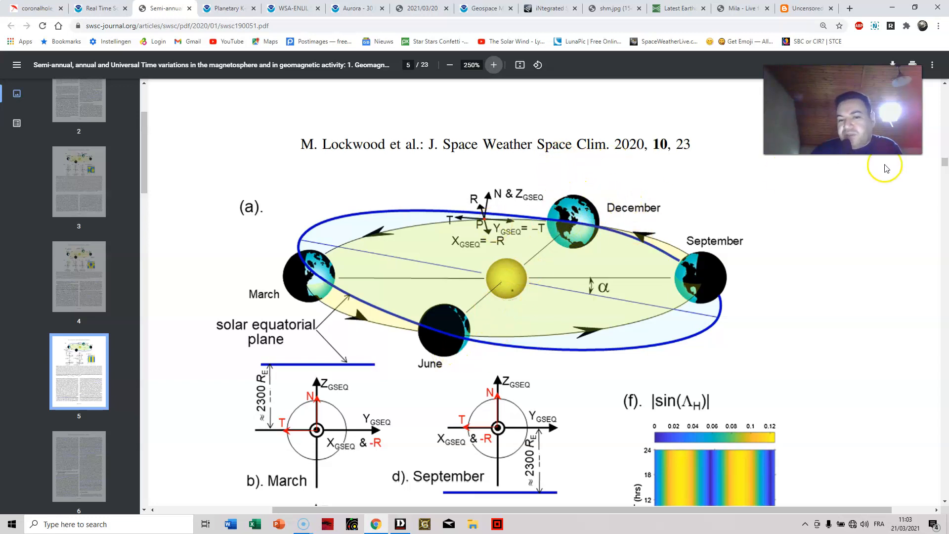
{"action": "mouse_move", "coordinate": [333, 204]}
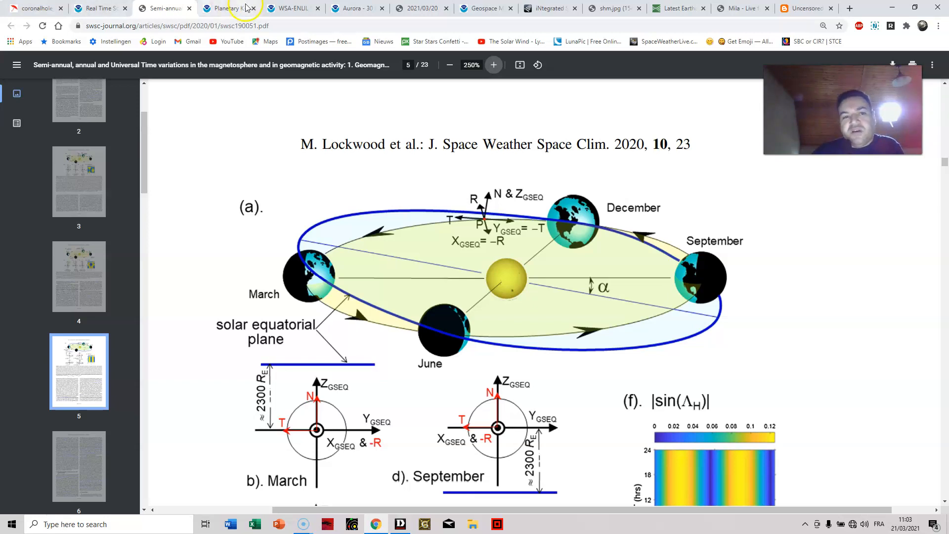
- Show the Planetary K-index chart peaking near Kp 6 on March 20 and close the journal paper
{"action": "left_click", "coordinate": [229, 8]}
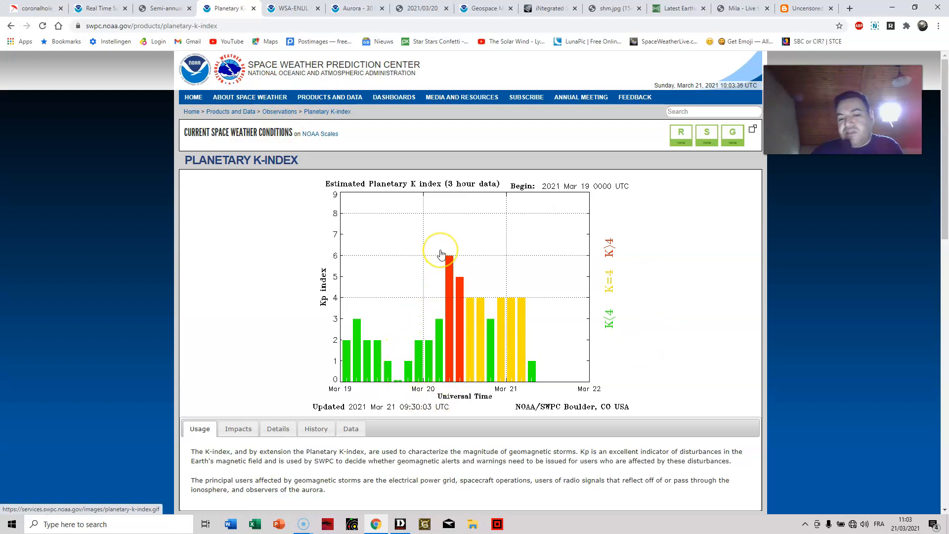
{"action": "mouse_move", "coordinate": [439, 269]}
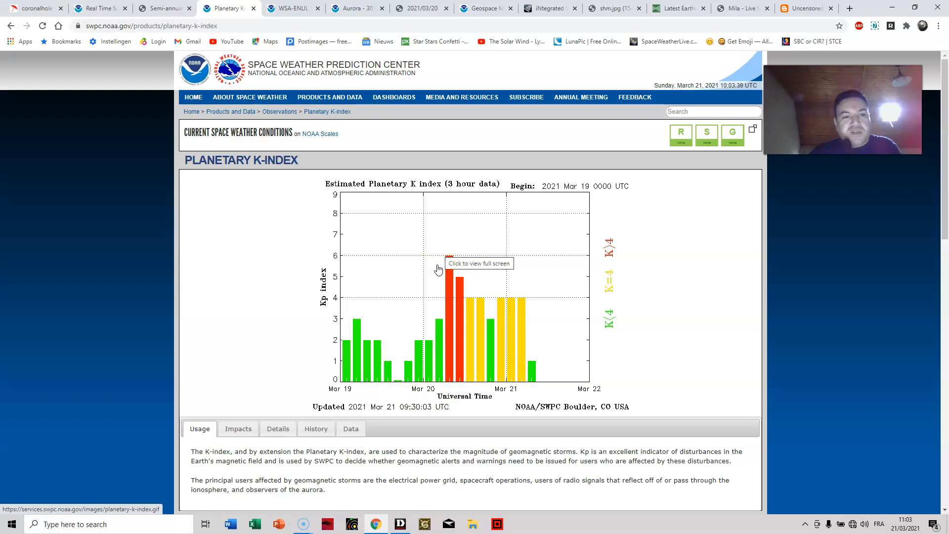
{"action": "left_click", "coordinate": [163, 8]}
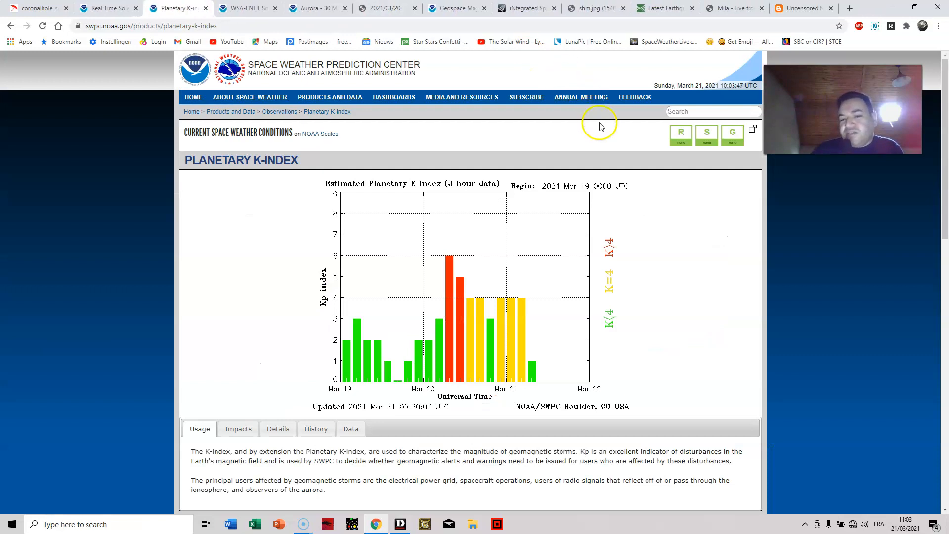
{"action": "mouse_move", "coordinate": [399, 203]}
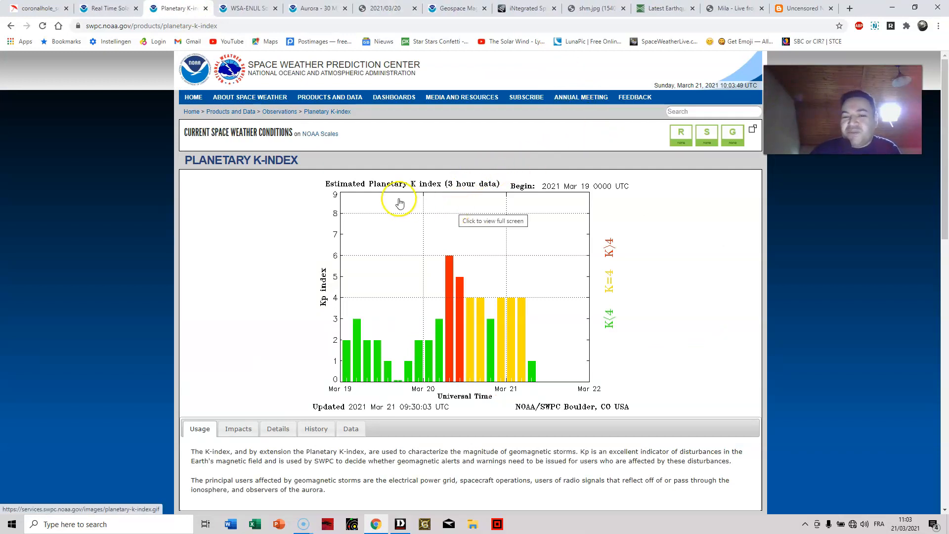
{"action": "mouse_move", "coordinate": [454, 265]}
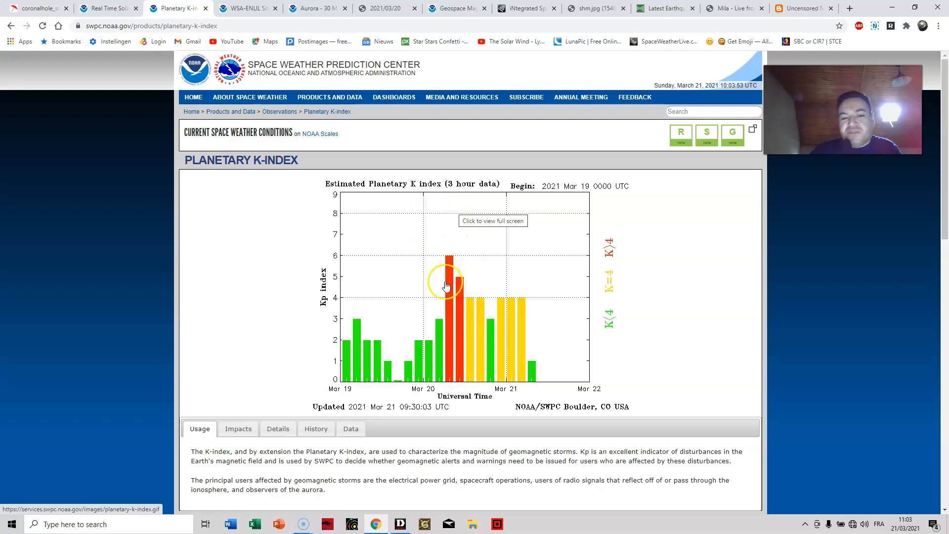
{"action": "mouse_move", "coordinate": [476, 307]}
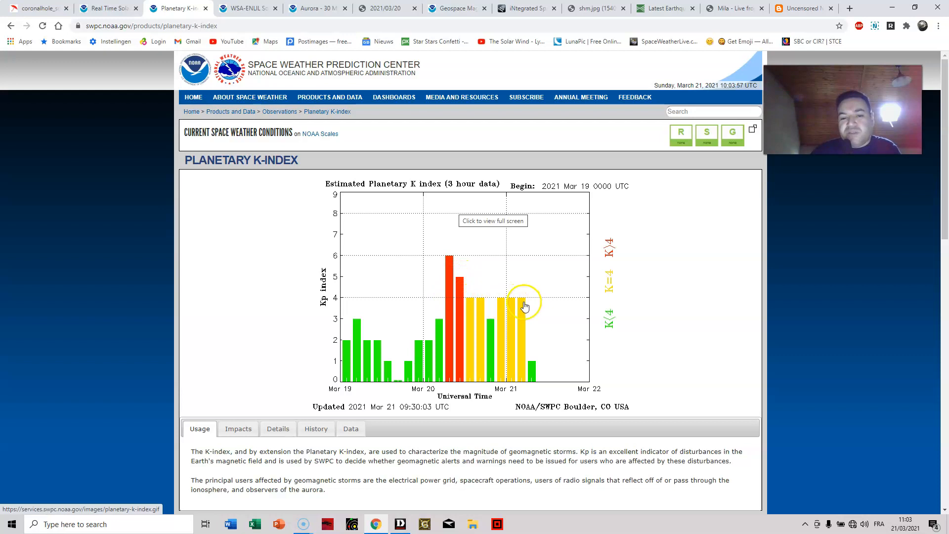
{"action": "mouse_move", "coordinate": [539, 335]}
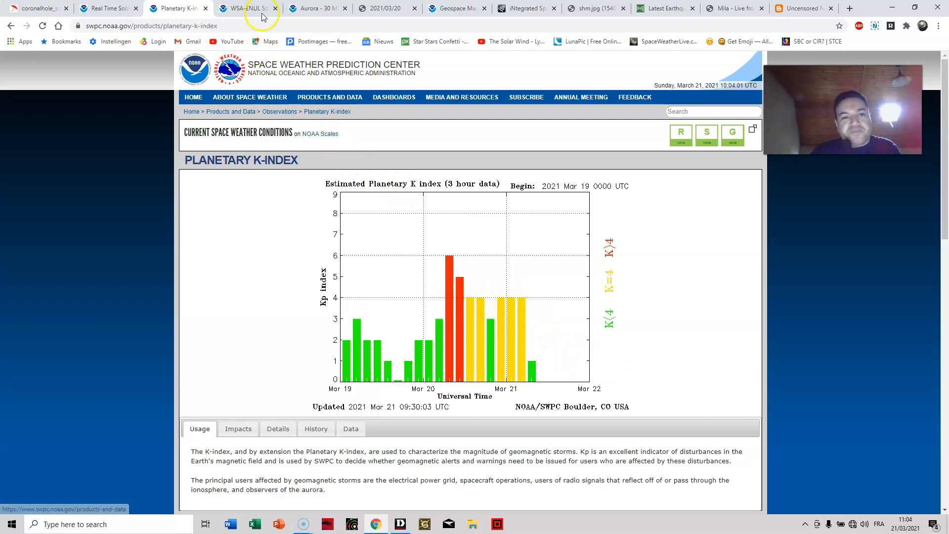
- Scrub the WSA-ENLIL model from early March 20 through March 21 and on to March 22
{"action": "left_click", "coordinate": [245, 8]}
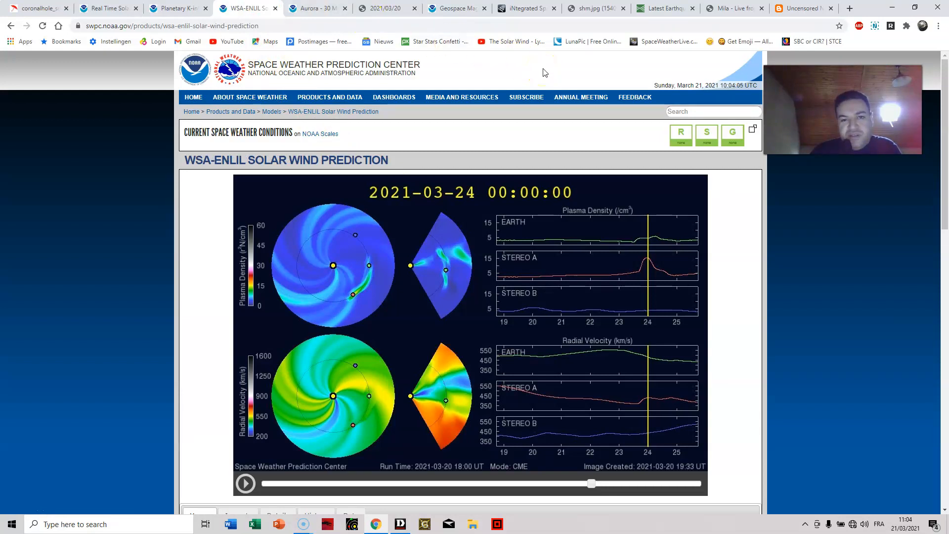
{"action": "mouse_move", "coordinate": [441, 222]}
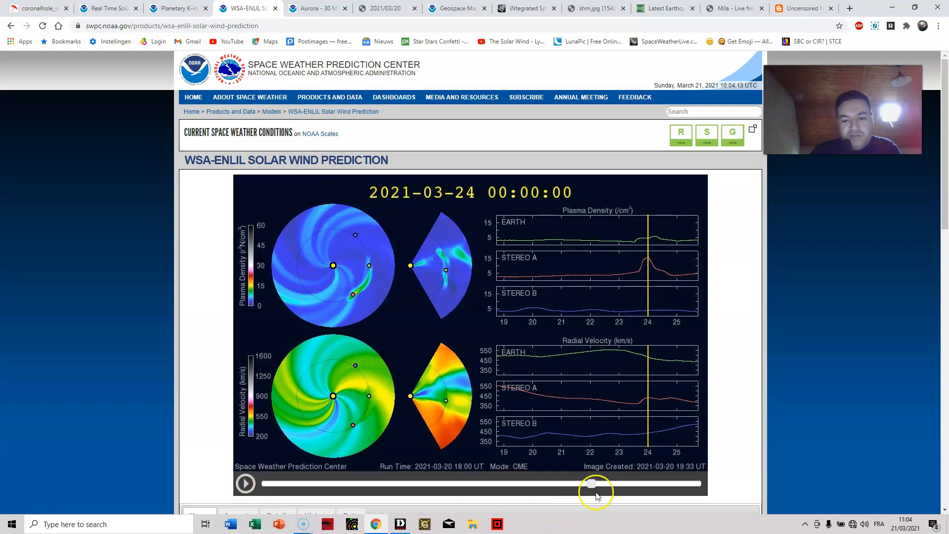
{"action": "left_click_drag", "start_coordinate": [592, 483], "coordinate": [351, 483]}
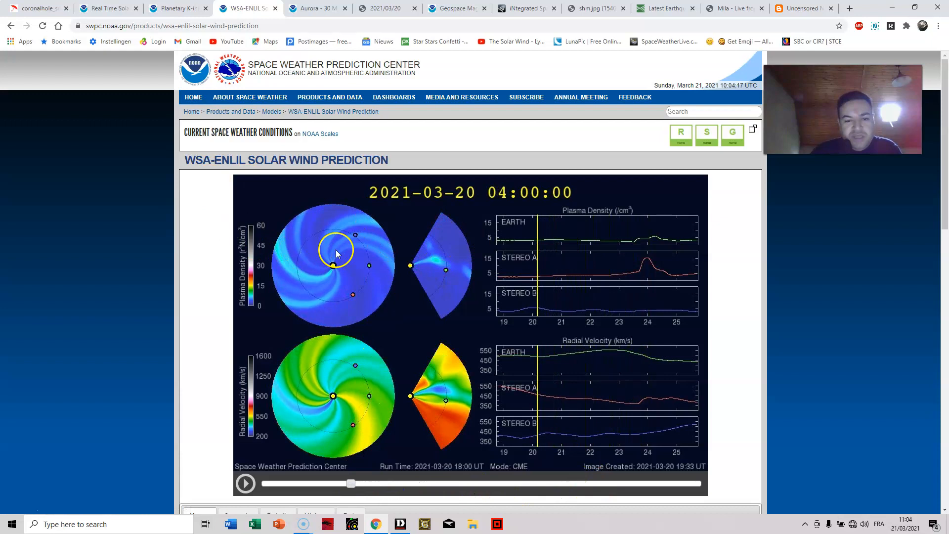
{"action": "left_click_drag", "start_coordinate": [351, 483], "coordinate": [382, 483]}
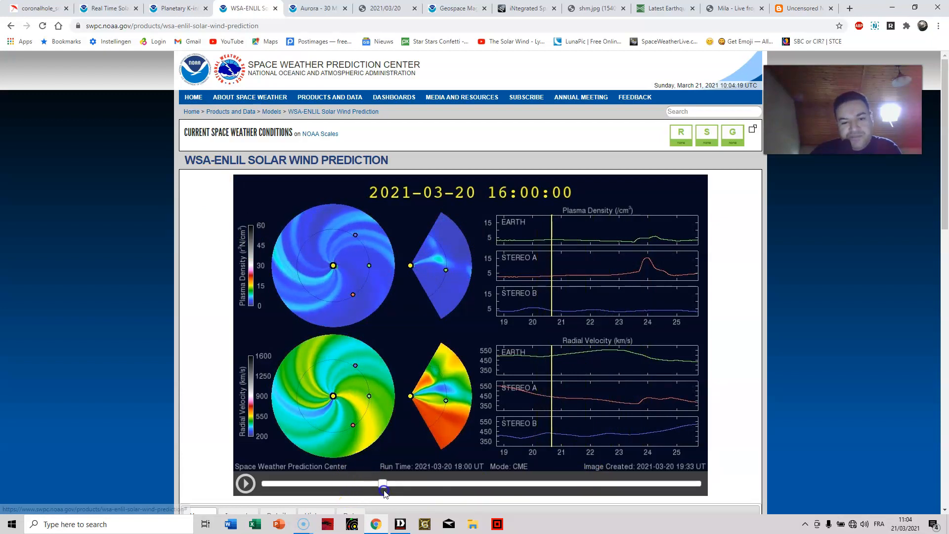
{"action": "left_click_drag", "start_coordinate": [383, 483], "coordinate": [411, 484]}
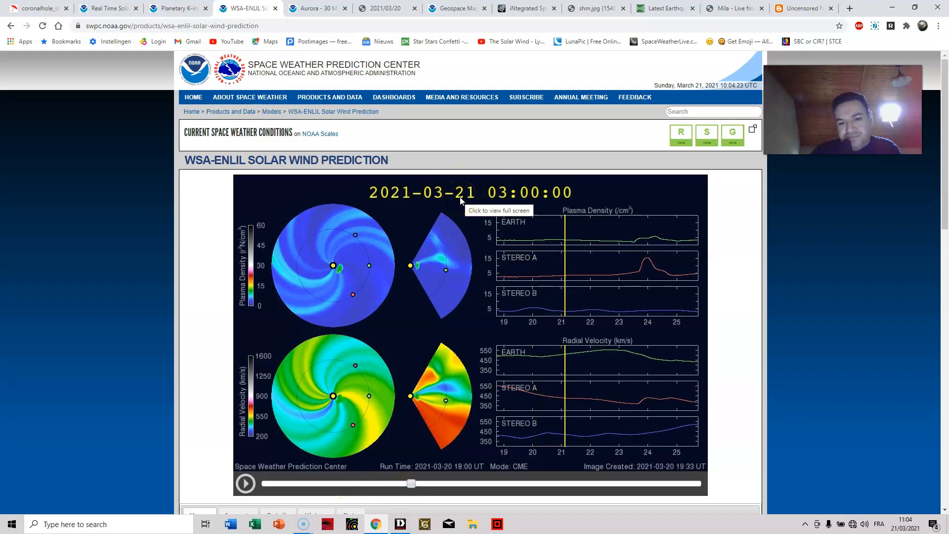
{"action": "left_click_drag", "start_coordinate": [411, 484], "coordinate": [406, 484]}
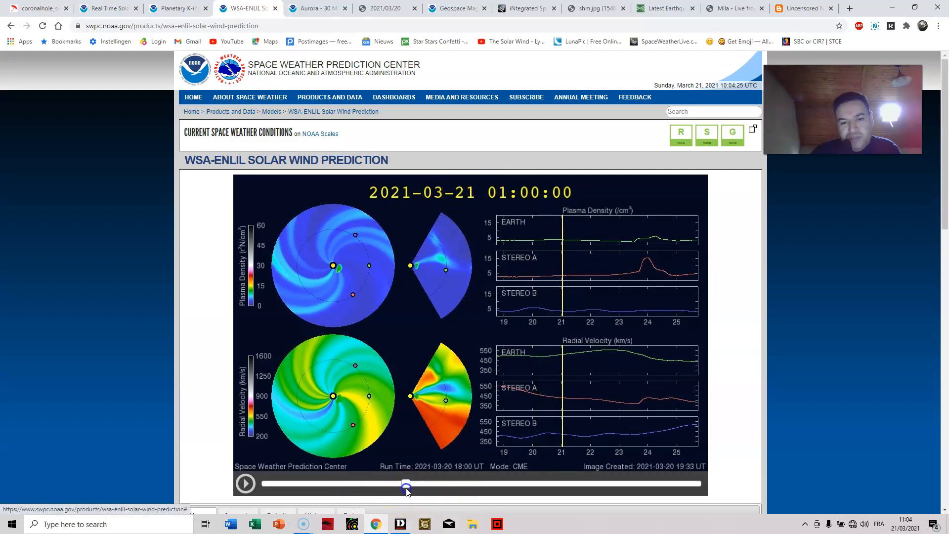
{"action": "left_click_drag", "start_coordinate": [405, 484], "coordinate": [397, 484]}
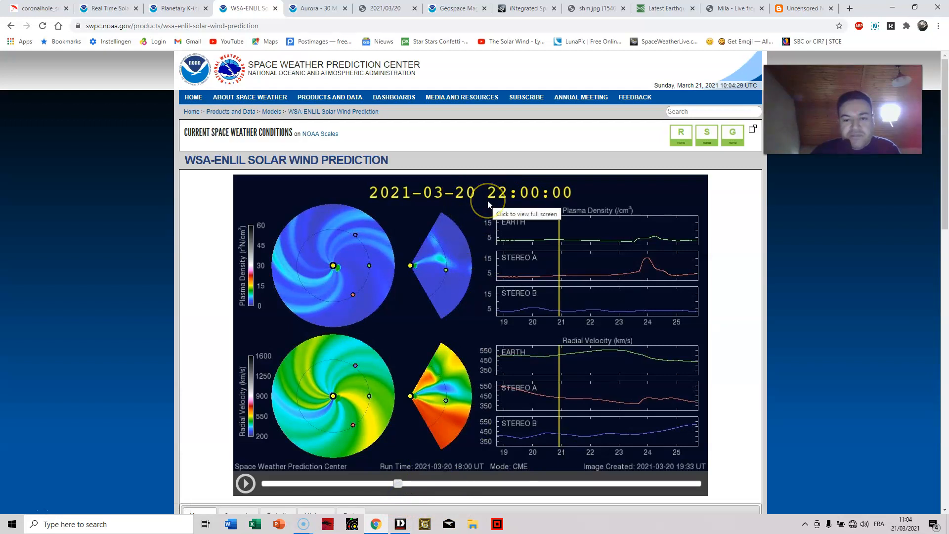
{"action": "mouse_move", "coordinate": [499, 200]}
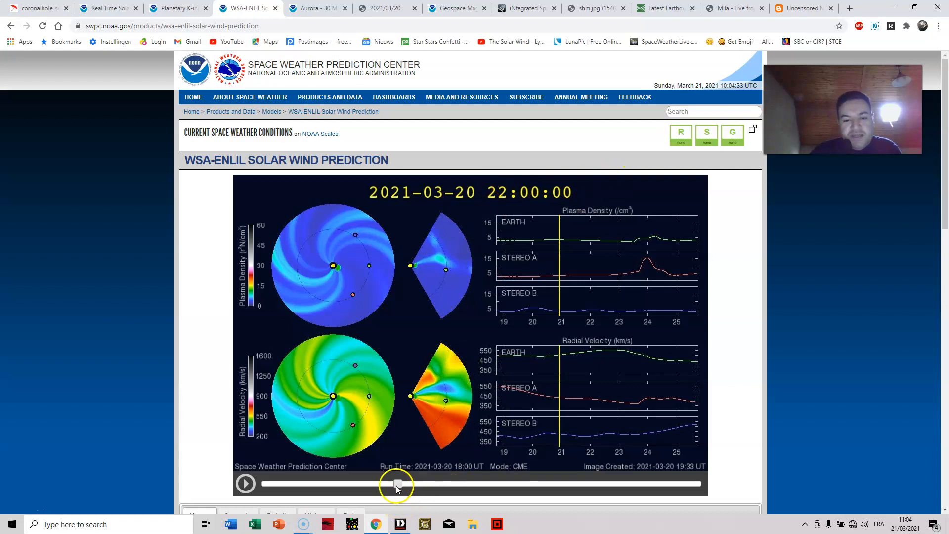
{"action": "left_click_drag", "start_coordinate": [396, 483], "coordinate": [471, 483]}
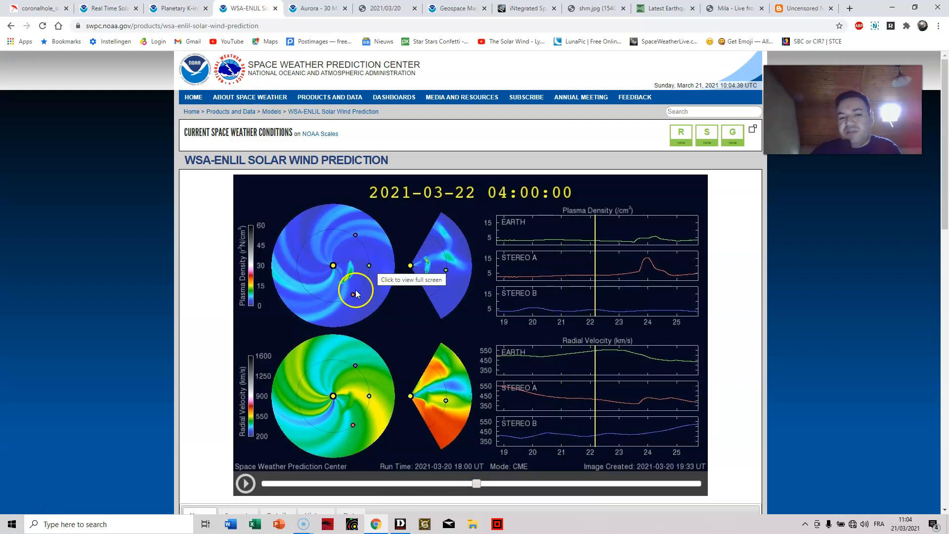
{"action": "mouse_move", "coordinate": [548, 264]}
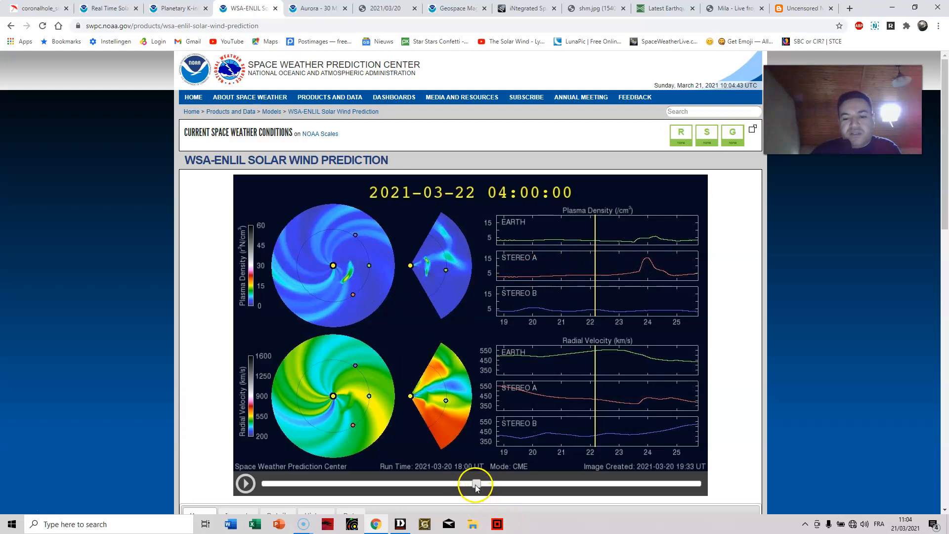
- Advance the ENLIL model through March 23 to the March 24, 00:00 UT frame
{"action": "left_click_drag", "start_coordinate": [476, 483], "coordinate": [542, 484]}
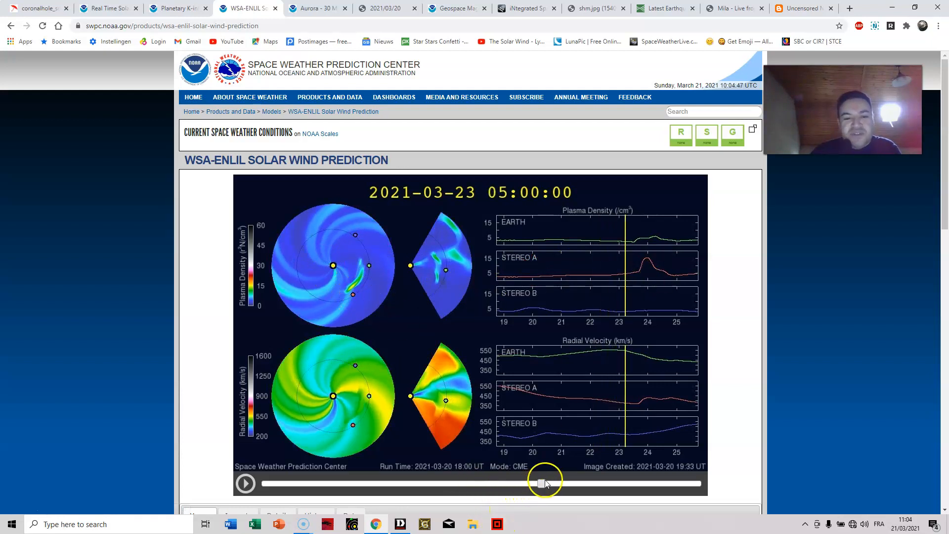
{"action": "left_click_drag", "start_coordinate": [541, 483], "coordinate": [555, 484]}
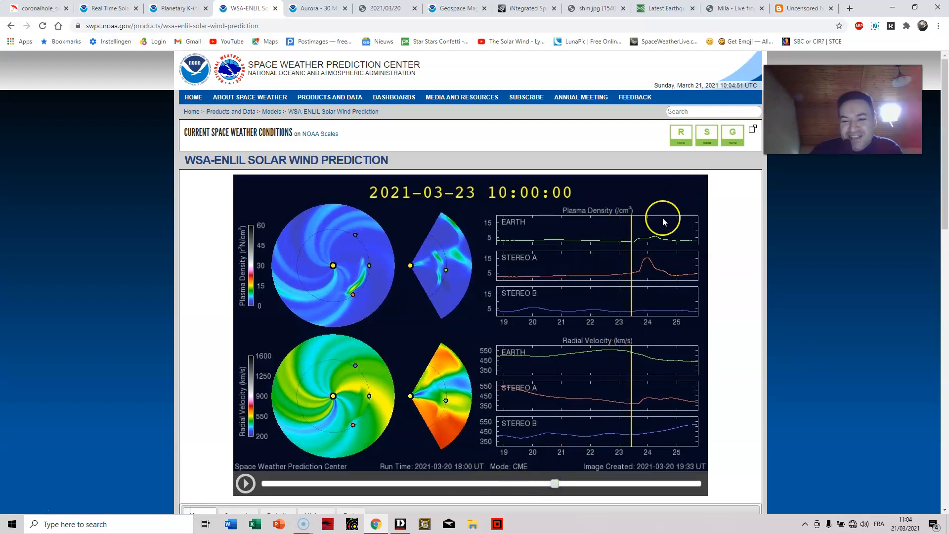
{"action": "mouse_move", "coordinate": [428, 279]}
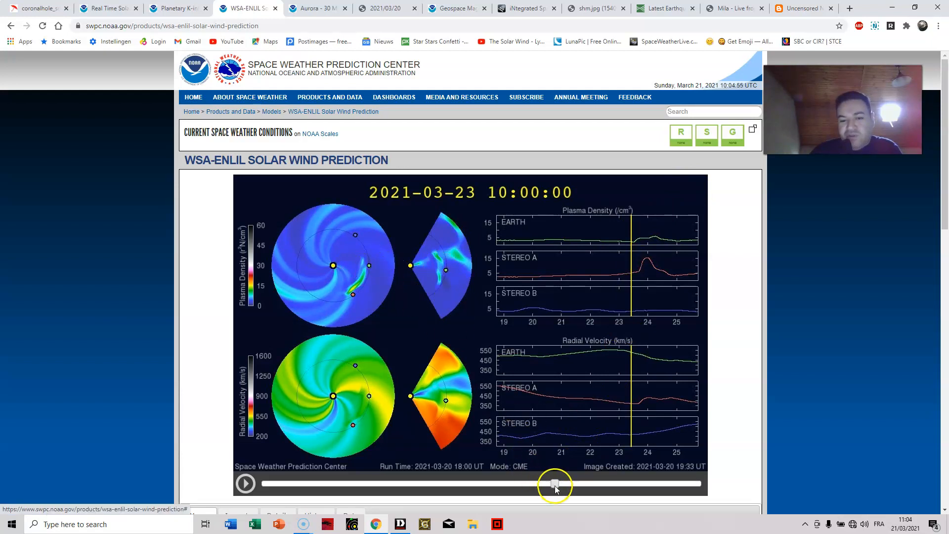
{"action": "left_click_drag", "start_coordinate": [554, 483], "coordinate": [562, 483]}
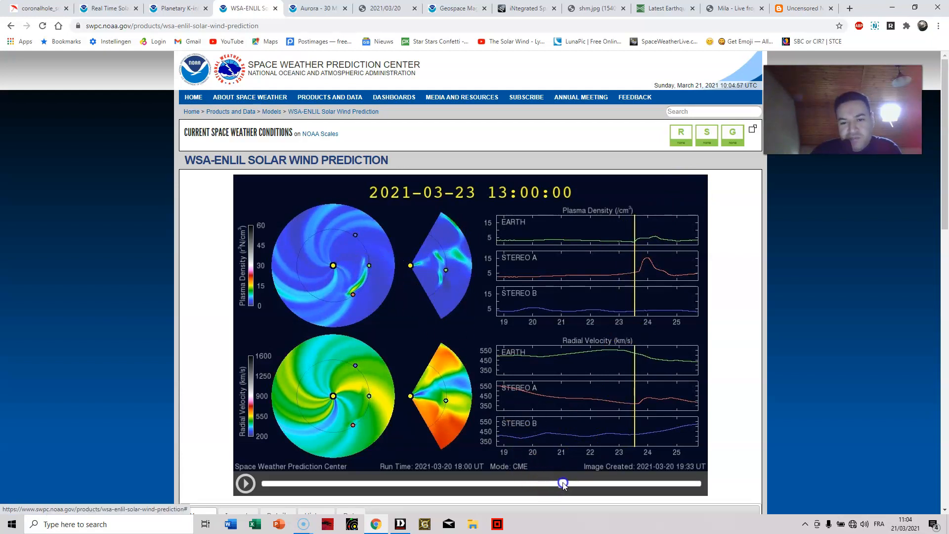
{"action": "left_click_drag", "start_coordinate": [563, 482], "coordinate": [573, 482]}
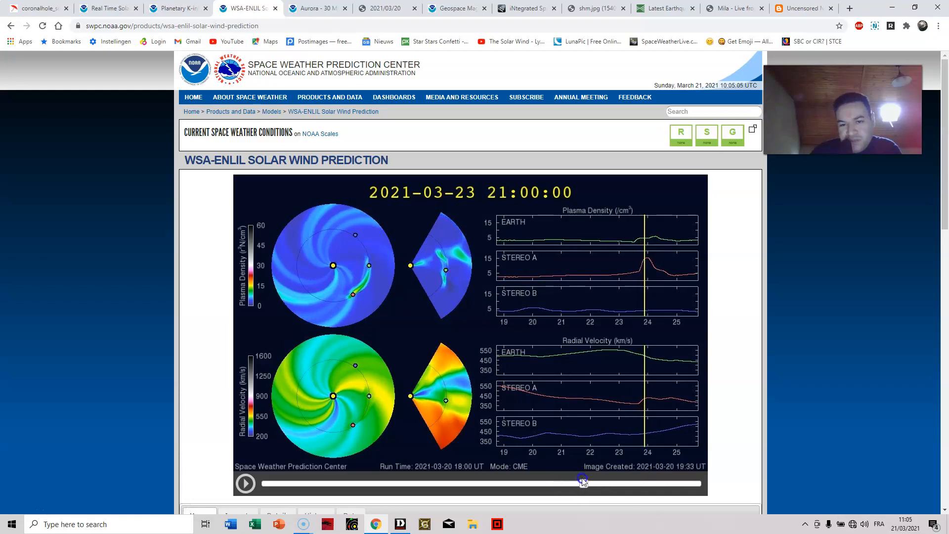
{"action": "left_click_drag", "start_coordinate": [581, 482], "coordinate": [586, 482]}
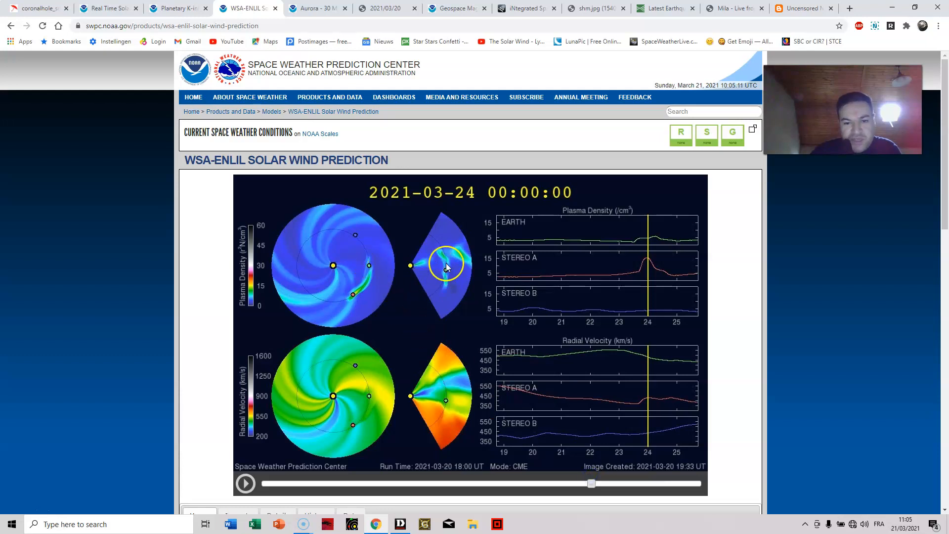
{"action": "mouse_move", "coordinate": [434, 284]}
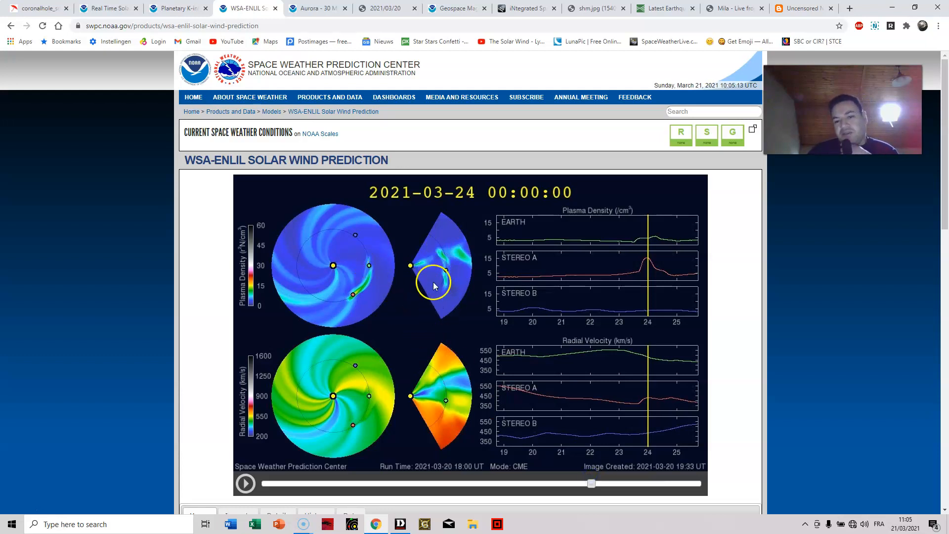
{"action": "mouse_move", "coordinate": [442, 284]}
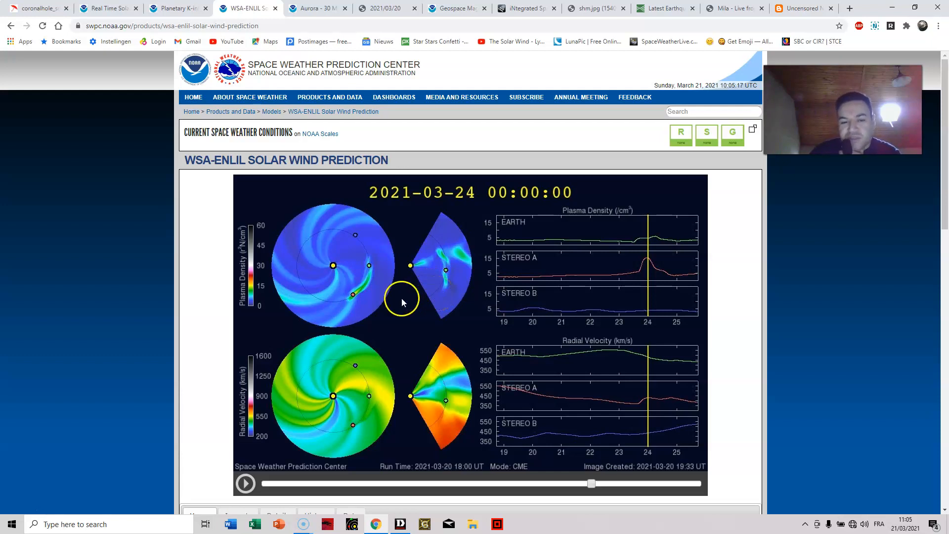
{"action": "mouse_move", "coordinate": [292, 290]}
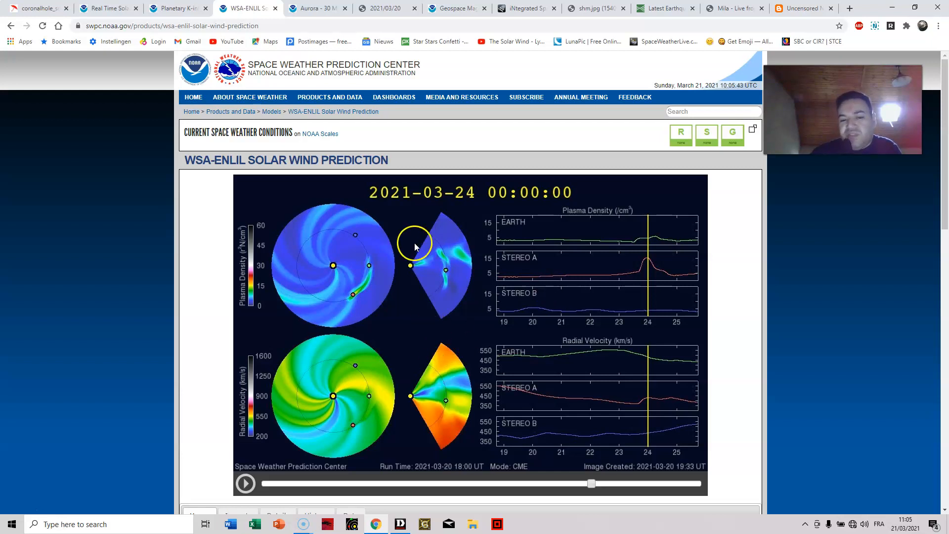
{"action": "mouse_move", "coordinate": [371, 254]}
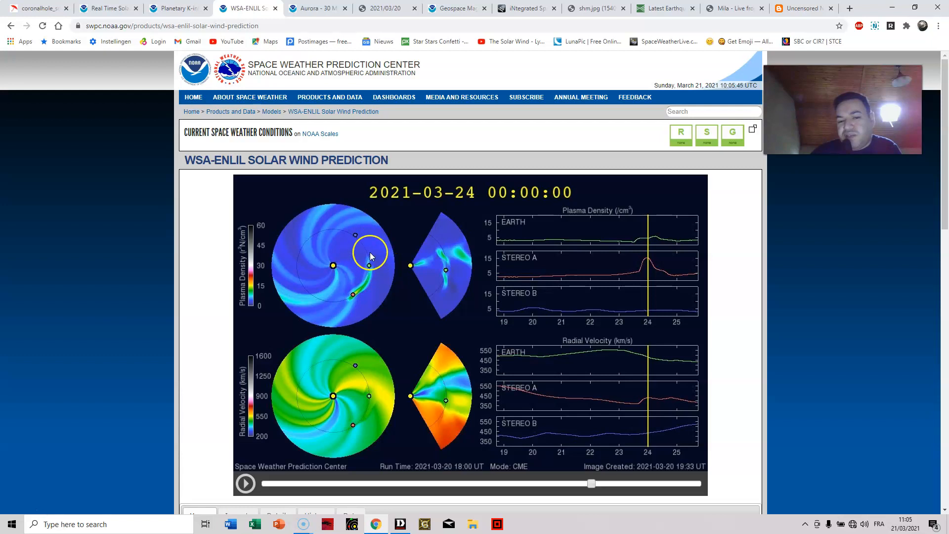
{"action": "mouse_move", "coordinate": [497, 238]}
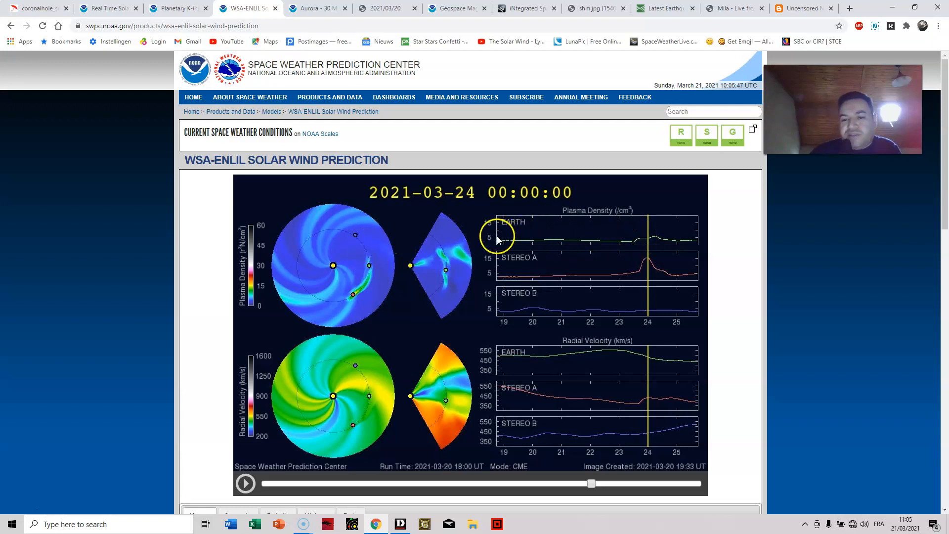
{"action": "mouse_move", "coordinate": [673, 239]}
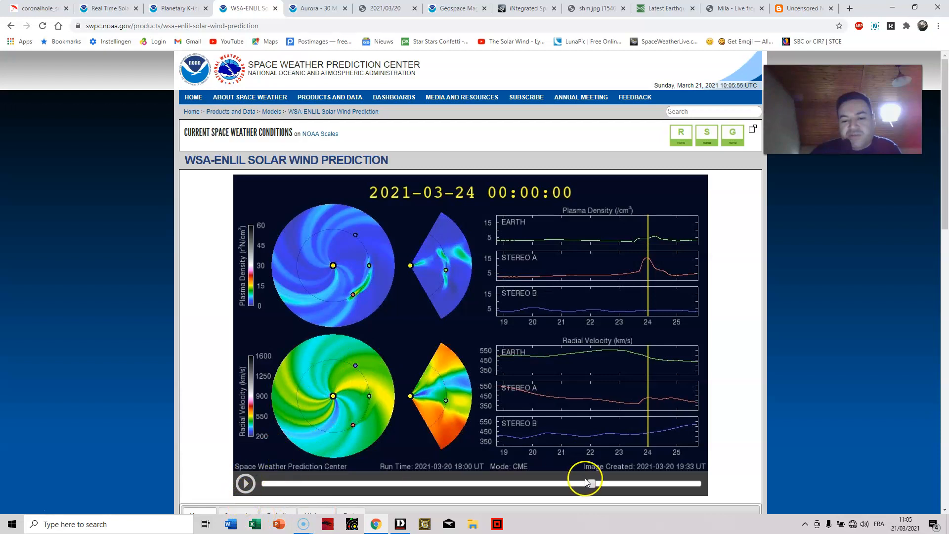
{"action": "left_click_drag", "start_coordinate": [584, 484], "coordinate": [502, 483]}
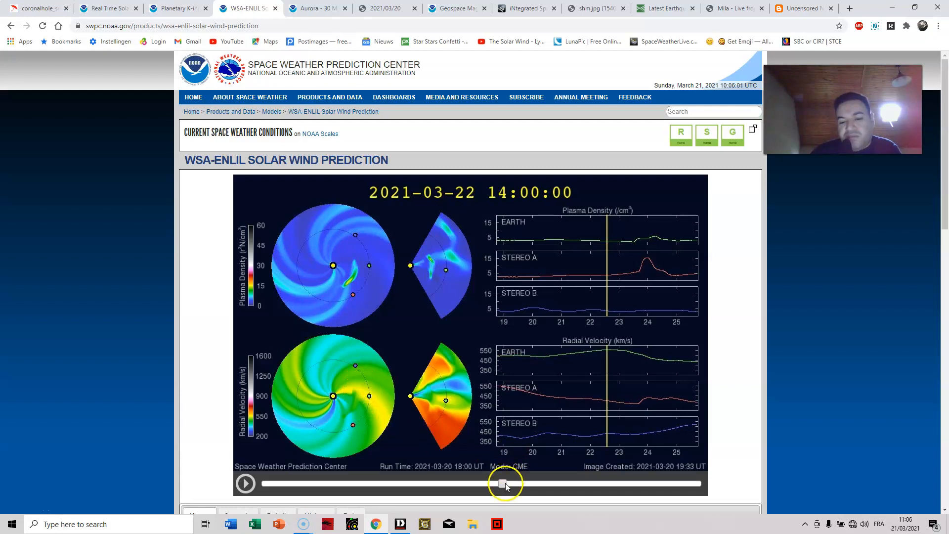
{"action": "left_click_drag", "start_coordinate": [502, 483], "coordinate": [531, 483]}
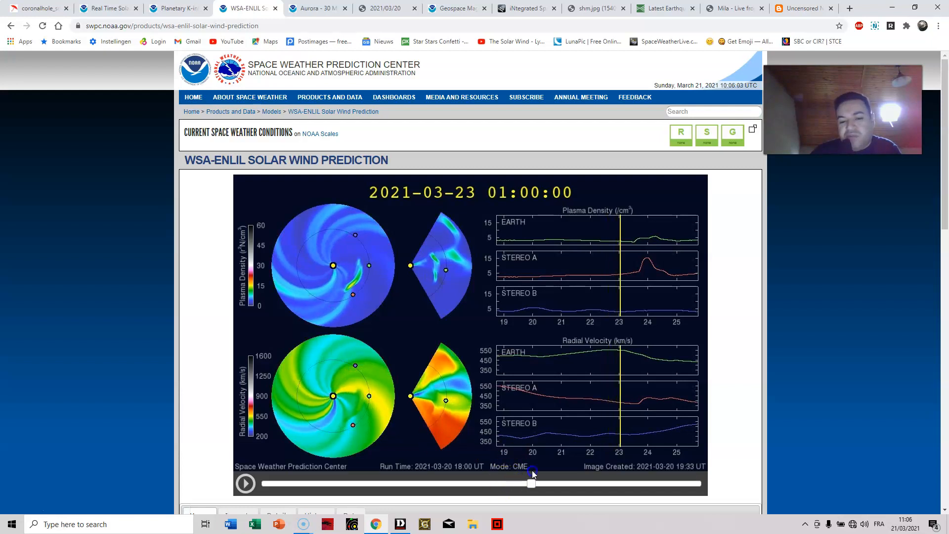
{"action": "left_click_drag", "start_coordinate": [531, 483], "coordinate": [570, 483]}
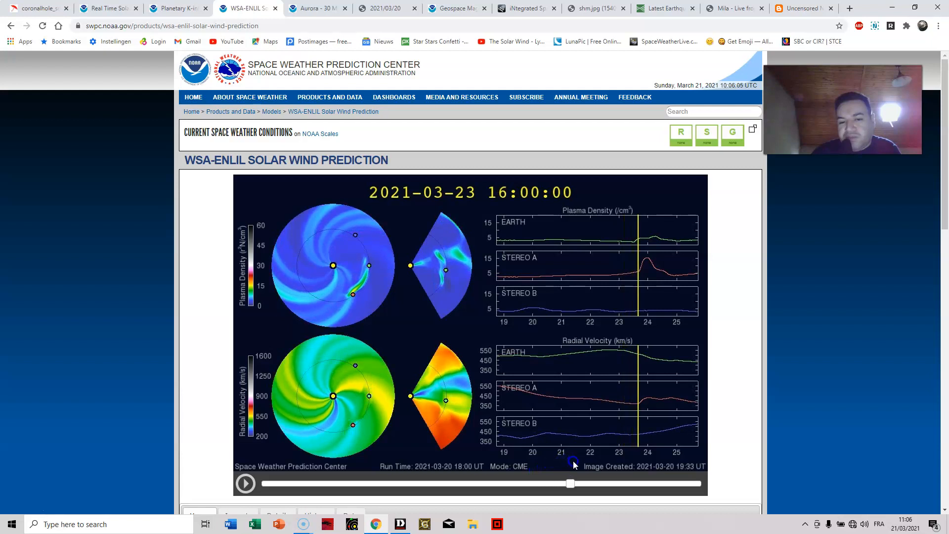
- Return to the 30-minute aurora forecast and play the northern hemisphere animation
{"action": "left_click", "coordinate": [314, 8]}
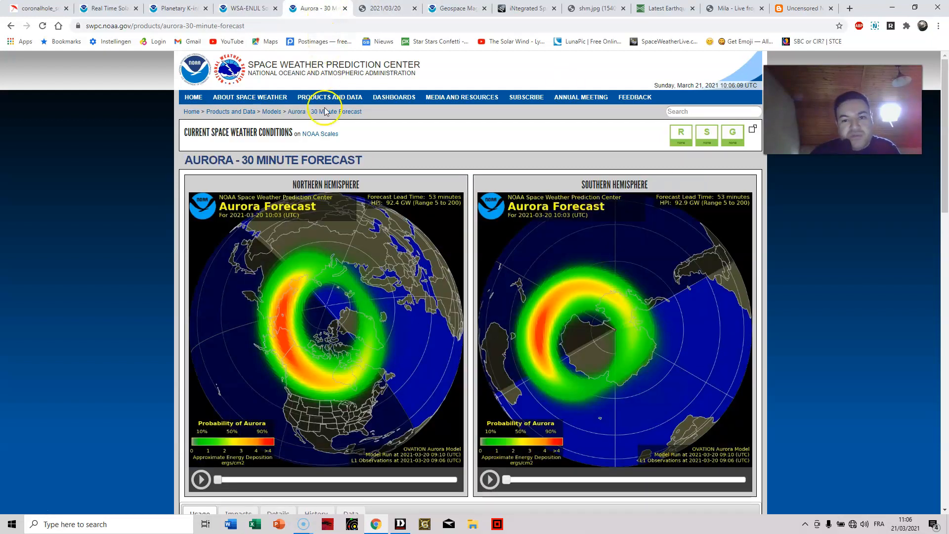
{"action": "mouse_move", "coordinate": [353, 441]}
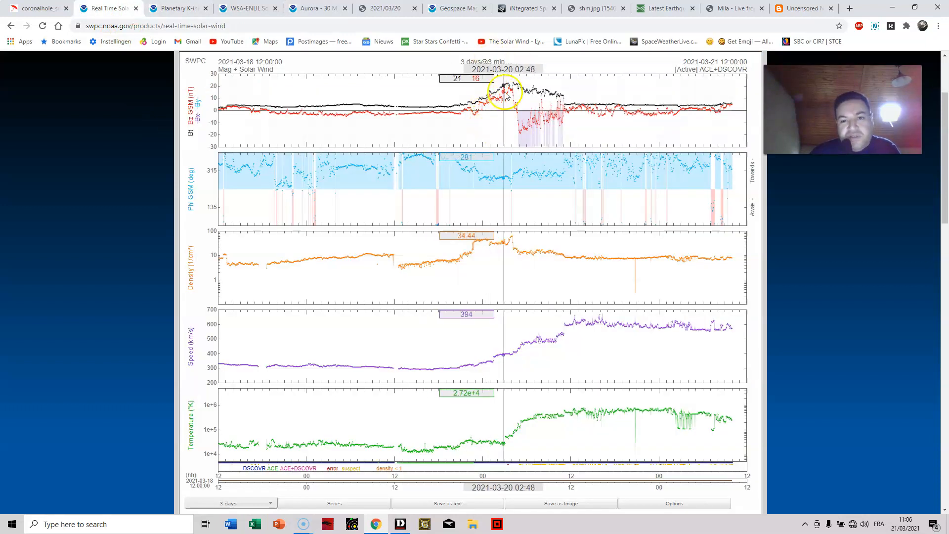
{"action": "mouse_move", "coordinate": [502, 138]}
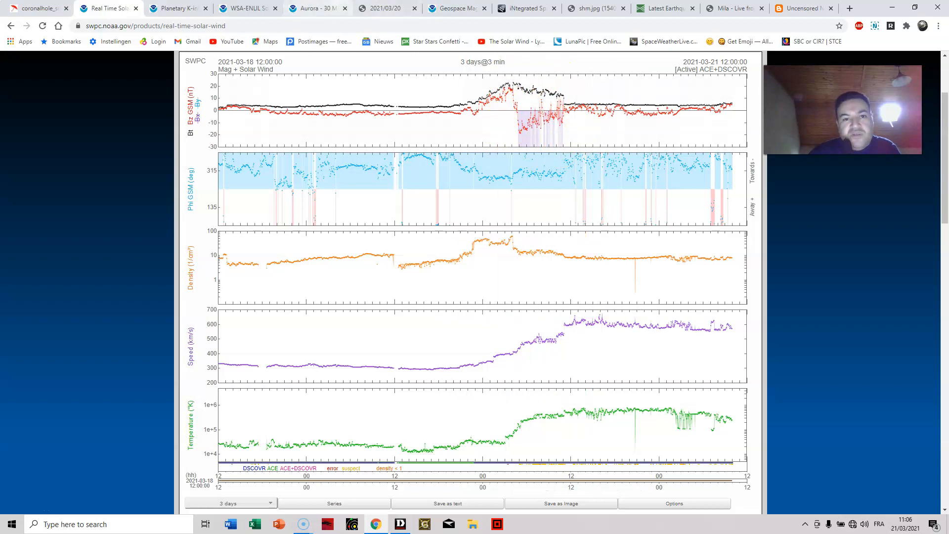
{"action": "left_click", "coordinate": [310, 8]}
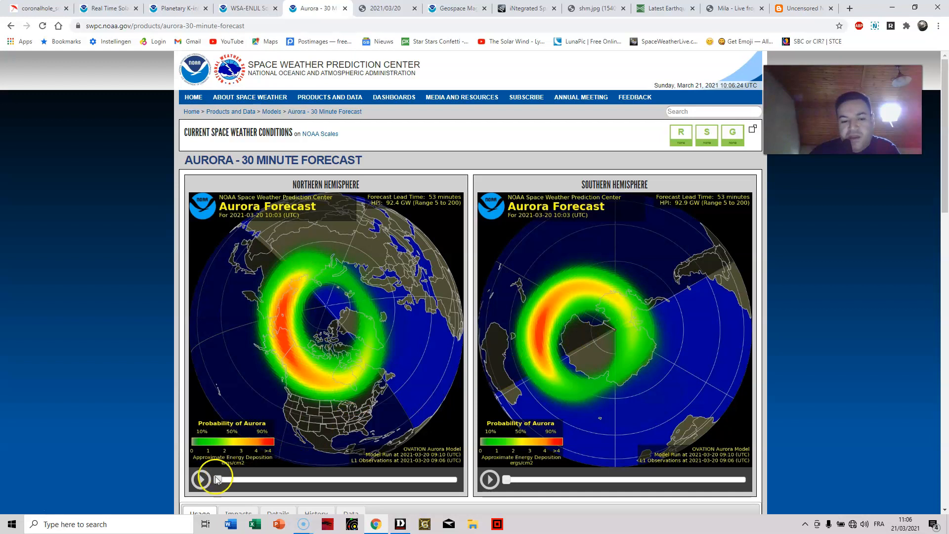
{"action": "left_click", "coordinate": [201, 480]}
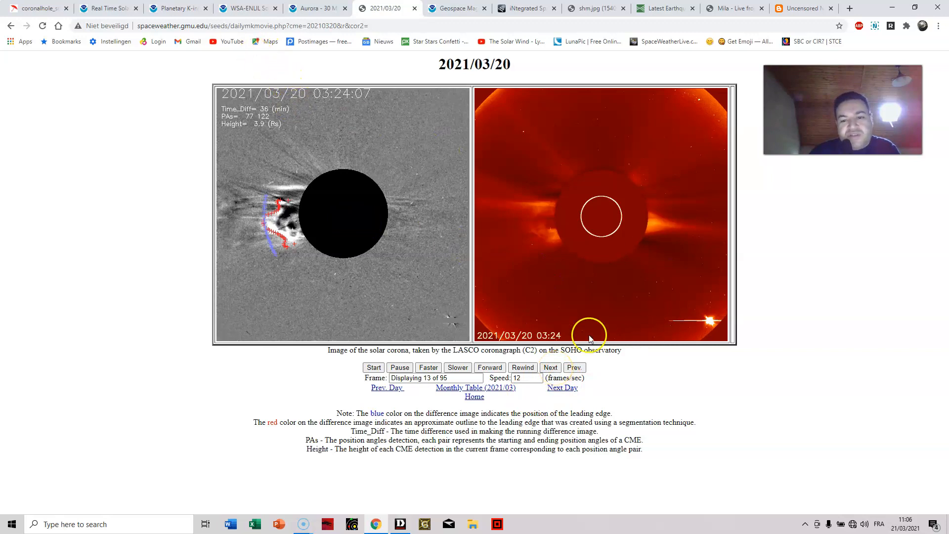
- Play the LASCO C2 CME movie, compare the 06:00 and 06:24 frames, and step back to 02:48
{"action": "left_click", "coordinate": [549, 368]}
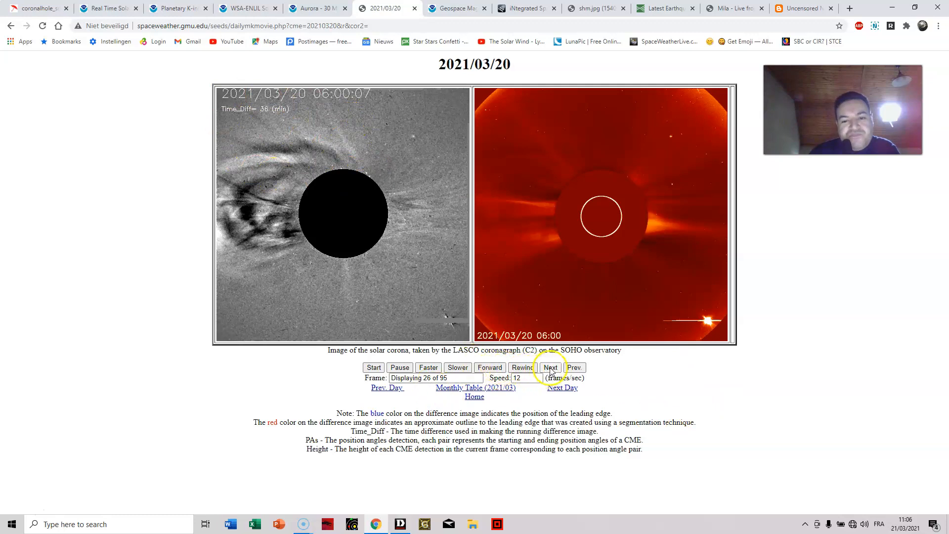
{"action": "left_click", "coordinate": [551, 367]}
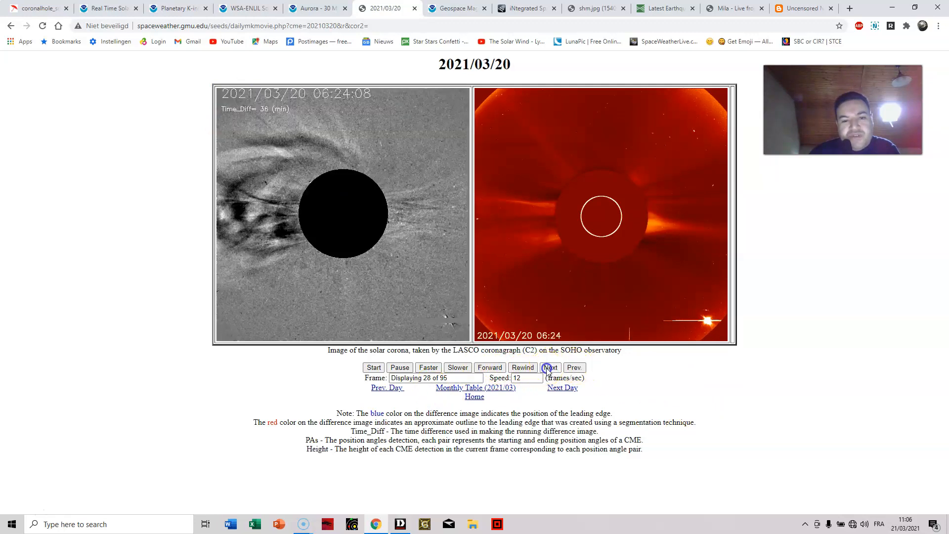
{"action": "left_click", "coordinate": [574, 368]}
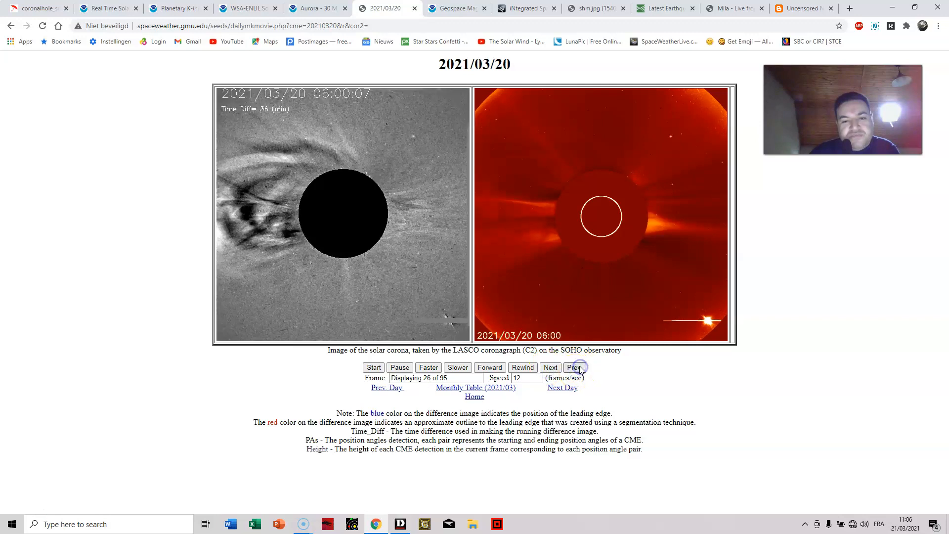
{"action": "left_click", "coordinate": [573, 368]}
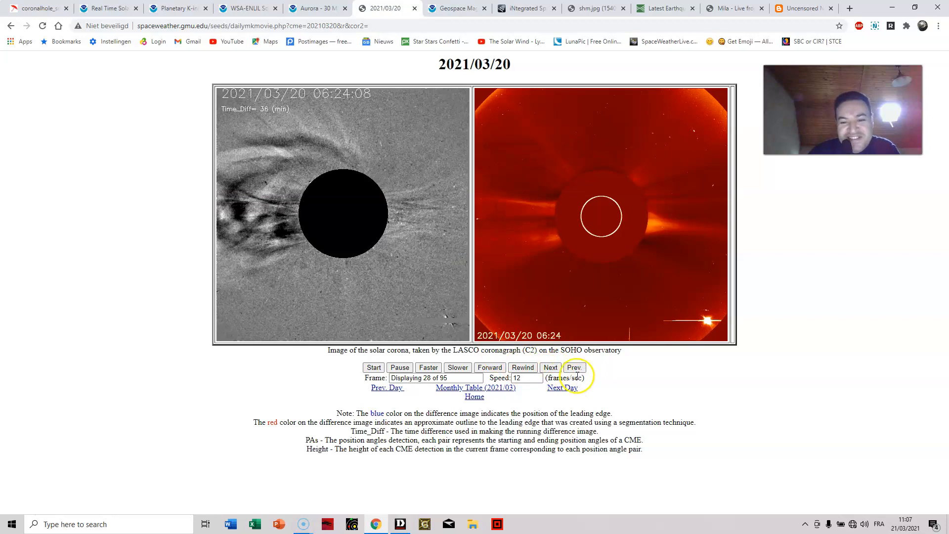
{"action": "left_click", "coordinate": [572, 368]}
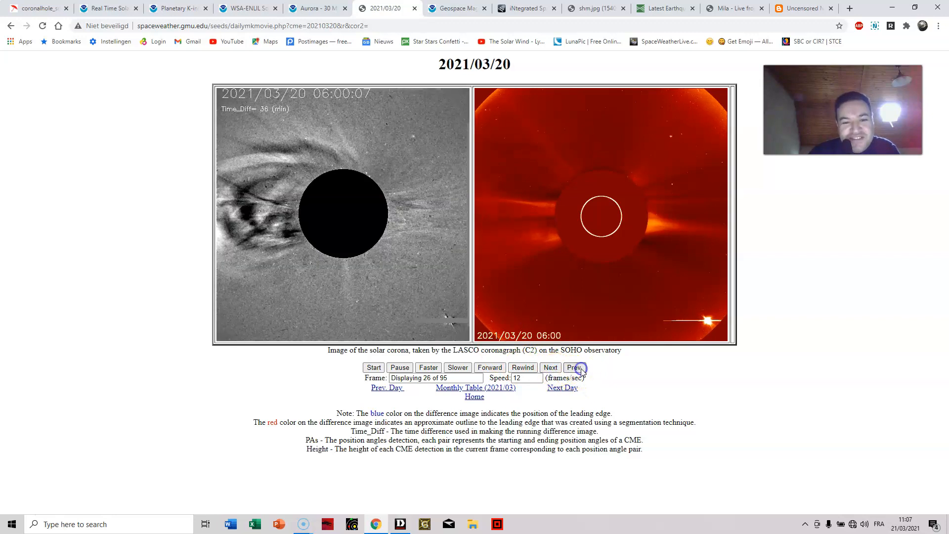
{"action": "left_click", "coordinate": [573, 368]}
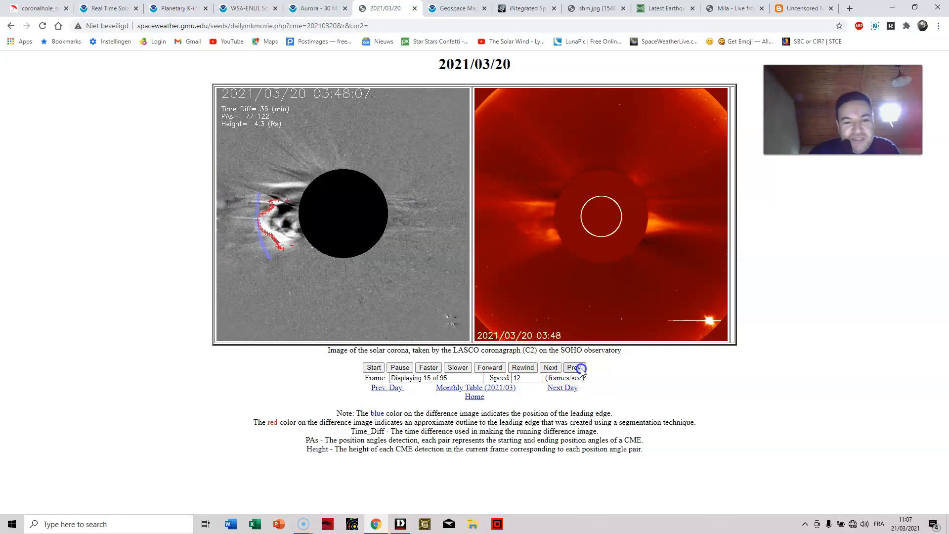
{"action": "left_click", "coordinate": [573, 367]}
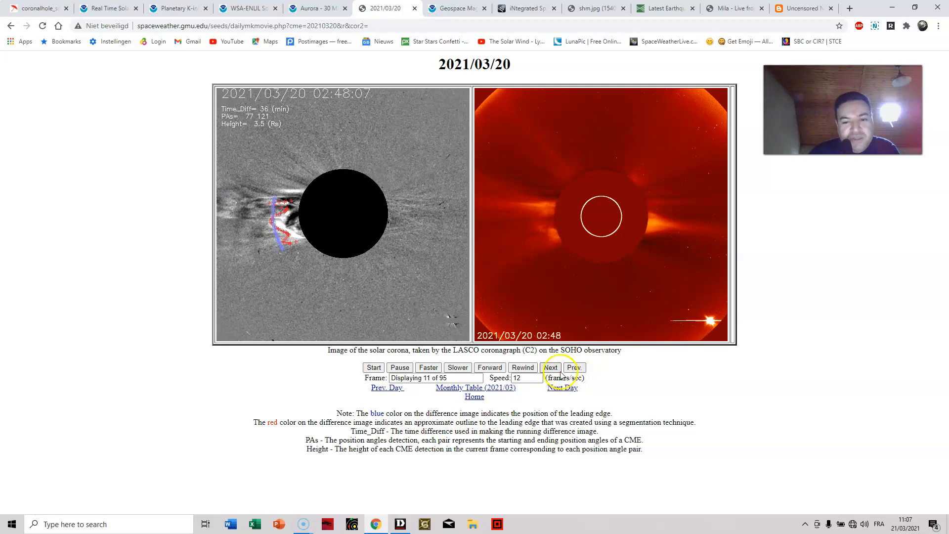
- Advance the movie through the expanding CME to the 06:00 frame 26
{"action": "left_click", "coordinate": [551, 367]}
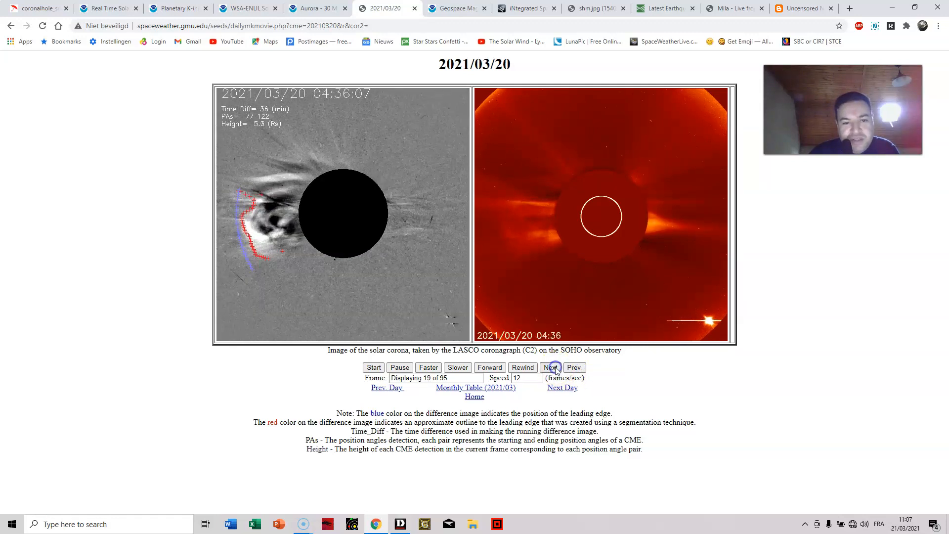
{"action": "left_click", "coordinate": [551, 368]}
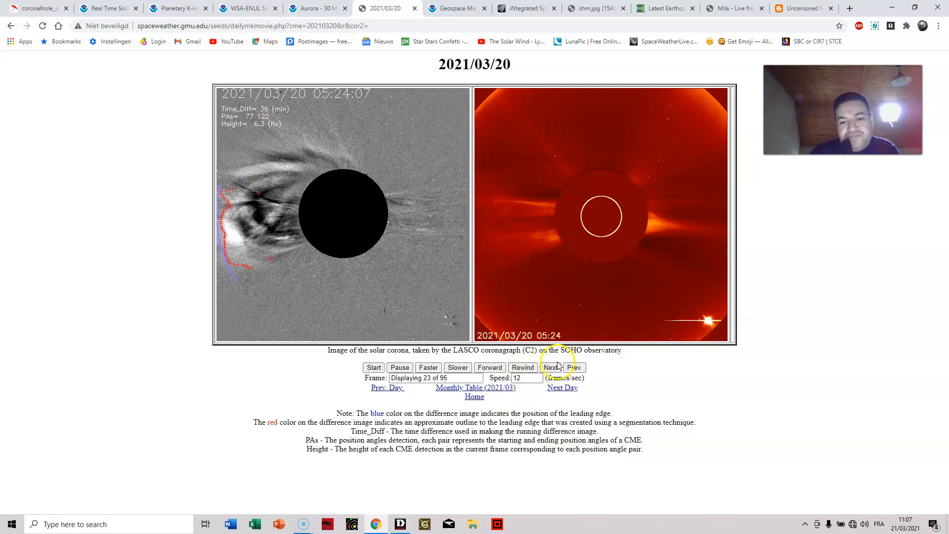
{"action": "left_click", "coordinate": [550, 368]}
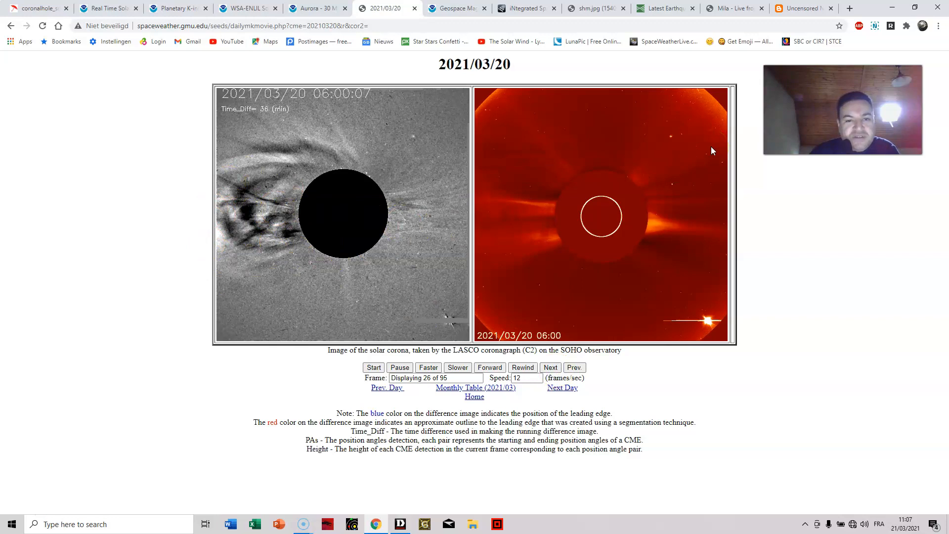
{"action": "mouse_move", "coordinate": [134, 229]}
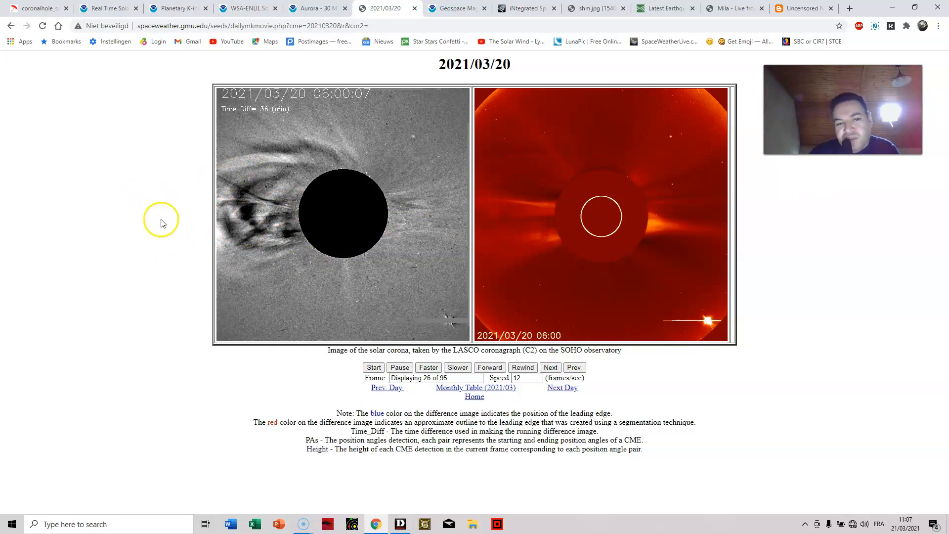
{"action": "mouse_move", "coordinate": [598, 342]}
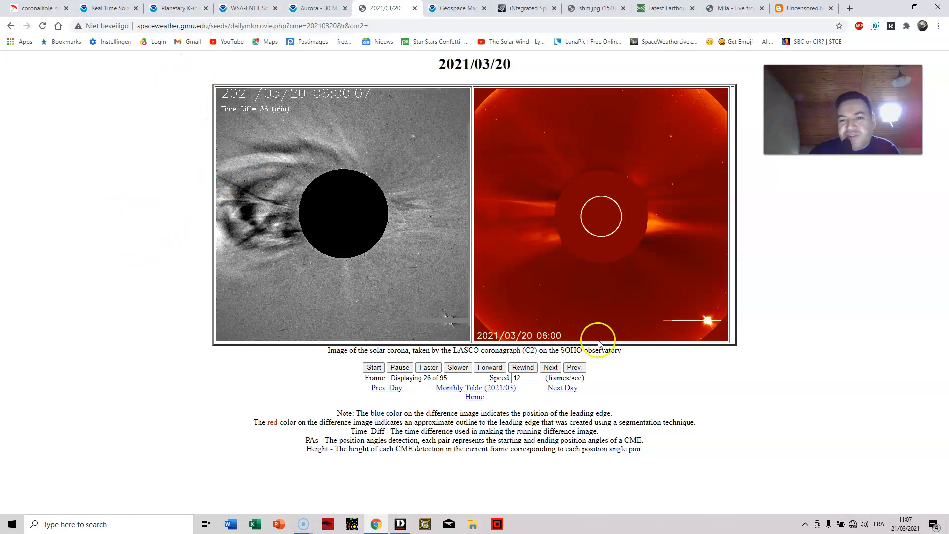
- Review the Geospace velocity, density and pressure cut-plane movies, then move to NASA iSWA
{"action": "left_click", "coordinate": [455, 8]}
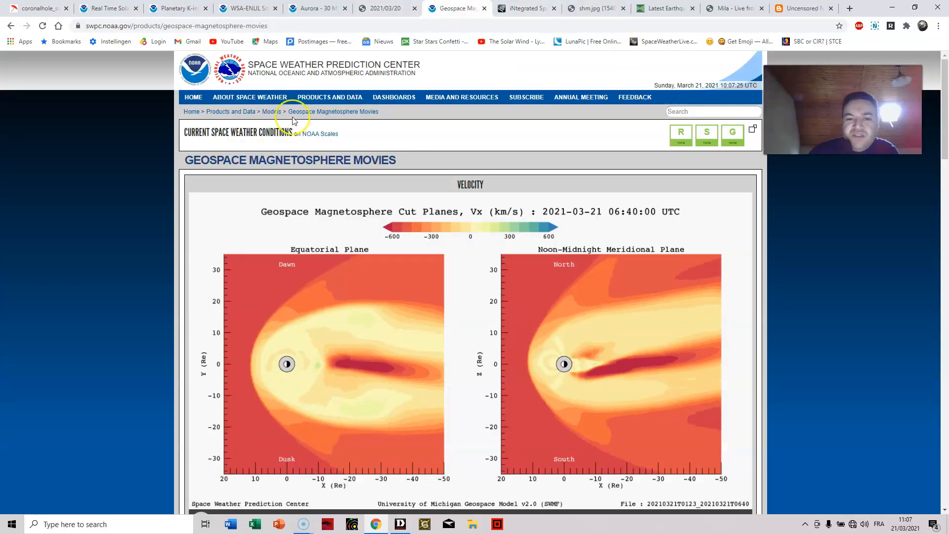
{"action": "scroll", "scroll_direction": "down", "scroll_amount": 3}
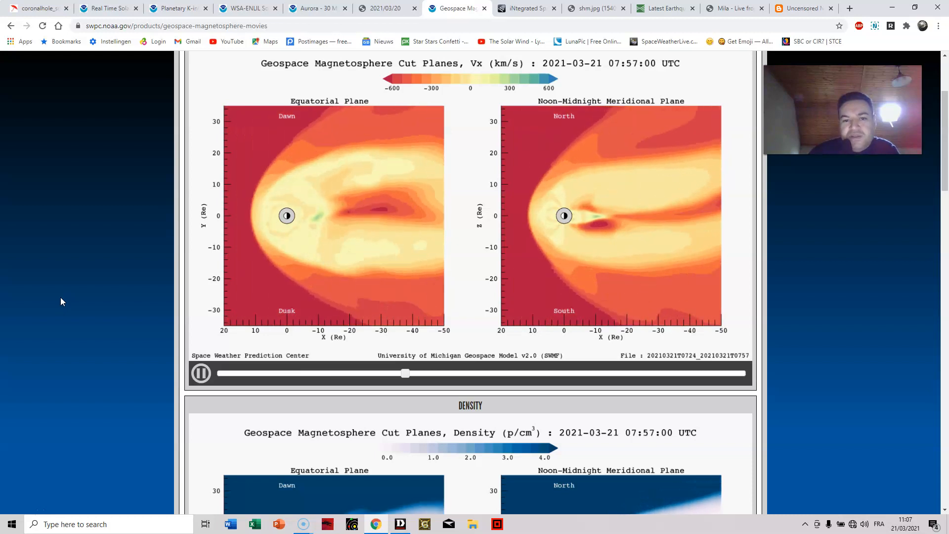
{"action": "scroll", "scroll_direction": "down", "scroll_amount": 3}
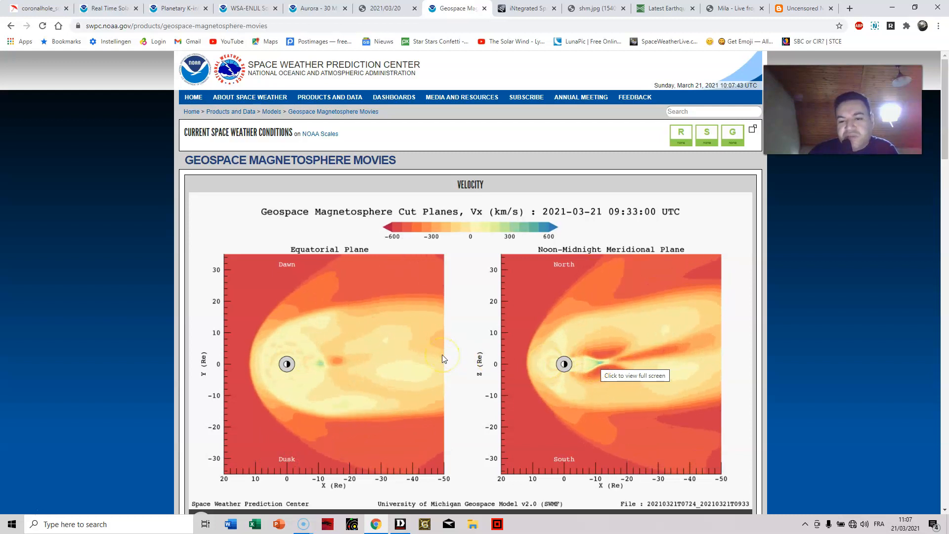
{"action": "scroll", "scroll_direction": "down", "scroll_amount": 3}
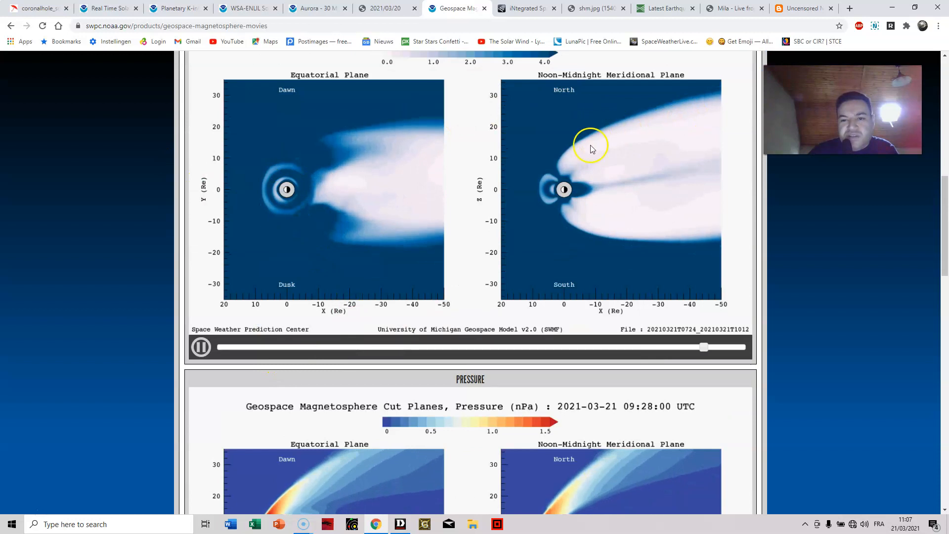
{"action": "scroll", "scroll_direction": "down", "scroll_amount": 3}
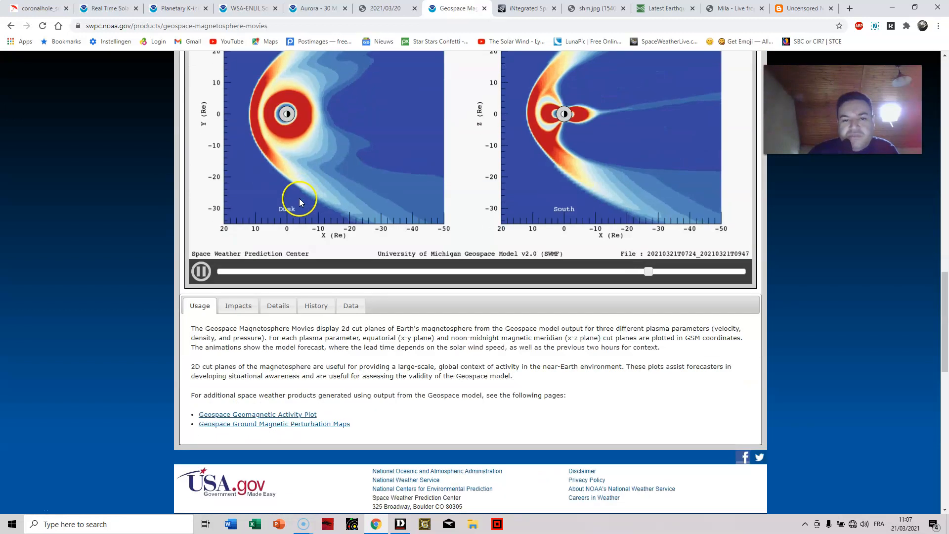
{"action": "scroll", "scroll_direction": "down", "scroll_amount": 3}
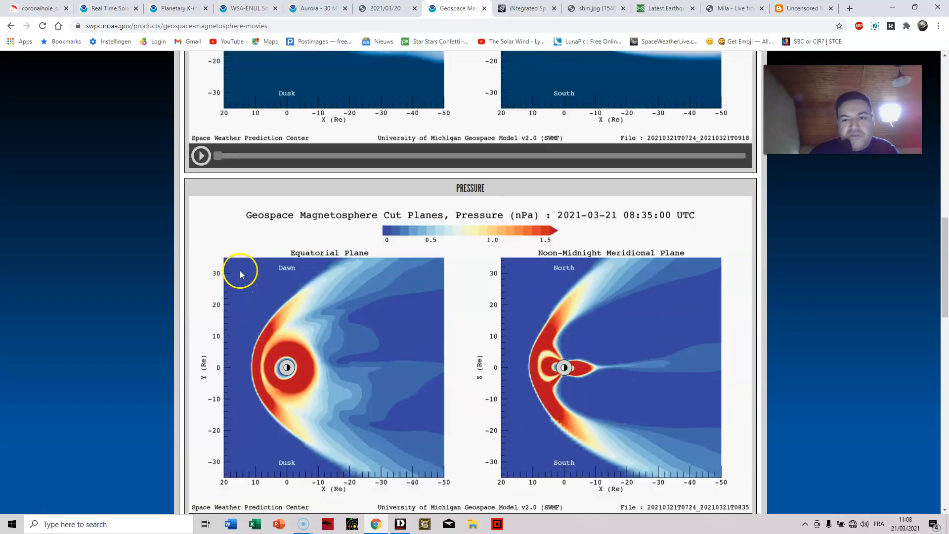
{"action": "scroll", "scroll_direction": "up", "scroll_amount": 3}
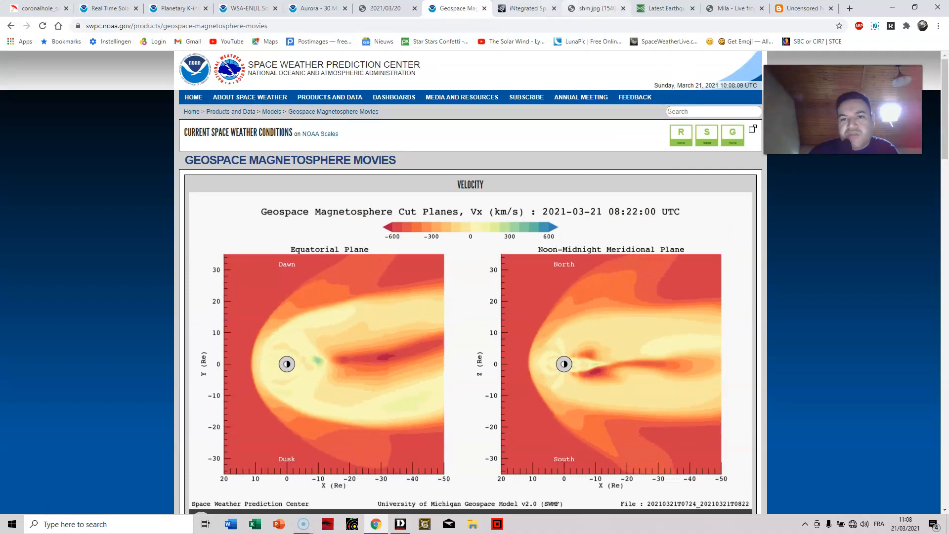
{"action": "left_click", "coordinate": [524, 8]}
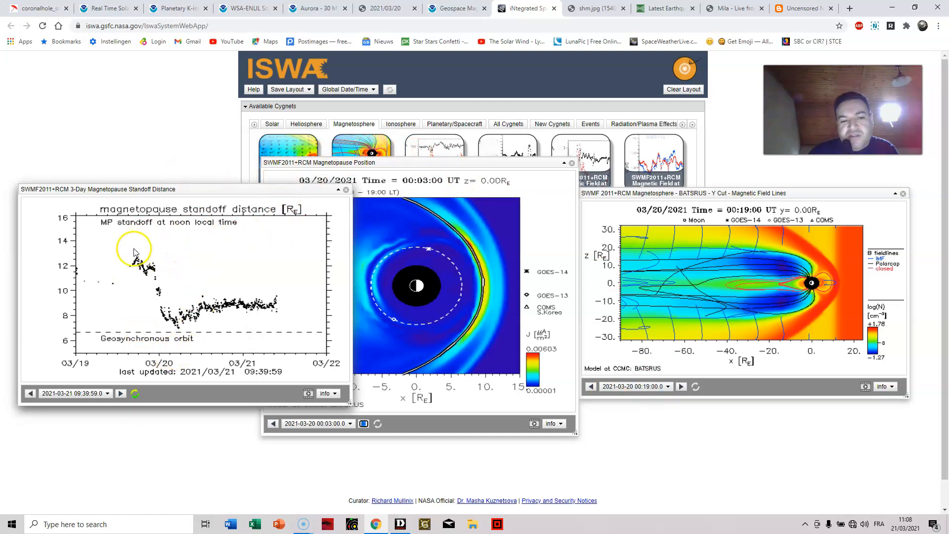
{"action": "mouse_move", "coordinate": [179, 333]}
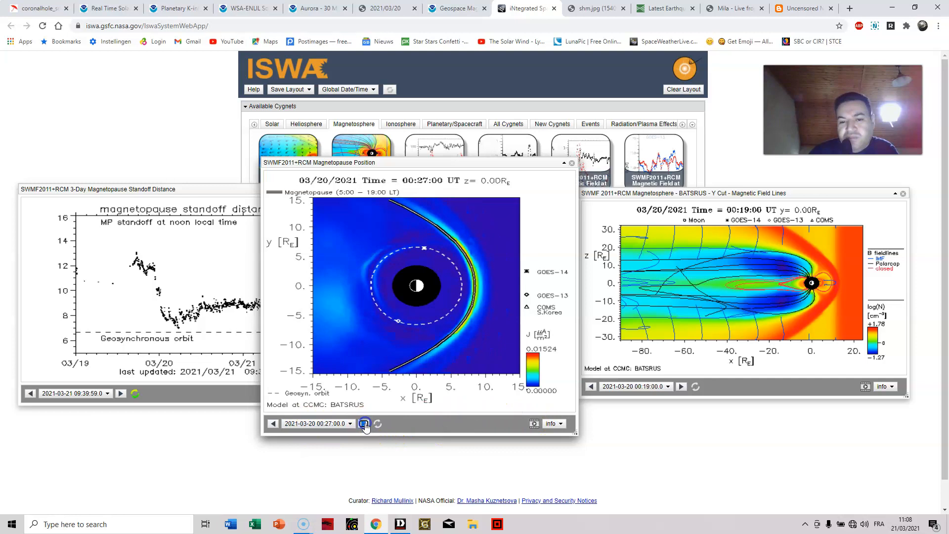
- Play the SWMF magnetopause position animation from 00:03 to about 05:00 UT on March 20
{"action": "left_click", "coordinate": [364, 423]}
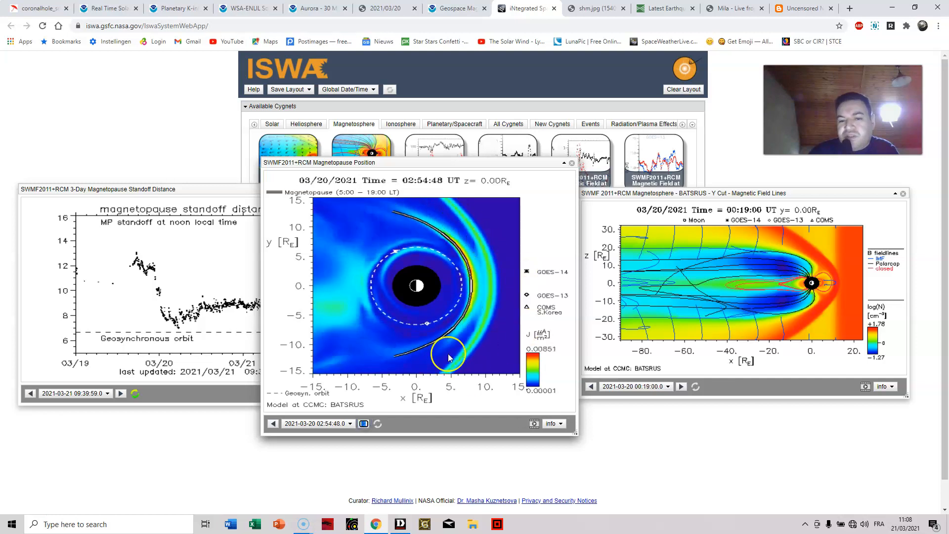
{"action": "mouse_move", "coordinate": [495, 325]}
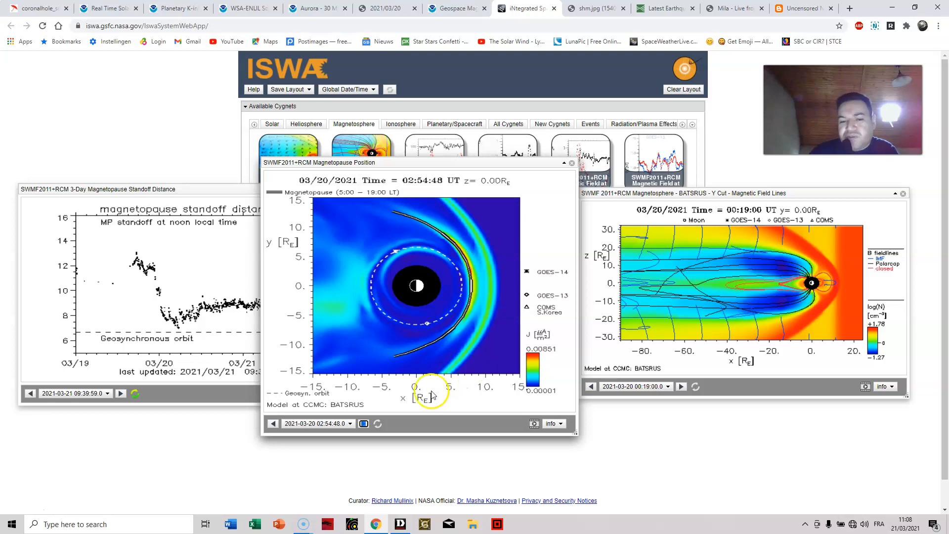
{"action": "left_click", "coordinate": [363, 423]}
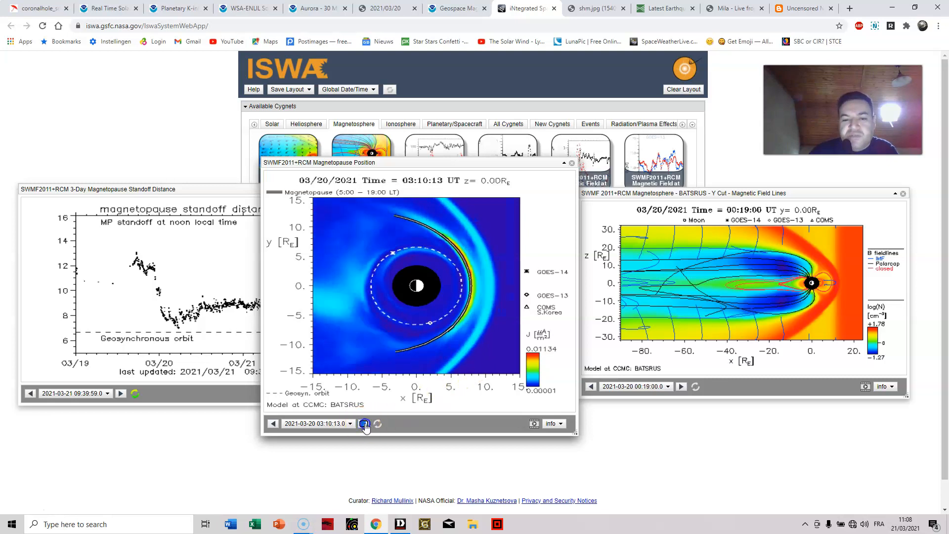
{"action": "left_click", "coordinate": [365, 423]}
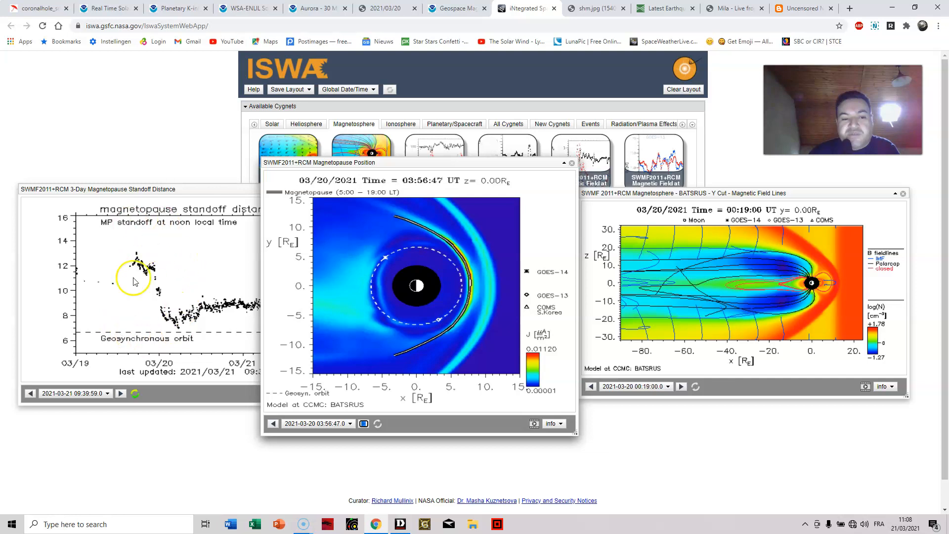
{"action": "left_click", "coordinate": [364, 423]}
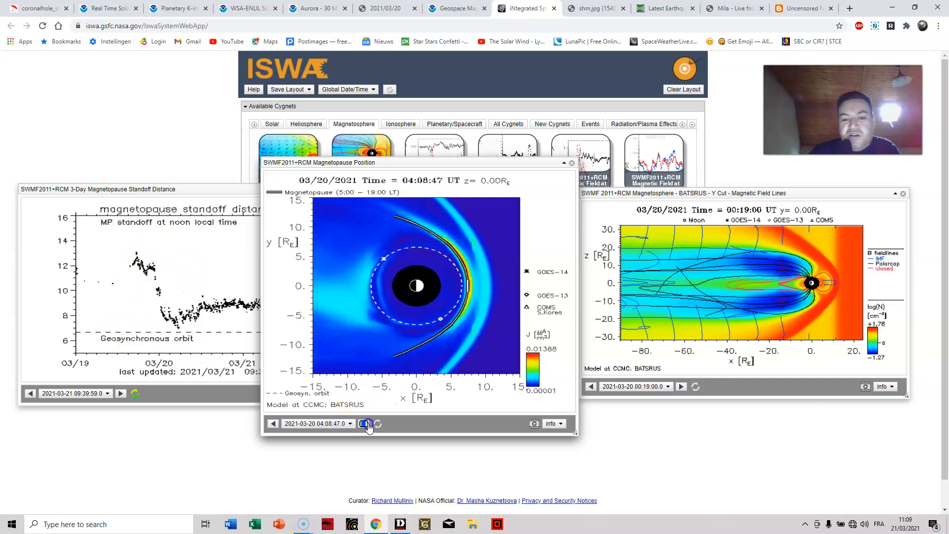
{"action": "left_click", "coordinate": [365, 423]}
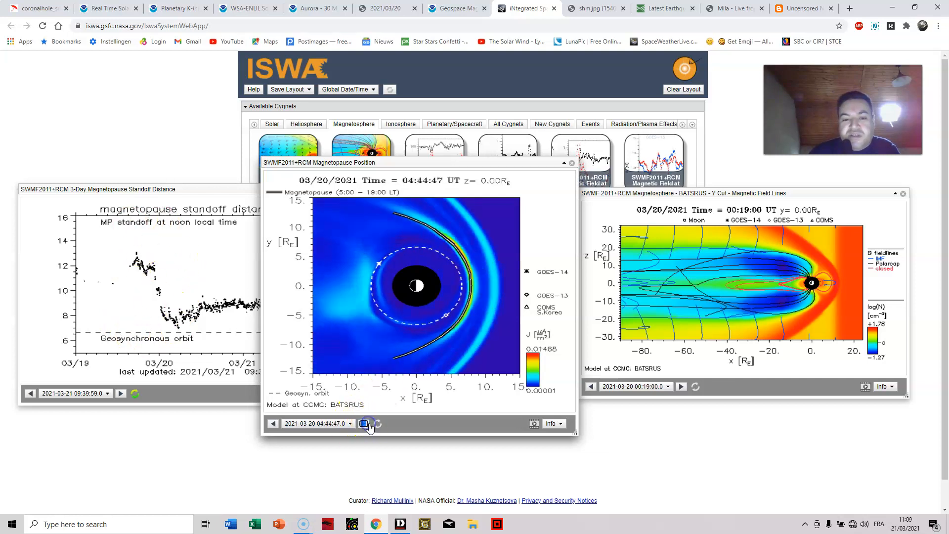
{"action": "left_click", "coordinate": [273, 423]}
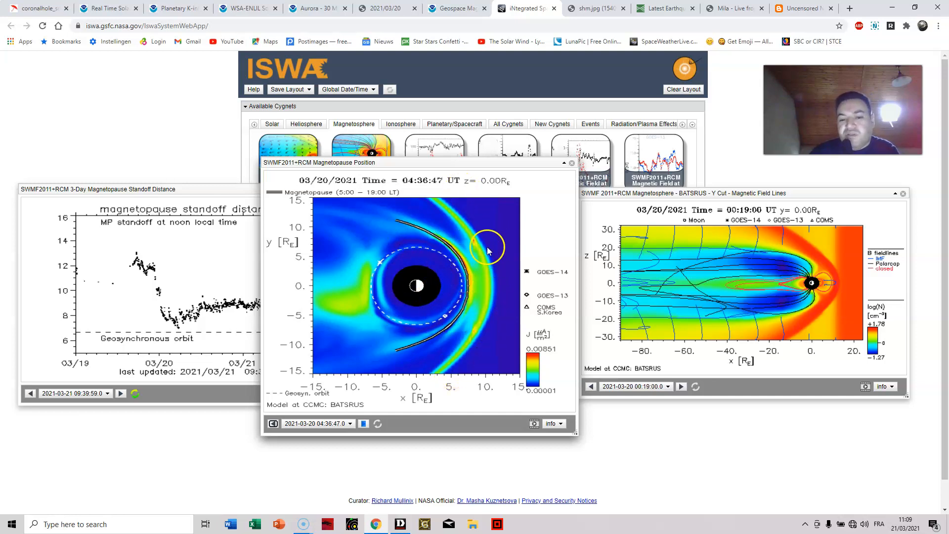
{"action": "mouse_move", "coordinate": [481, 342]}
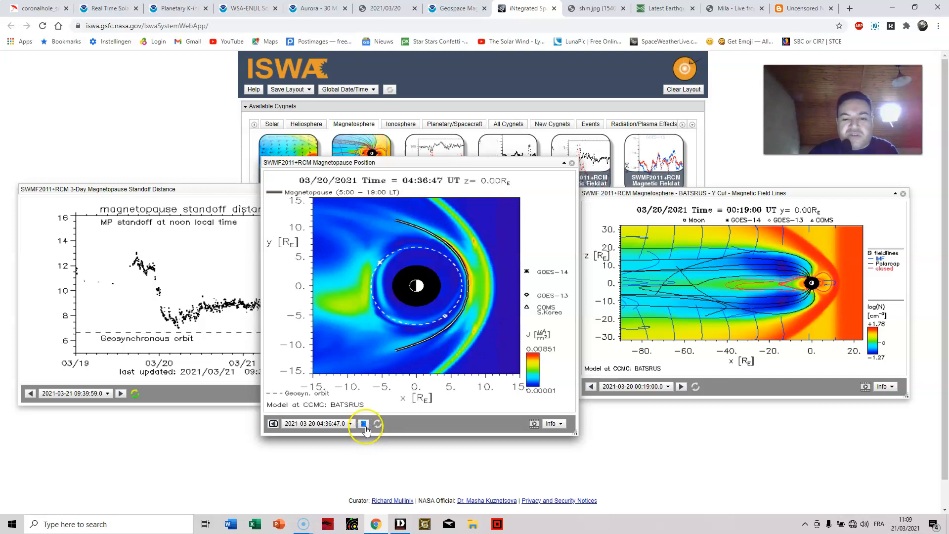
{"action": "left_click", "coordinate": [363, 423]}
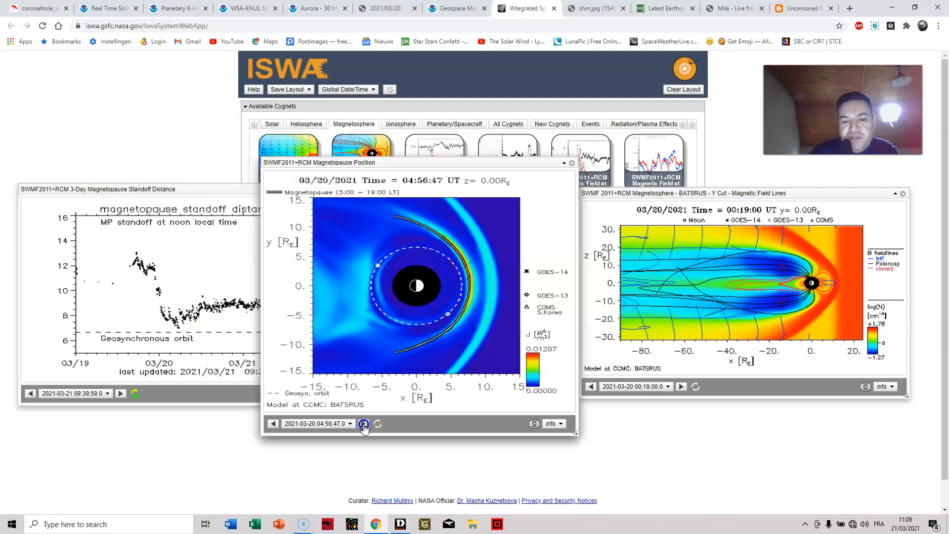
{"action": "left_click", "coordinate": [363, 423]}
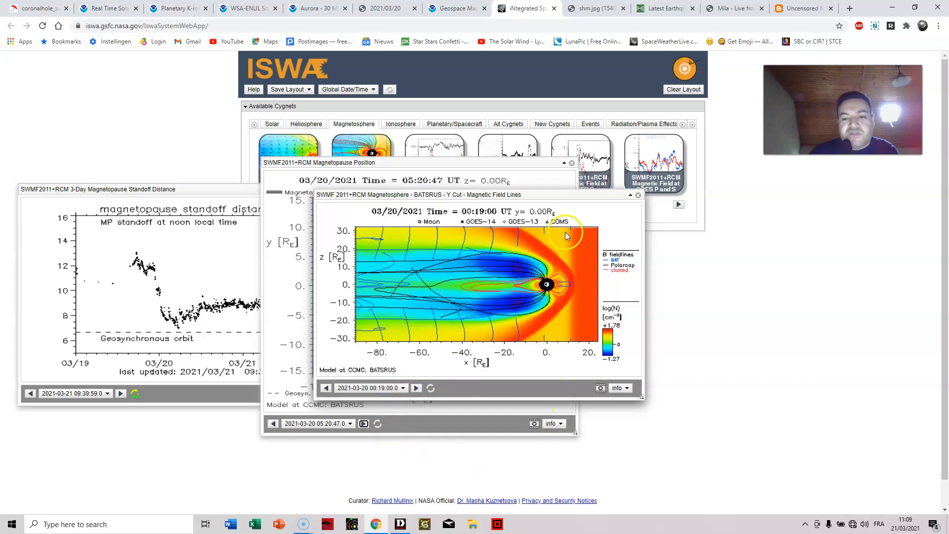
{"action": "mouse_move", "coordinate": [408, 442]}
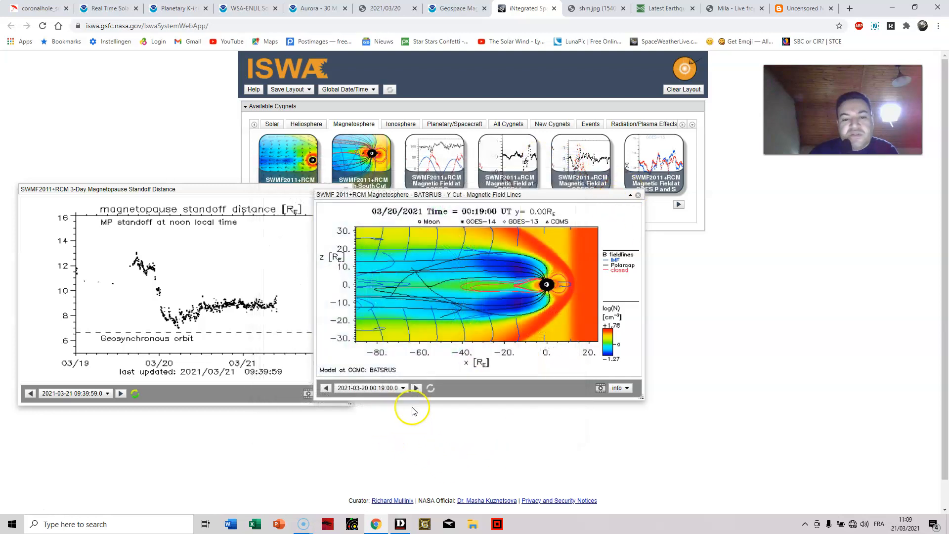
- Close the Magnetopause Position cygnet, leaving the BATSRUS field-line Y-cut beside the standoff plot
{"action": "left_click", "coordinate": [416, 387]}
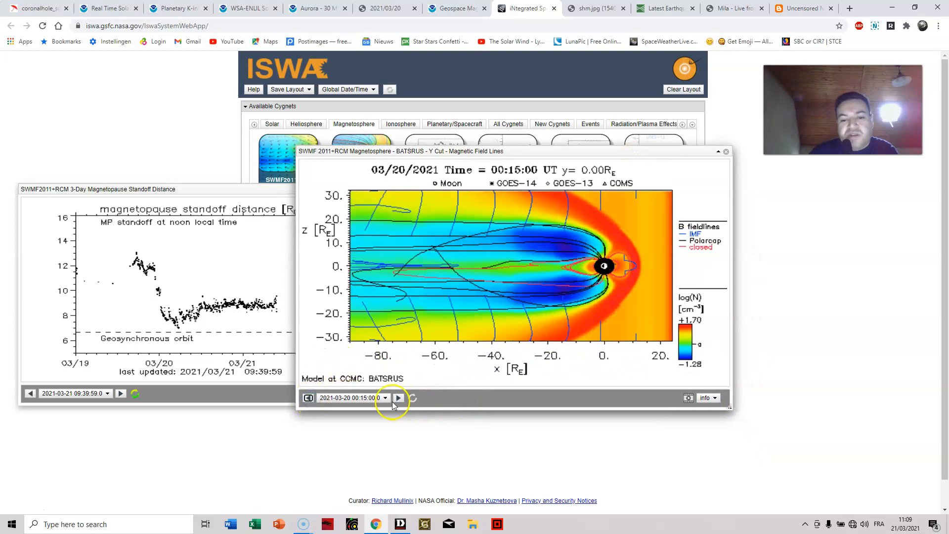
- Step the BATSRUS field-lines plot forward frame by frame through its model times
{"action": "left_click", "coordinate": [398, 397]}
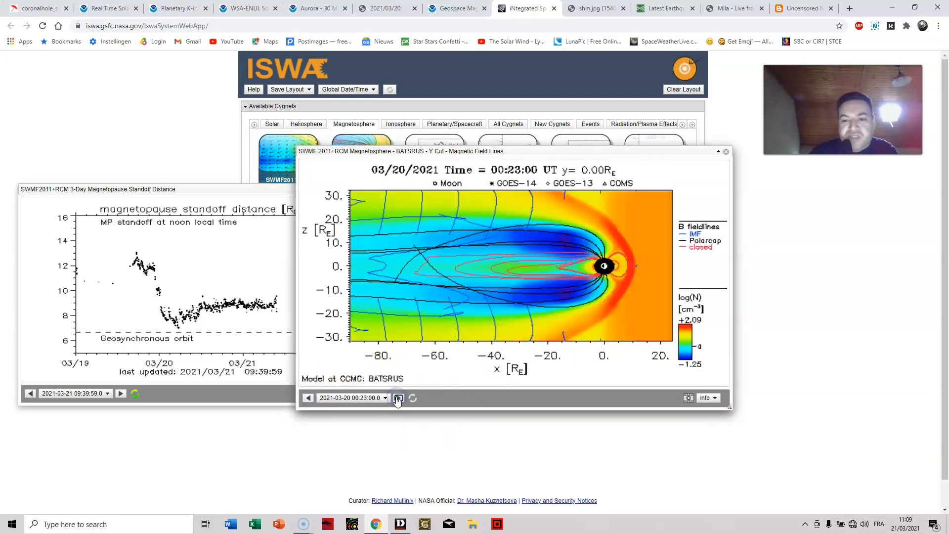
{"action": "left_click", "coordinate": [398, 398]}
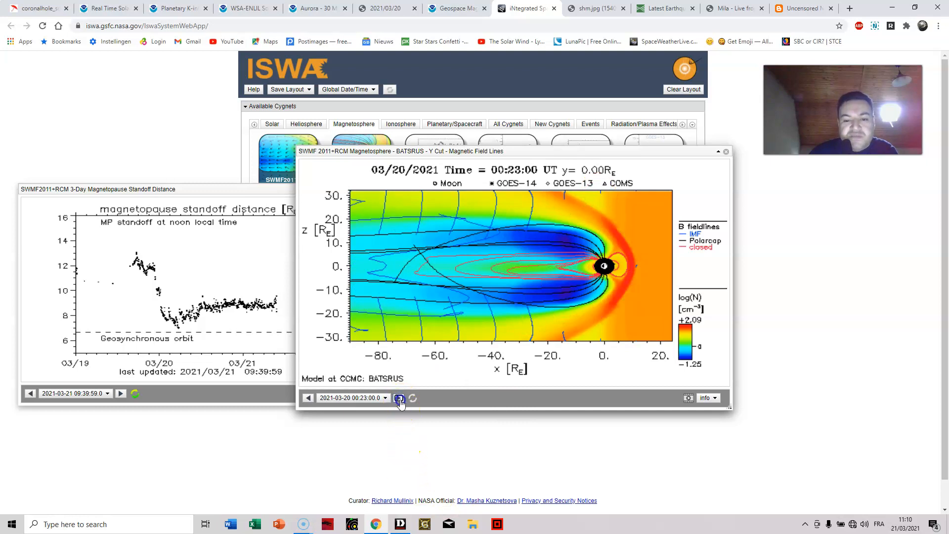
{"action": "left_click", "coordinate": [399, 397]}
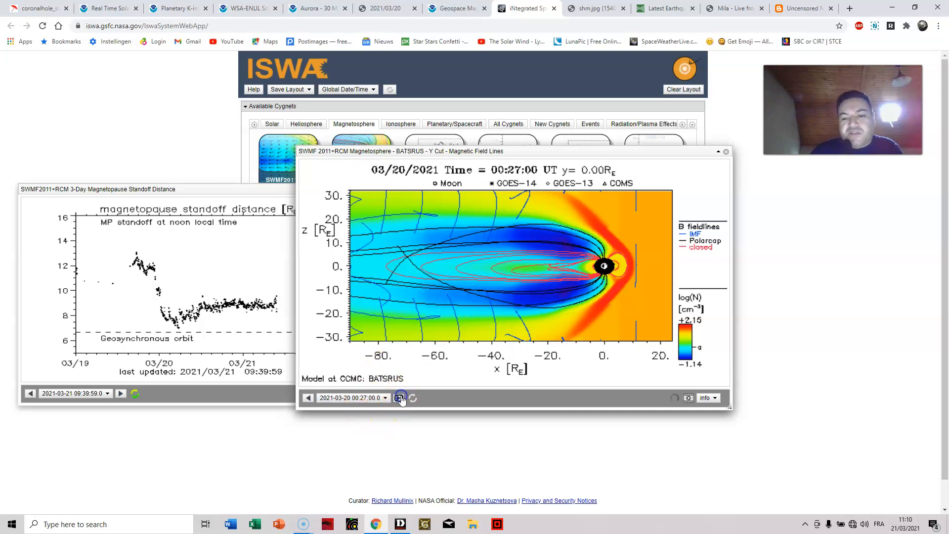
{"action": "left_click", "coordinate": [399, 398]}
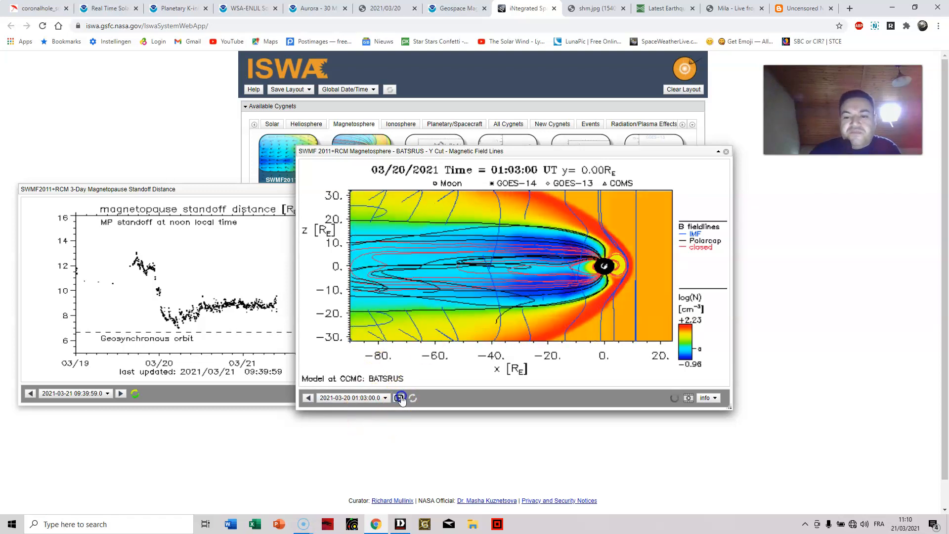
{"action": "left_click", "coordinate": [398, 397]}
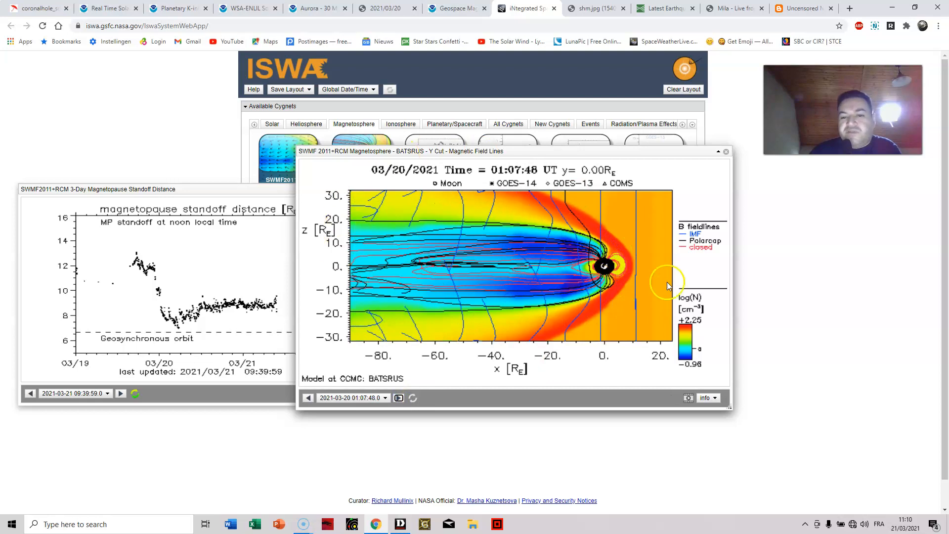
{"action": "left_click", "coordinate": [399, 398]}
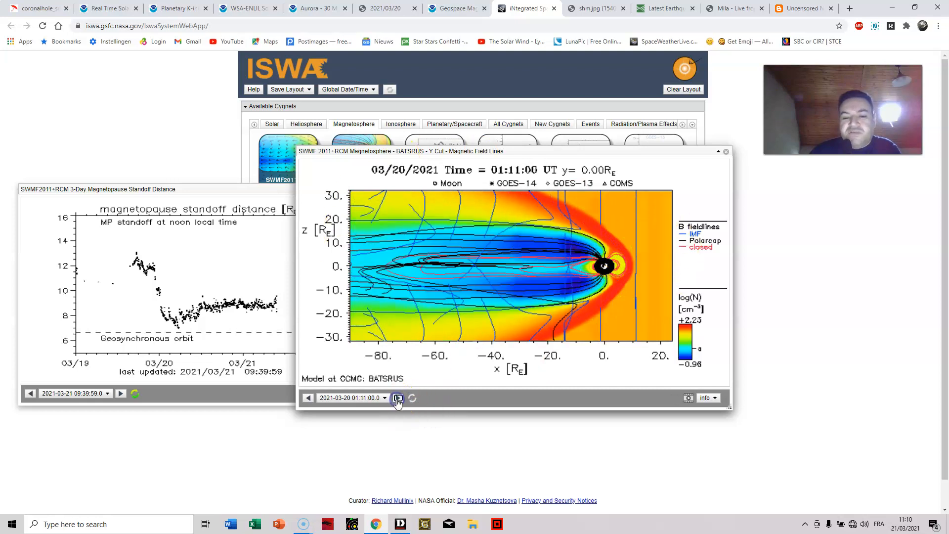
{"action": "left_click", "coordinate": [399, 397]}
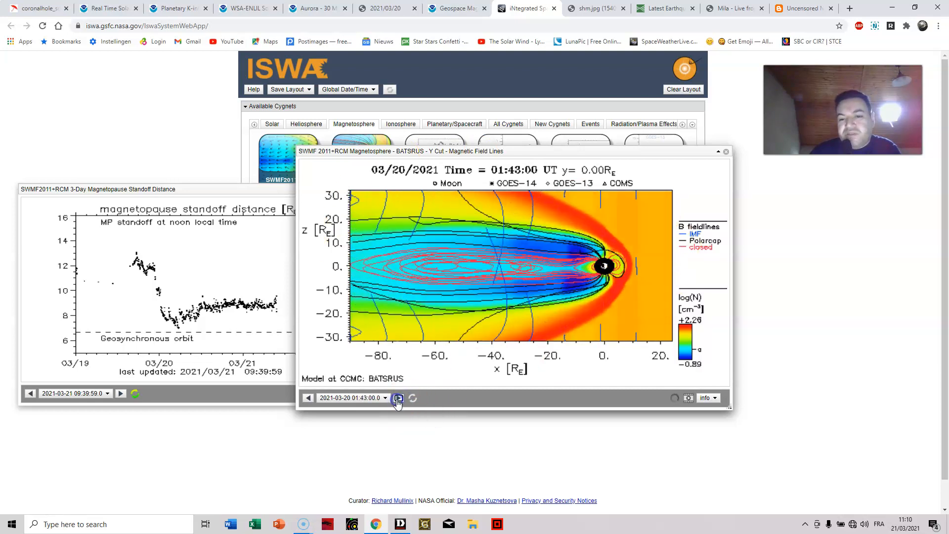
{"action": "left_click", "coordinate": [397, 397]}
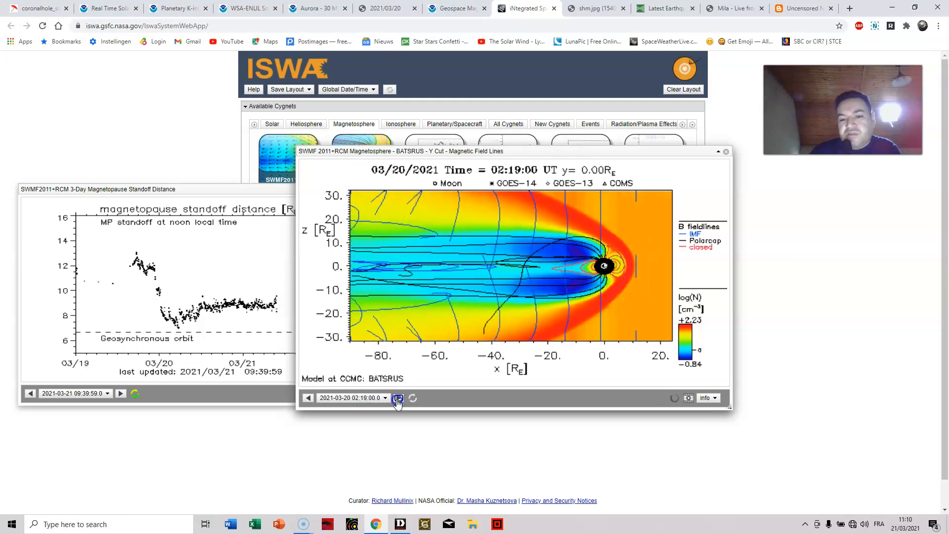
{"action": "left_click", "coordinate": [398, 397]}
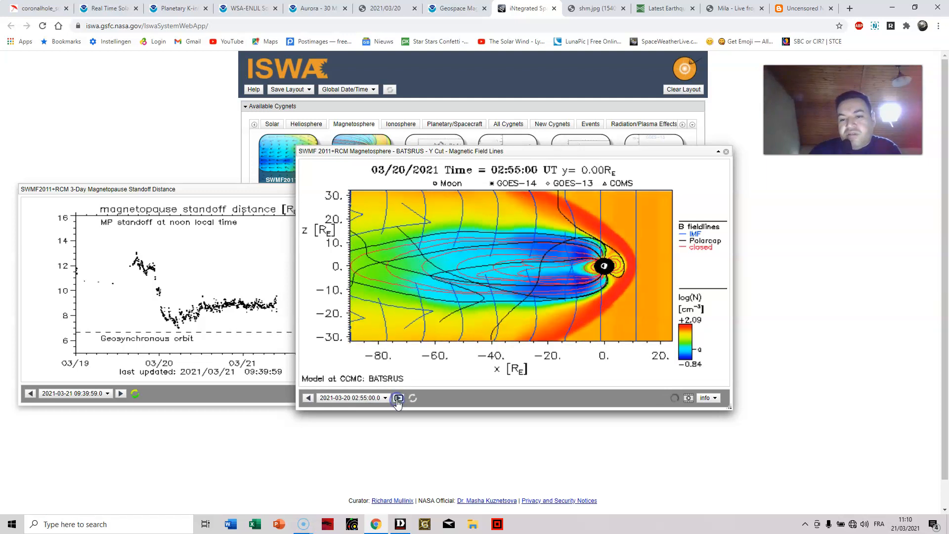
{"action": "left_click", "coordinate": [399, 398]}
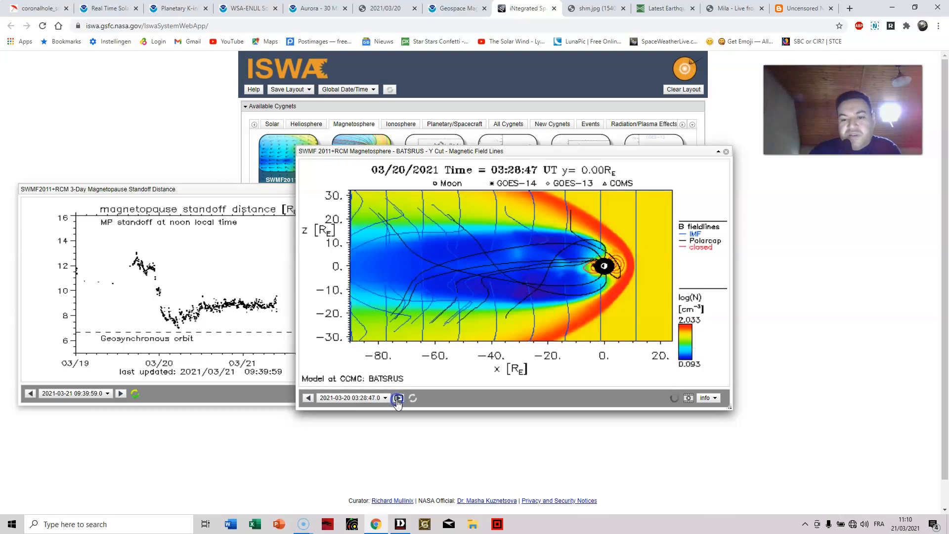
{"action": "left_click", "coordinate": [398, 397]}
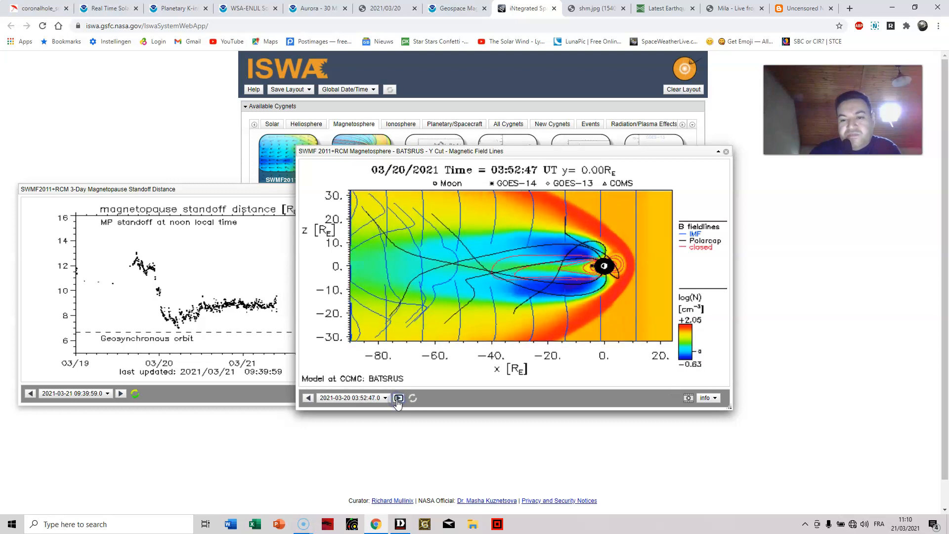
{"action": "left_click", "coordinate": [398, 397]}
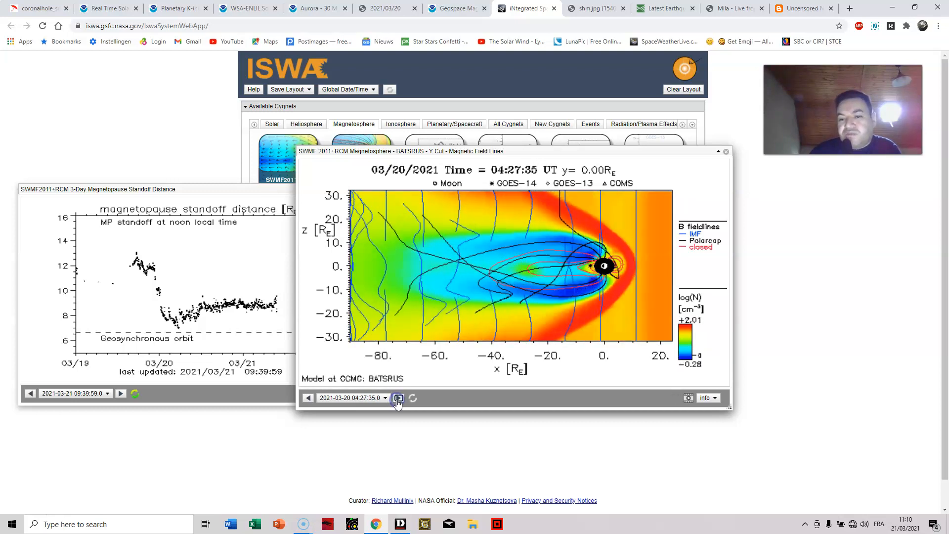
{"action": "left_click", "coordinate": [398, 397]}
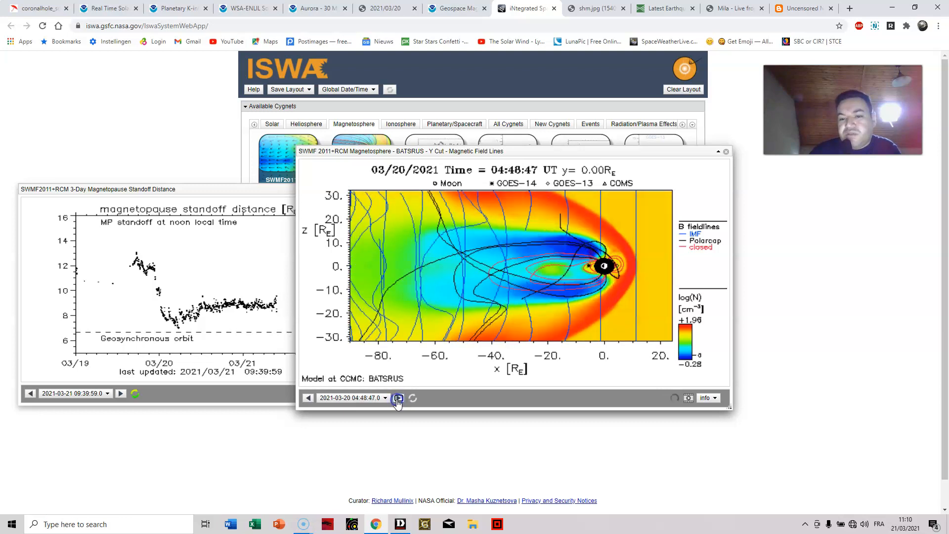
{"action": "left_click", "coordinate": [399, 397]}
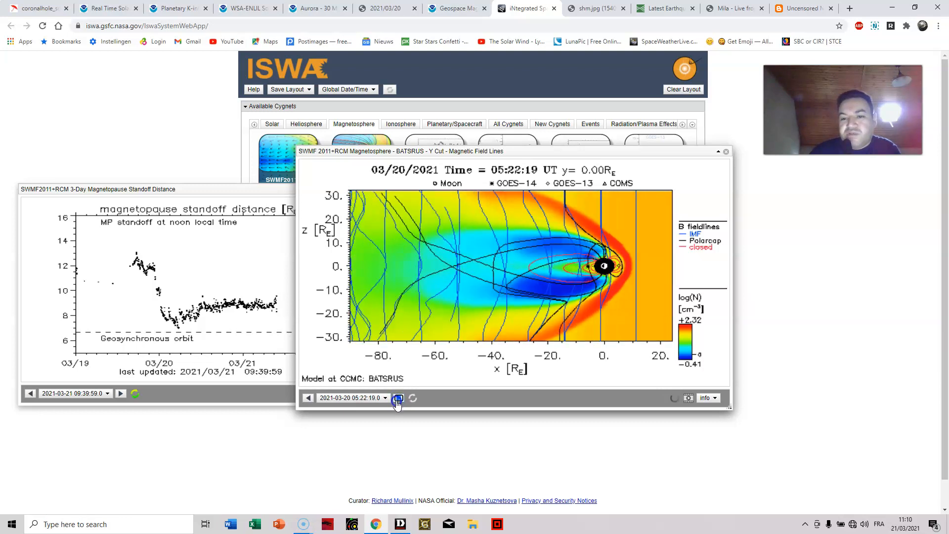
{"action": "left_click", "coordinate": [398, 397]}
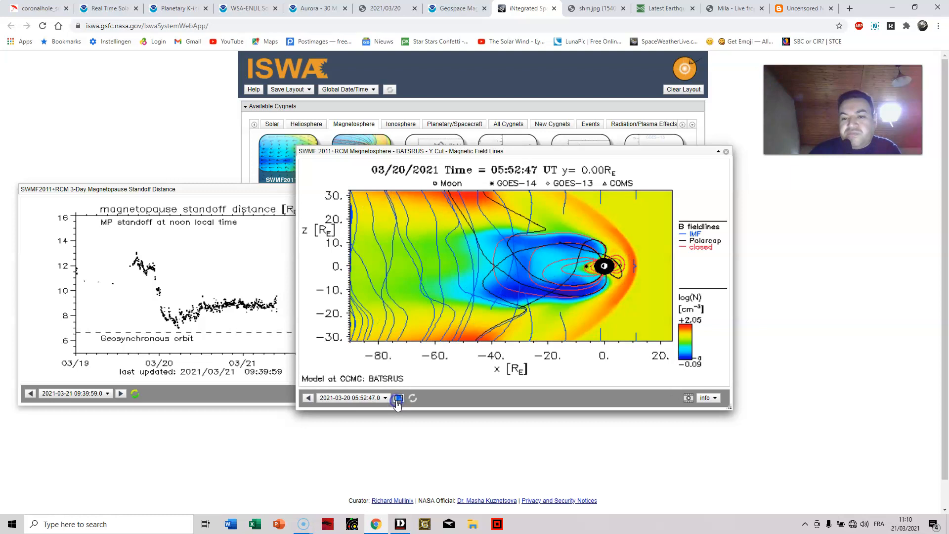
- Step the field-line model back several frames to an earlier time
{"action": "left_click", "coordinate": [308, 397]}
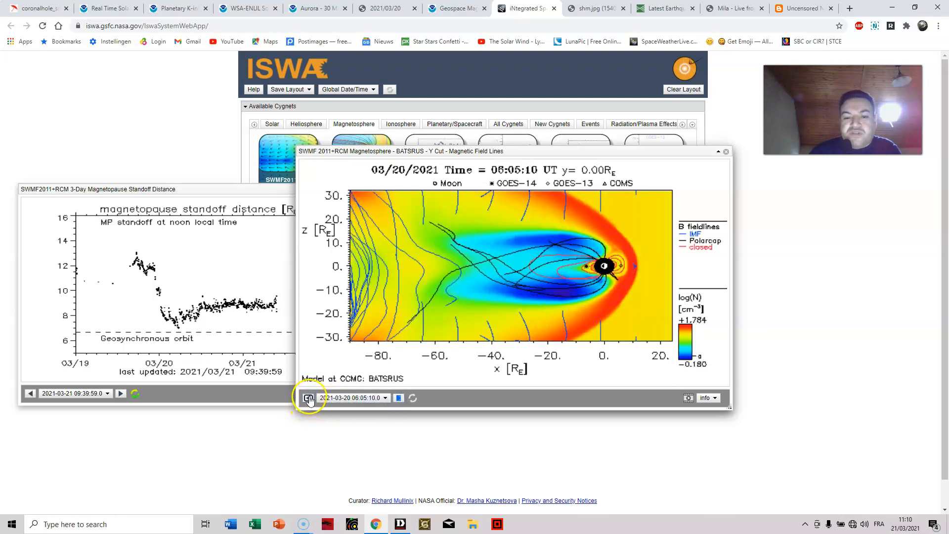
{"action": "left_click", "coordinate": [308, 397]}
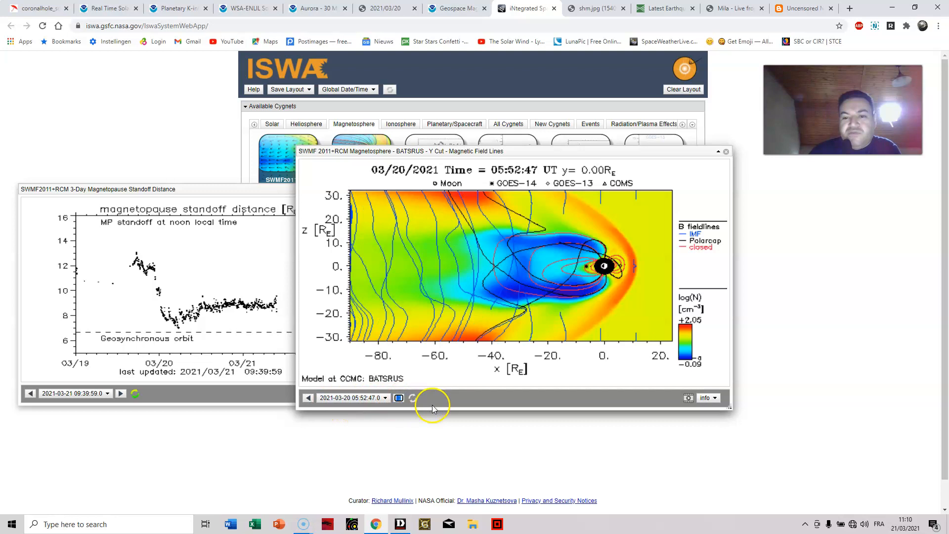
{"action": "left_click", "coordinate": [309, 398]}
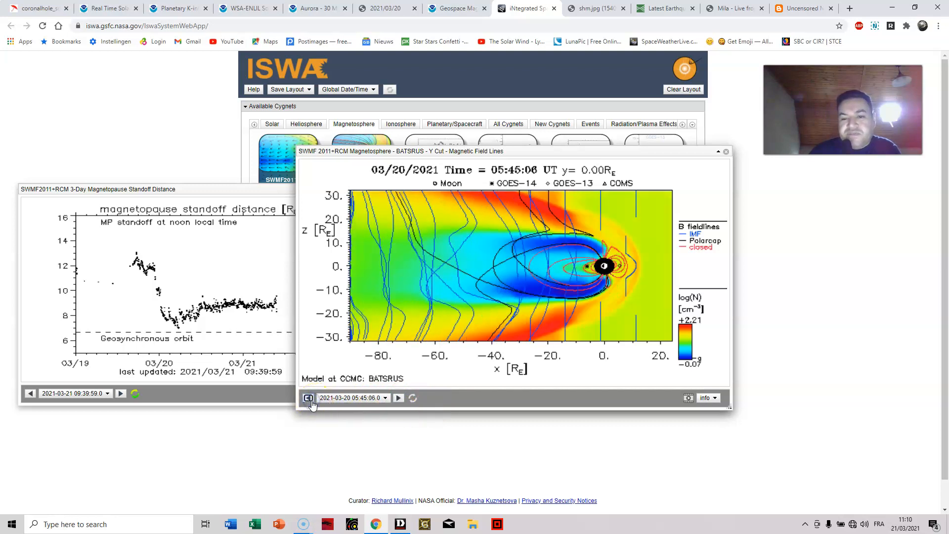
{"action": "left_click", "coordinate": [308, 397]}
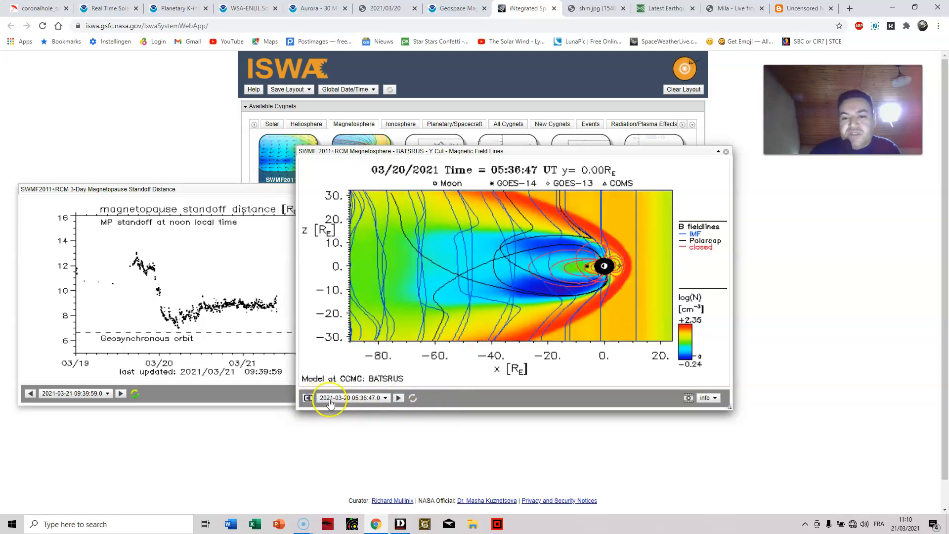
- Advance the field-line model forward again until it shows 03/20/2021 10:08:10 UT
{"action": "left_click", "coordinate": [398, 398]}
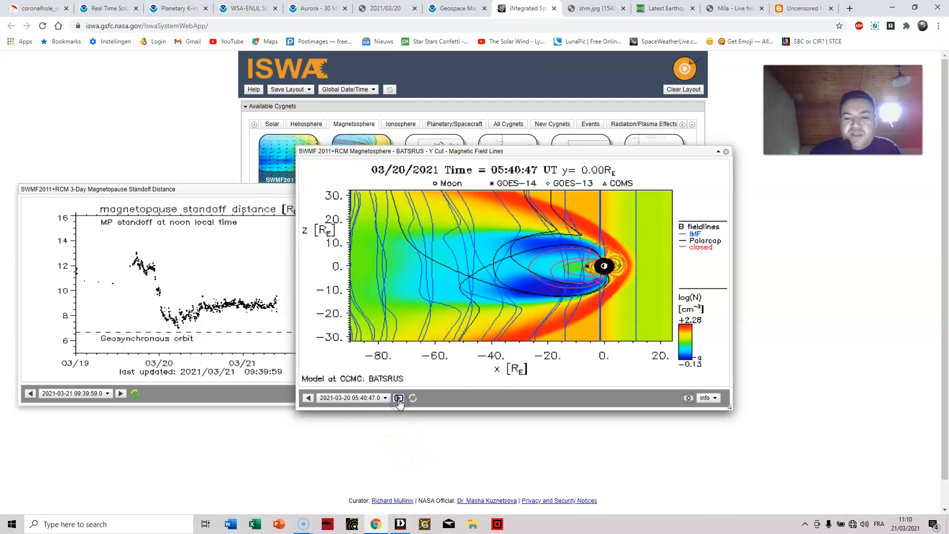
{"action": "left_click", "coordinate": [398, 397]}
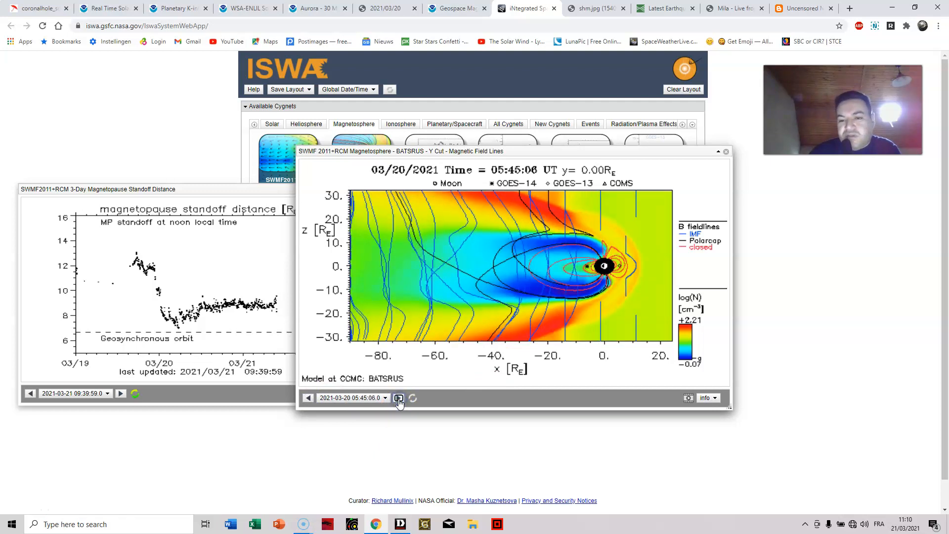
{"action": "left_click", "coordinate": [399, 397]}
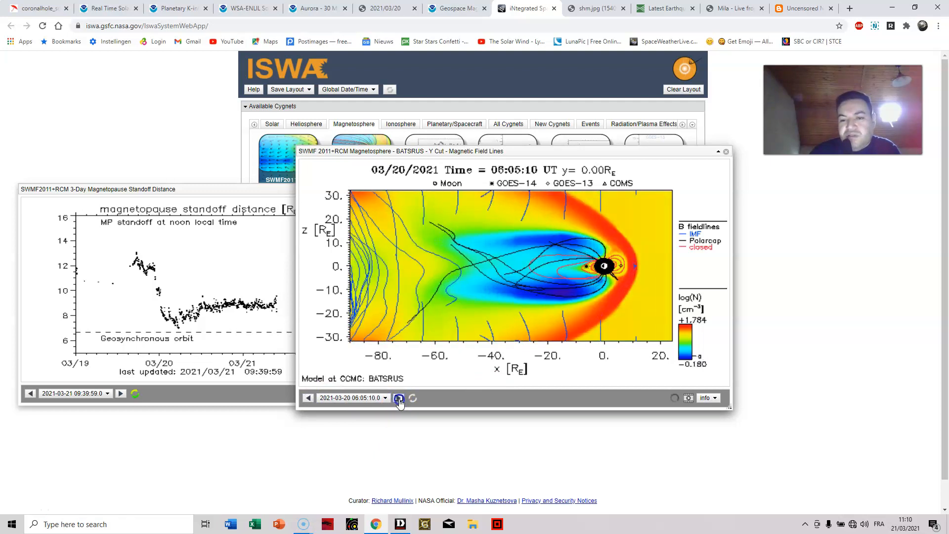
{"action": "left_click", "coordinate": [398, 398]}
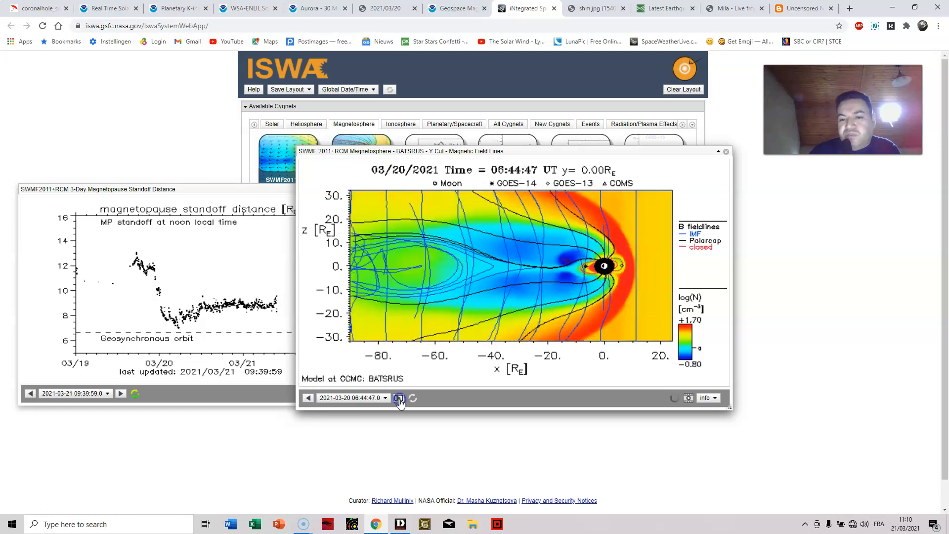
{"action": "left_click", "coordinate": [398, 399]}
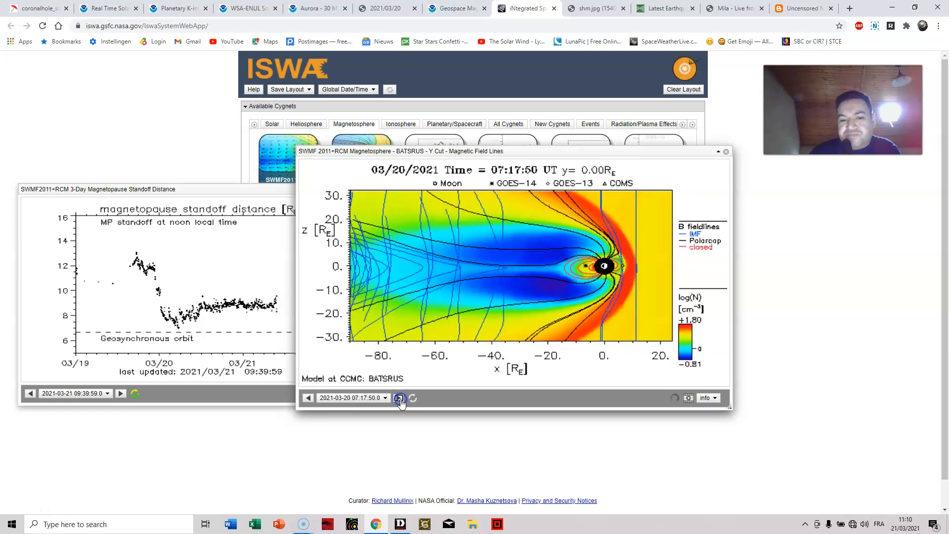
{"action": "left_click", "coordinate": [399, 397]}
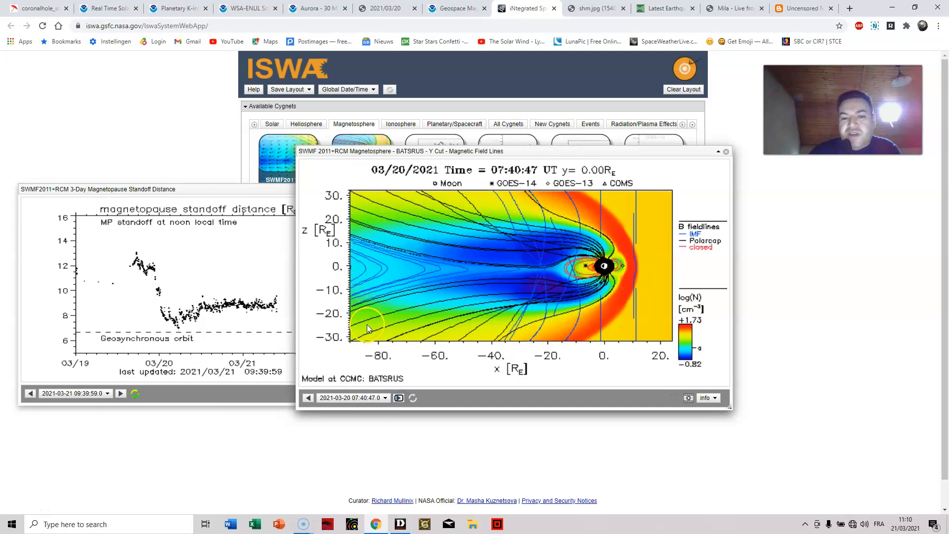
{"action": "left_click", "coordinate": [398, 397]}
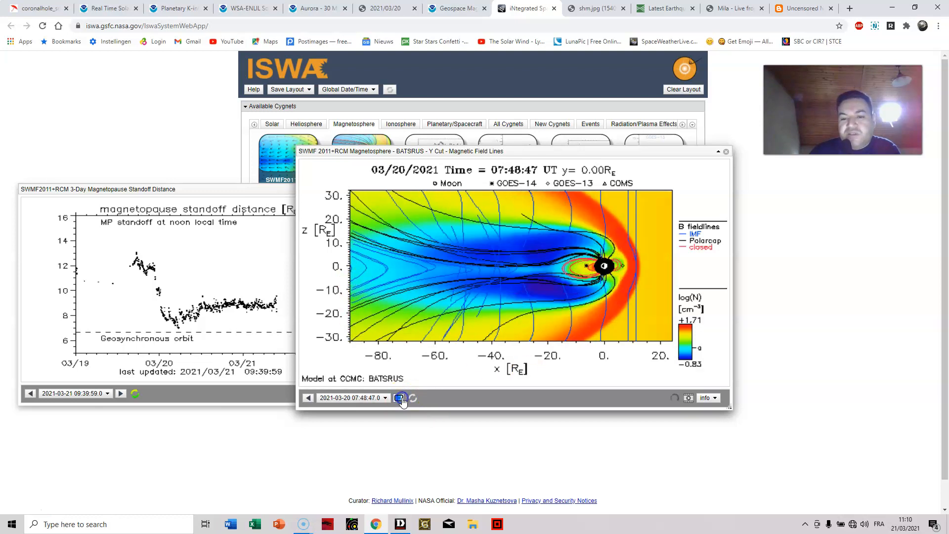
{"action": "left_click", "coordinate": [398, 397]}
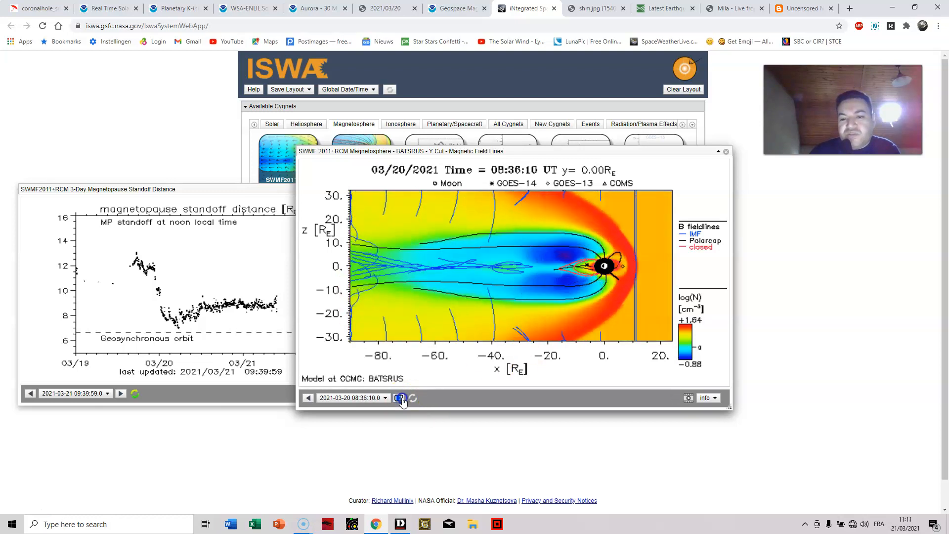
{"action": "left_click", "coordinate": [413, 397]}
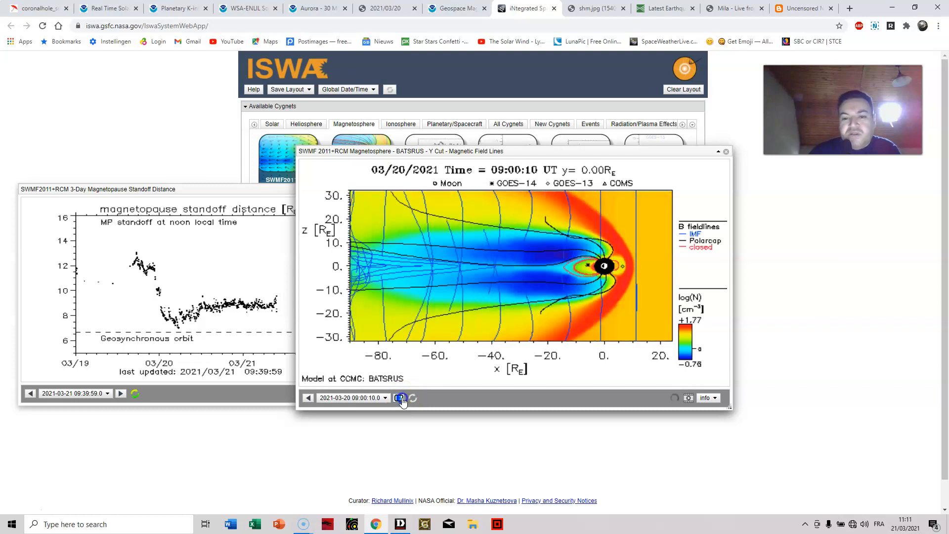
{"action": "left_click", "coordinate": [398, 397]}
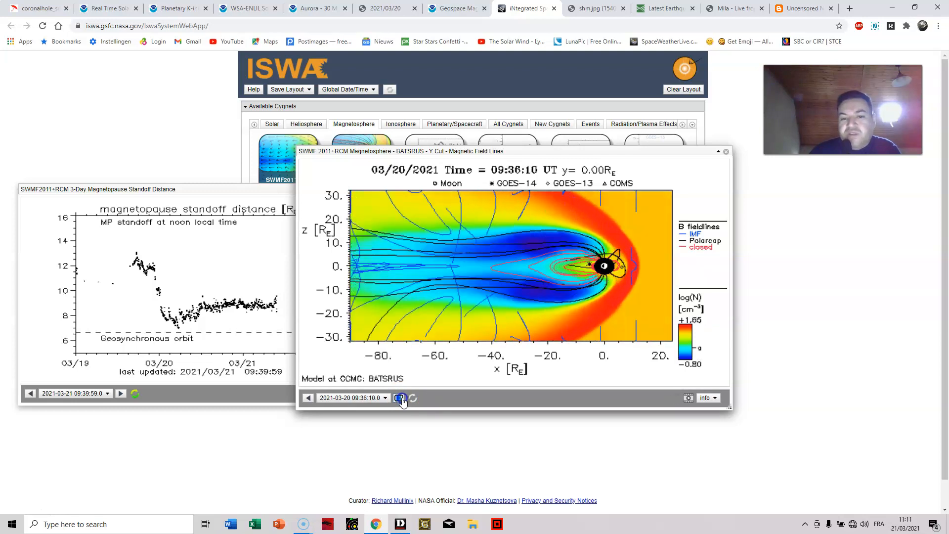
{"action": "left_click", "coordinate": [398, 397]}
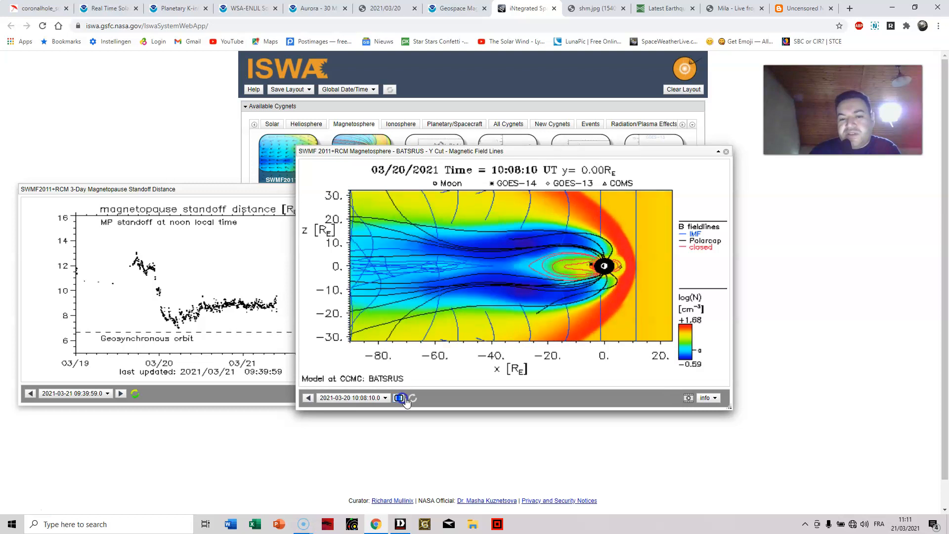
{"action": "left_click", "coordinate": [725, 150]}
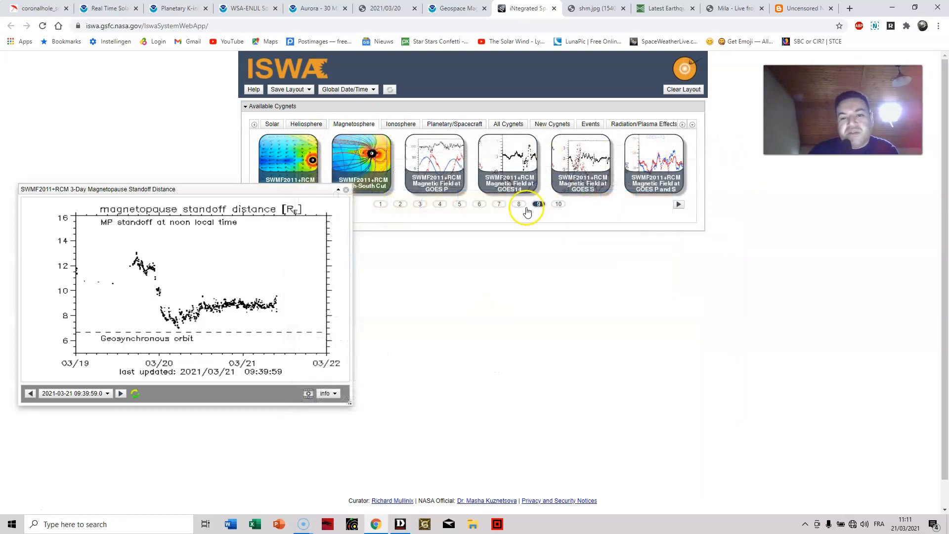
- Page the magnetosphere cygnets, close the Magnetopause Position panel and bring up the Schumann spectrogram
{"action": "left_click", "coordinate": [653, 163]}
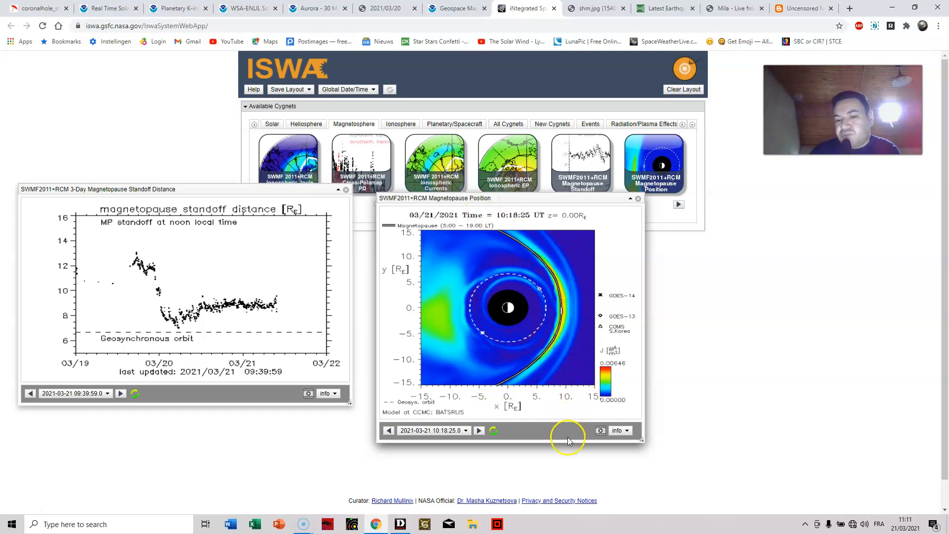
{"action": "left_click", "coordinate": [637, 198]}
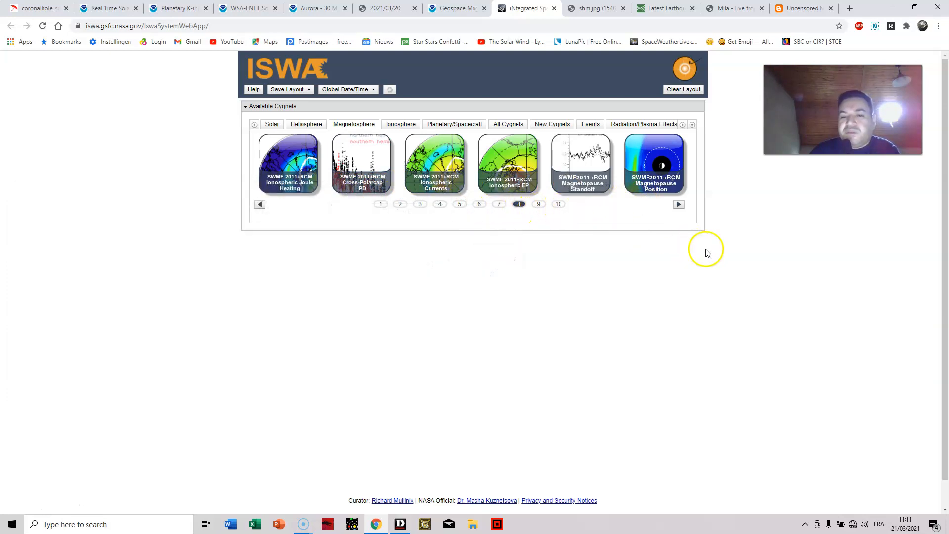
{"action": "mouse_move", "coordinate": [749, 253]}
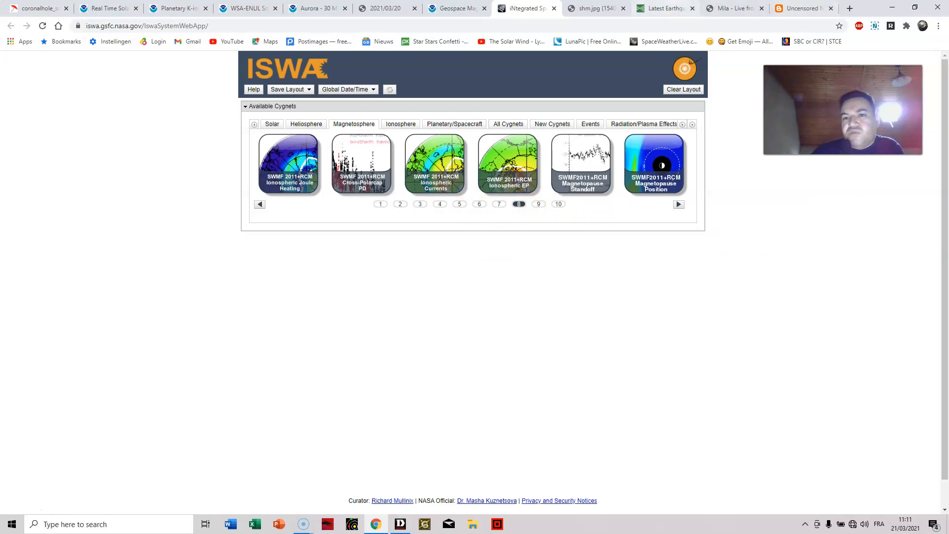
{"action": "left_click", "coordinate": [594, 8]}
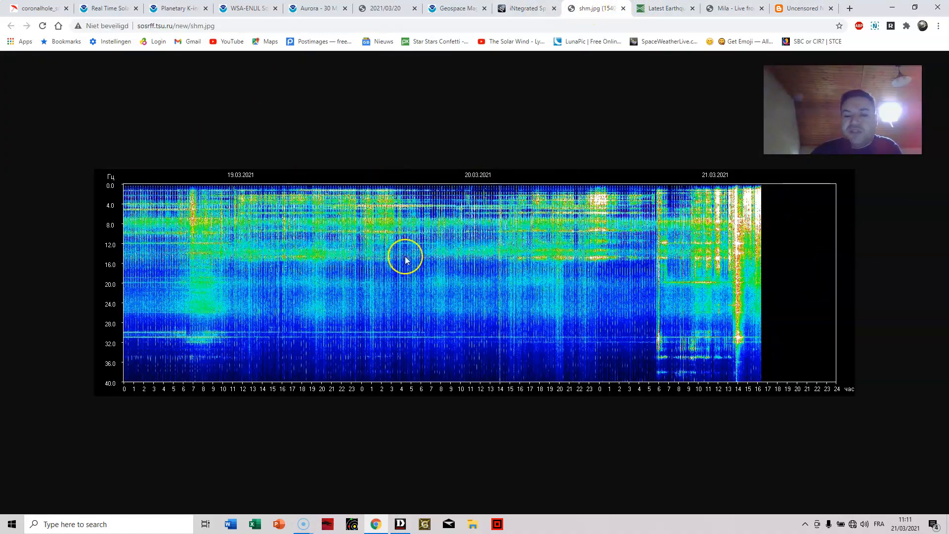
{"action": "mouse_move", "coordinate": [750, 263]}
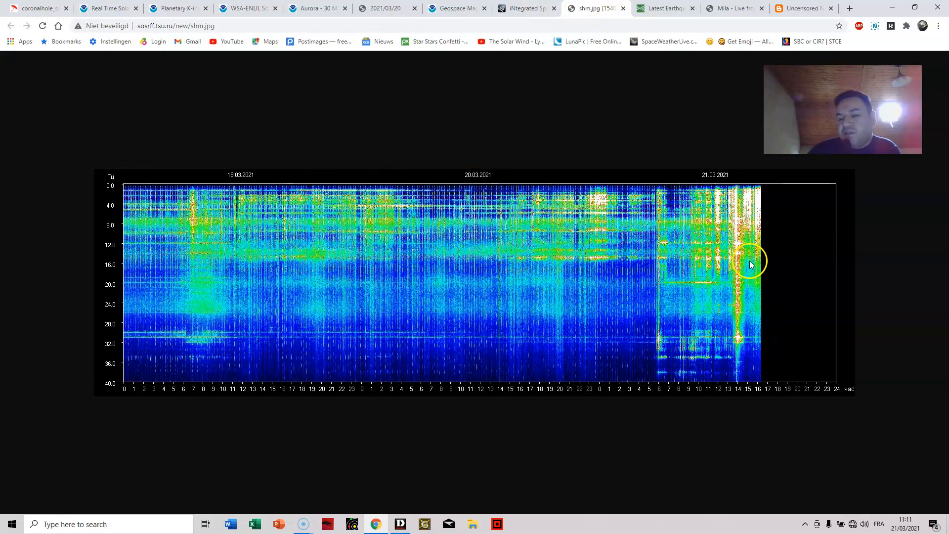
{"action": "mouse_move", "coordinate": [696, 202]}
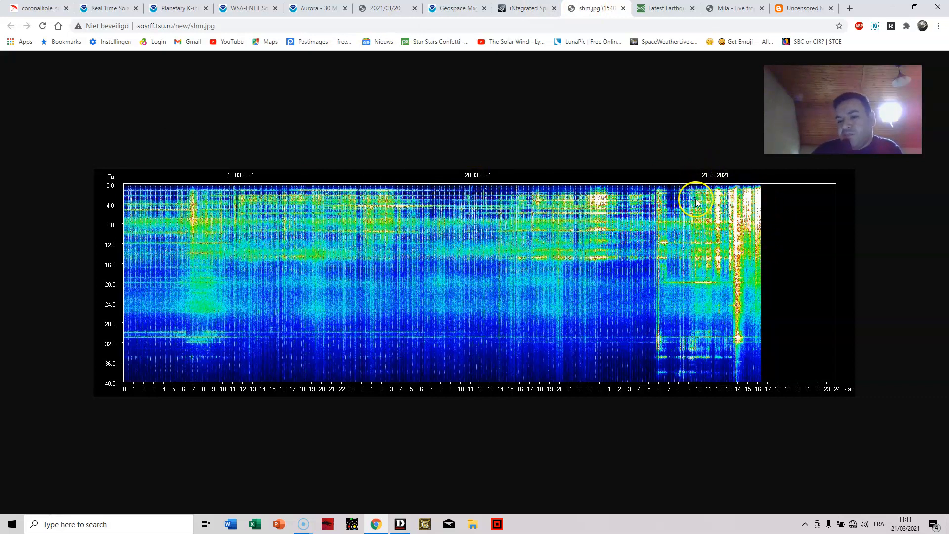
{"action": "mouse_move", "coordinate": [702, 229]}
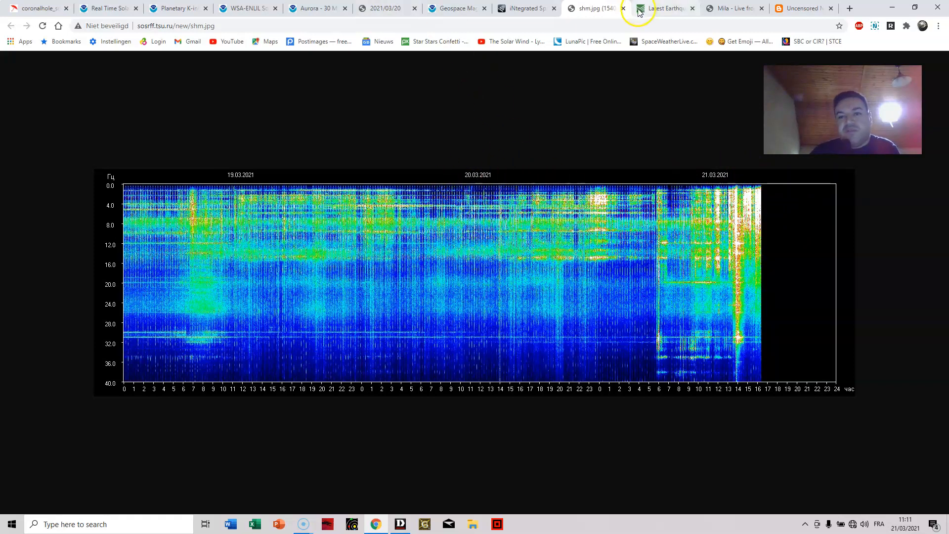
- Leave the Schumann spectrogram for the USGS latest earthquakes map
{"action": "left_click", "coordinate": [665, 8]}
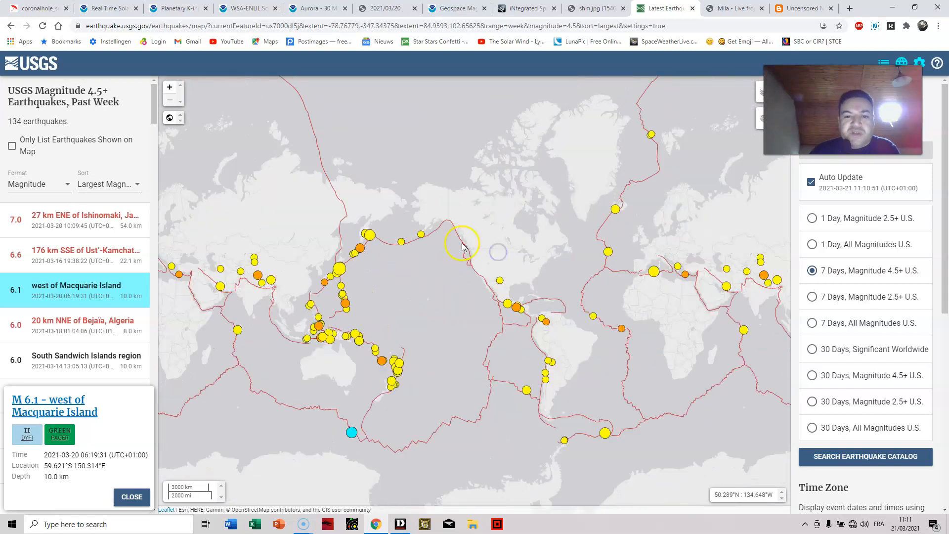
- Pan the past-week M4.5+ quake map until the Pacific Ocean is centred
{"action": "left_click_drag", "start_coordinate": [461, 245], "coordinate": [408, 224]}
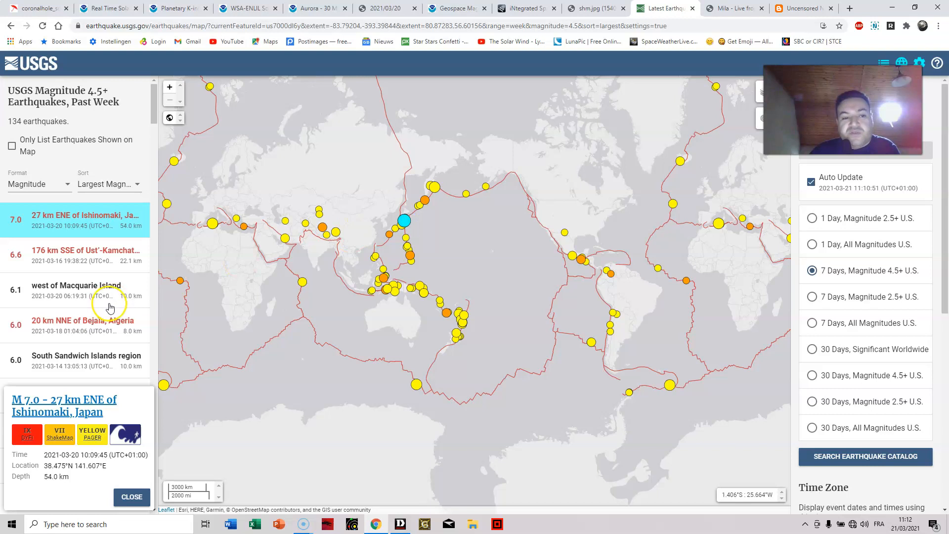
{"action": "mouse_move", "coordinate": [109, 274]}
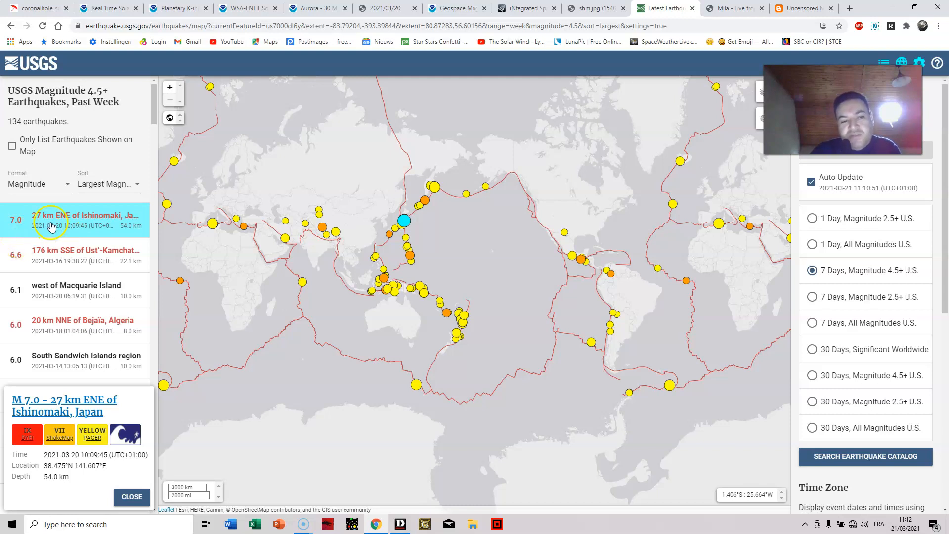
{"action": "mouse_move", "coordinate": [411, 238]}
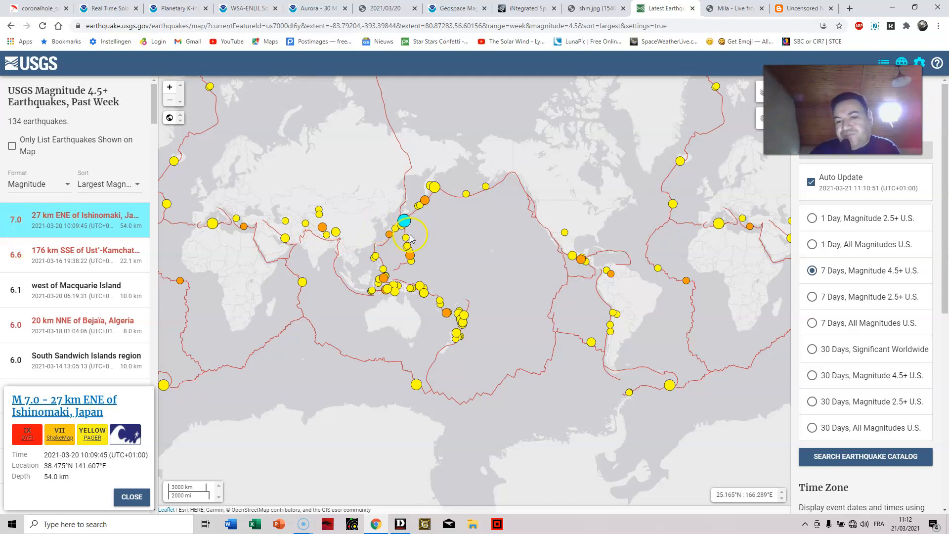
{"action": "left_click_drag", "start_coordinate": [408, 239], "coordinate": [544, 269]}
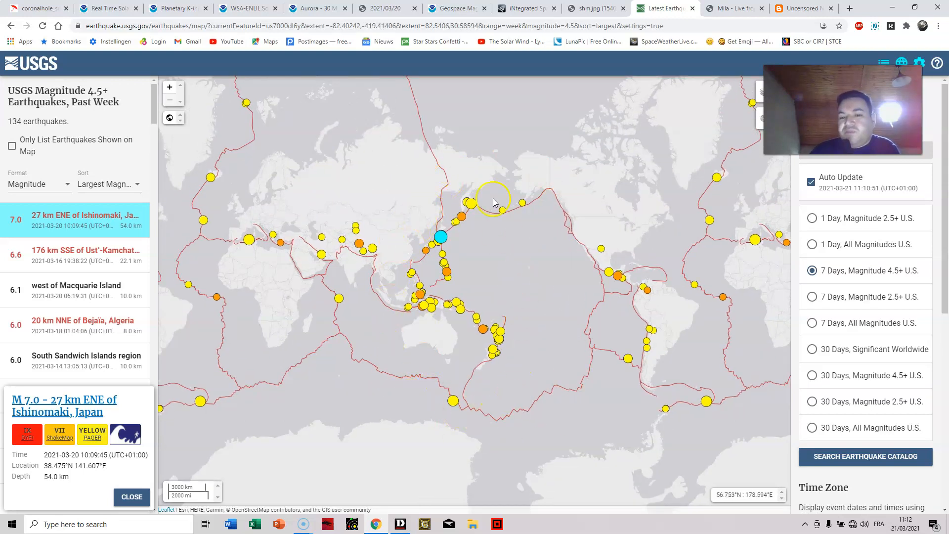
{"action": "left_click_drag", "start_coordinate": [493, 202], "coordinate": [396, 196]}
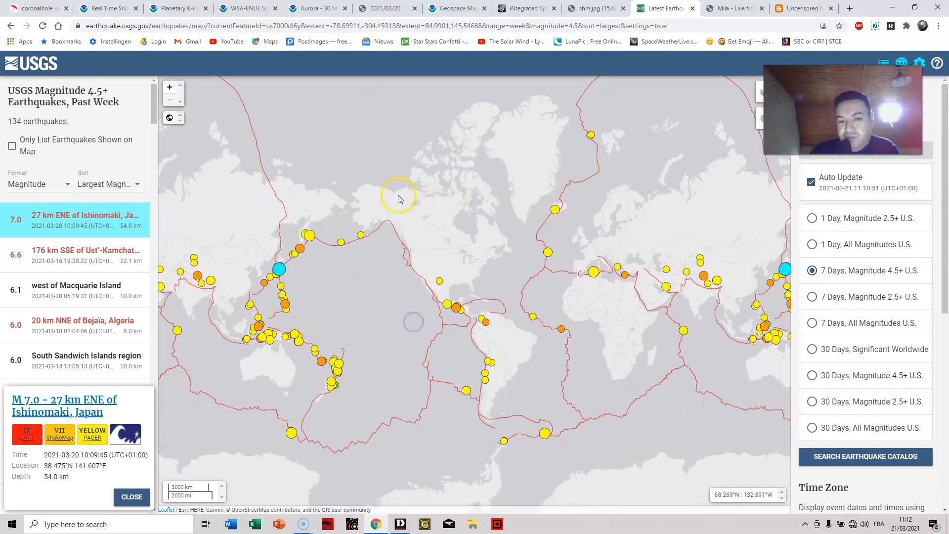
{"action": "mouse_move", "coordinate": [441, 247]}
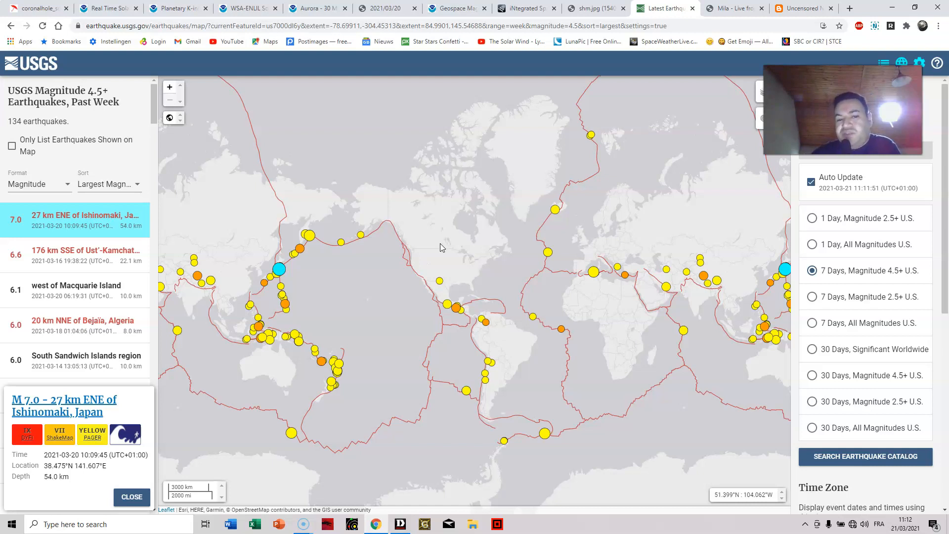
{"action": "left_click_drag", "start_coordinate": [442, 247], "coordinate": [254, 300]}
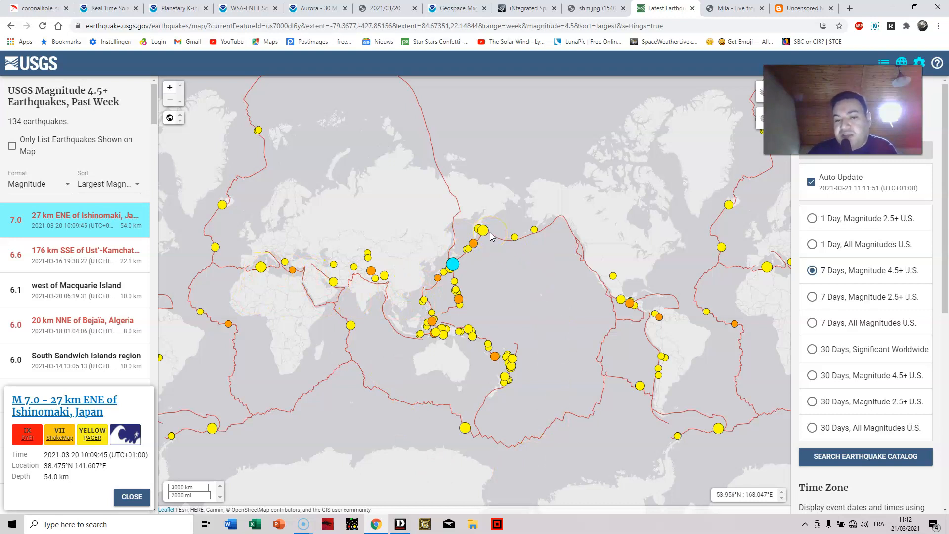
{"action": "mouse_move", "coordinate": [431, 348]}
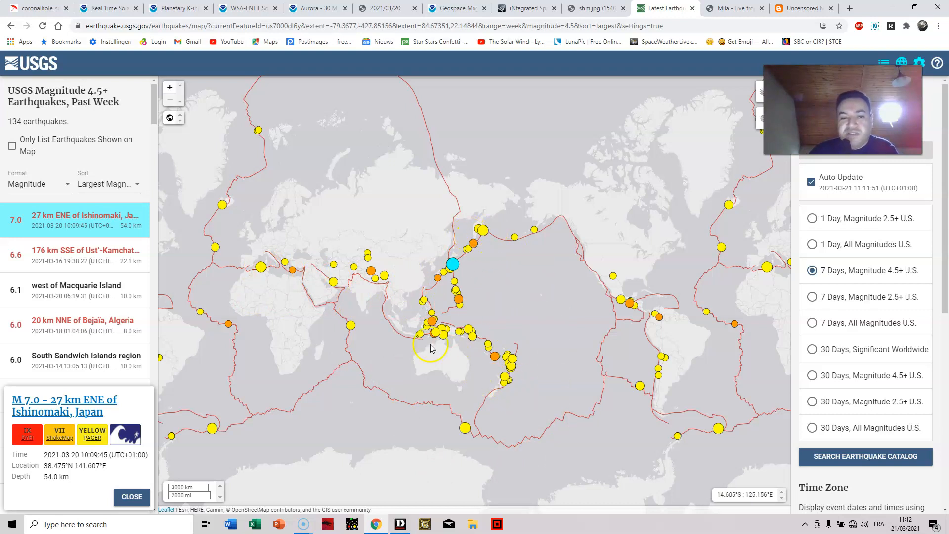
{"action": "mouse_move", "coordinate": [230, 259]}
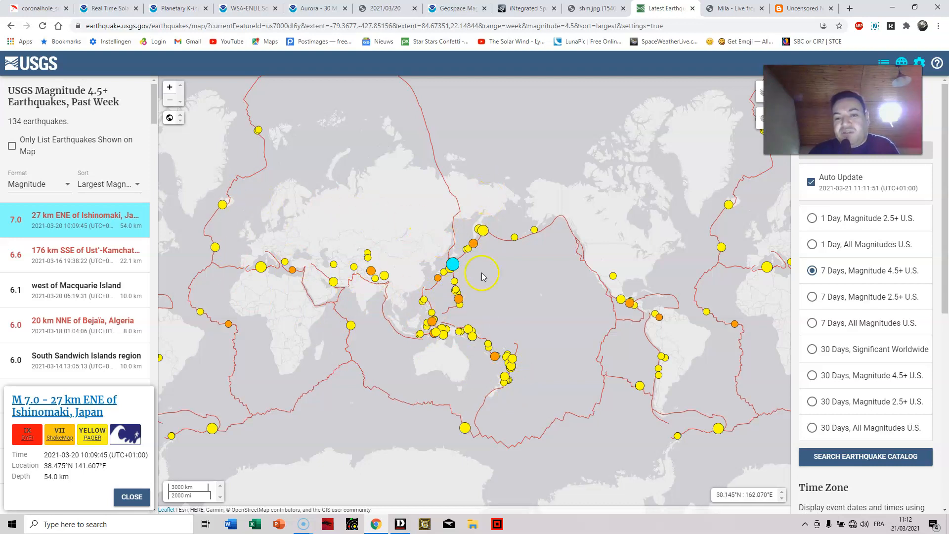
{"action": "mouse_move", "coordinate": [560, 195]}
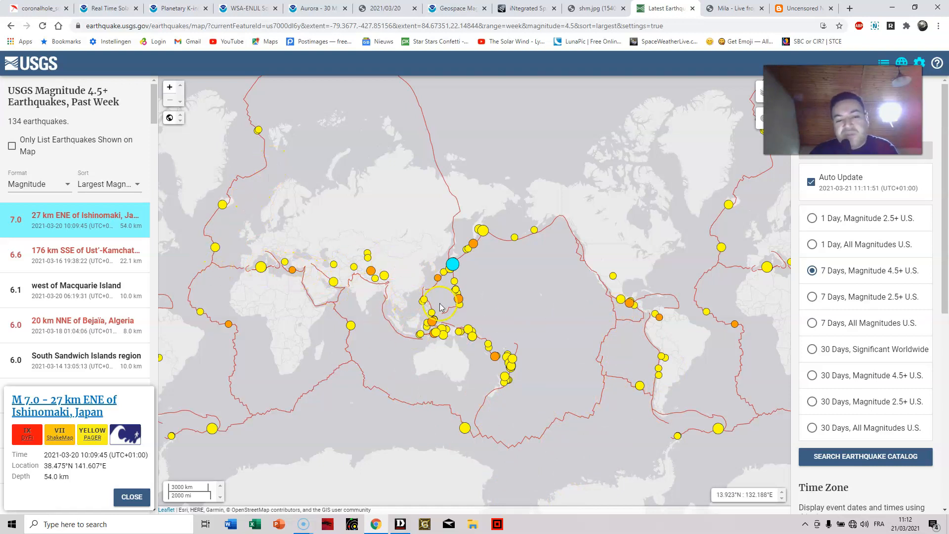
{"action": "mouse_move", "coordinate": [262, 268]}
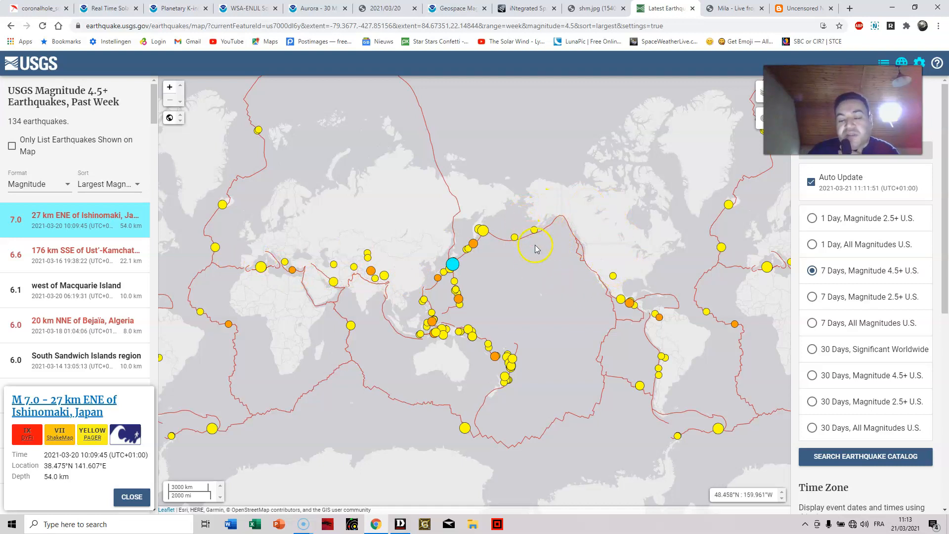
{"action": "mouse_move", "coordinate": [586, 285]}
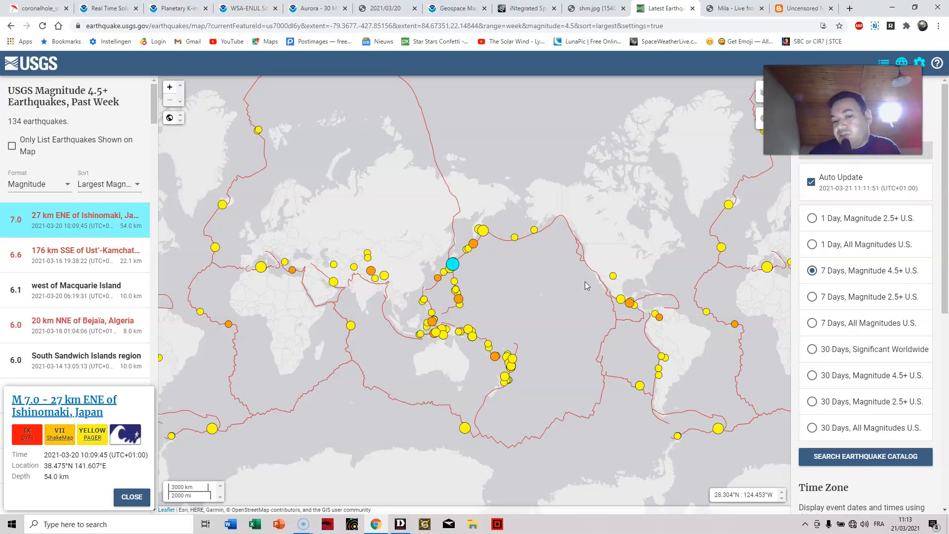
{"action": "mouse_move", "coordinate": [617, 267]}
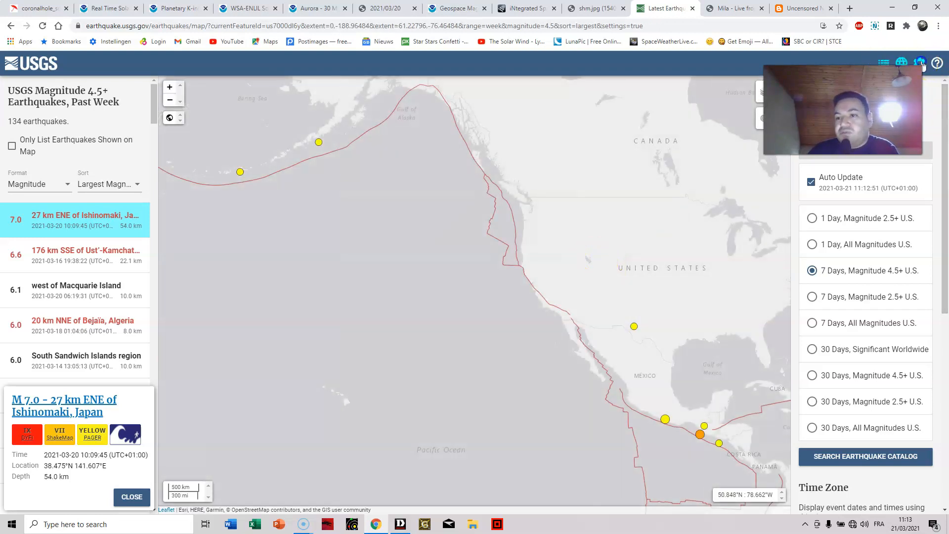
- Close the Ishinomaki quake card, switch to the Street basemap and pan toward the southwestern US and Mexico
{"action": "left_click", "coordinate": [918, 62]}
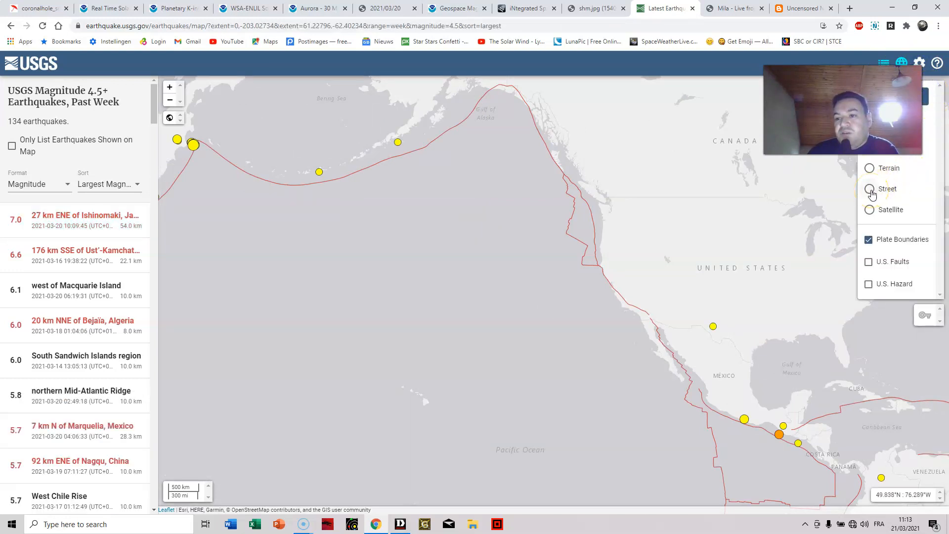
{"action": "left_click", "coordinate": [869, 188]}
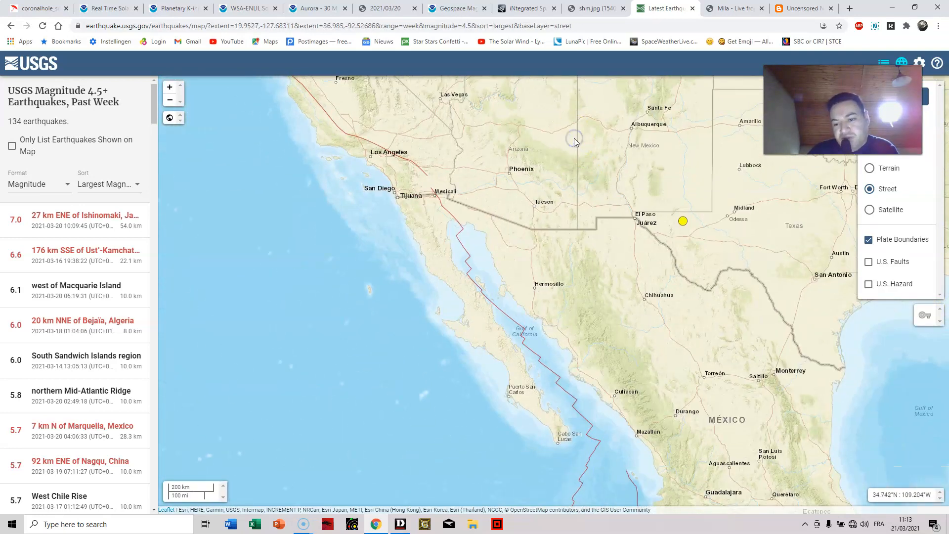
{"action": "left_click_drag", "start_coordinate": [576, 142], "coordinate": [651, 357]}
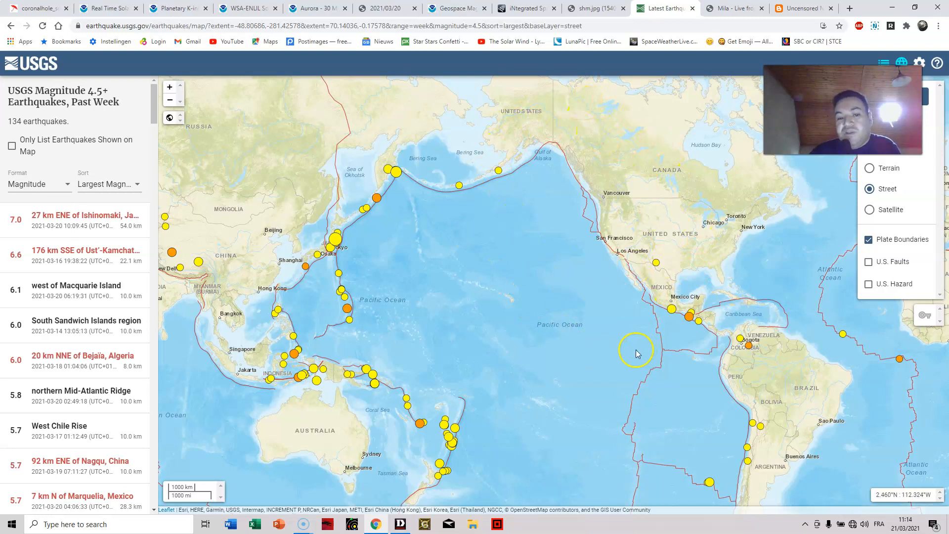
{"action": "left_click_drag", "start_coordinate": [635, 353], "coordinate": [525, 203]}
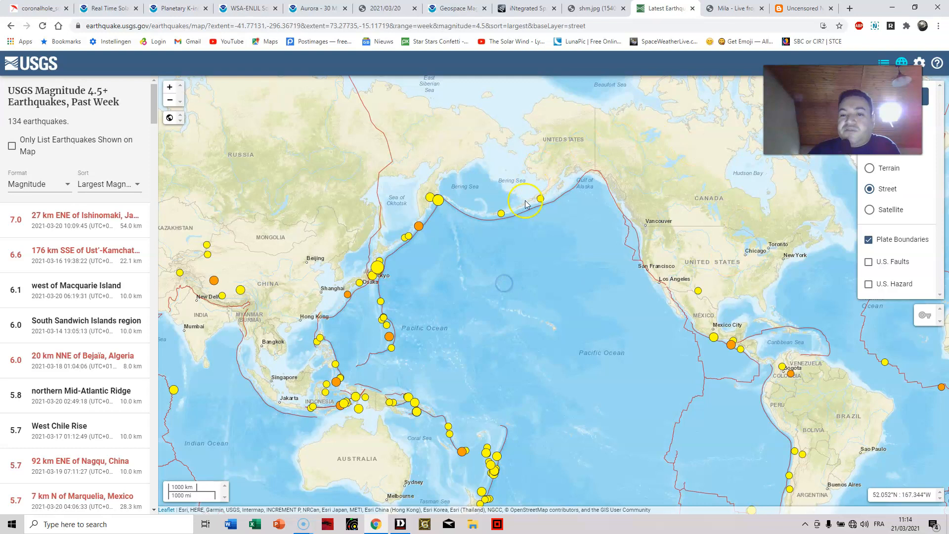
{"action": "mouse_move", "coordinate": [483, 335]}
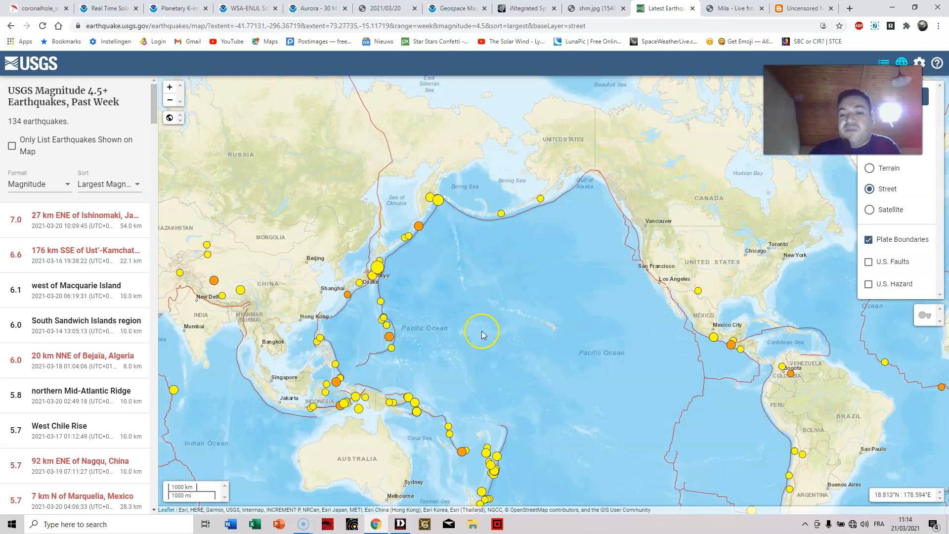
{"action": "left_click_drag", "start_coordinate": [481, 333], "coordinate": [403, 348]}
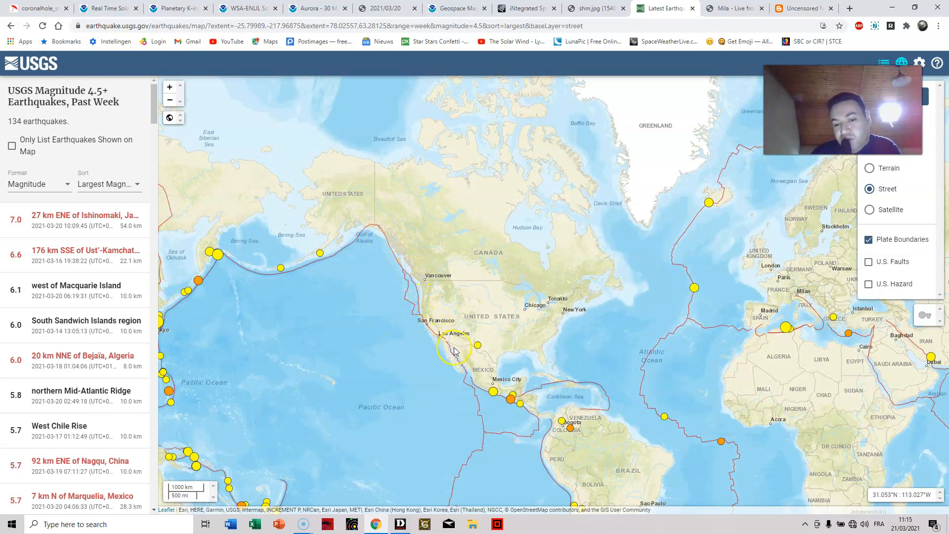
{"action": "mouse_move", "coordinate": [521, 324]}
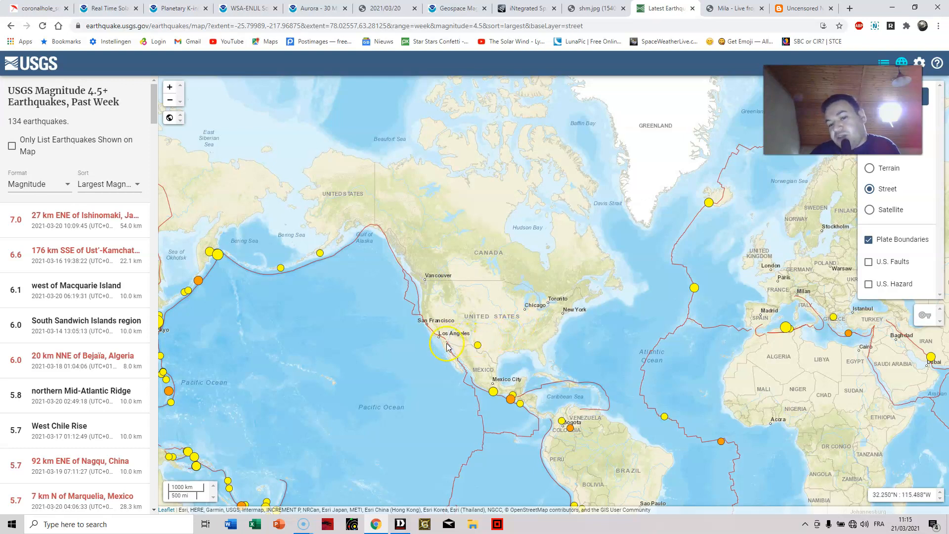
{"action": "mouse_move", "coordinate": [437, 320]}
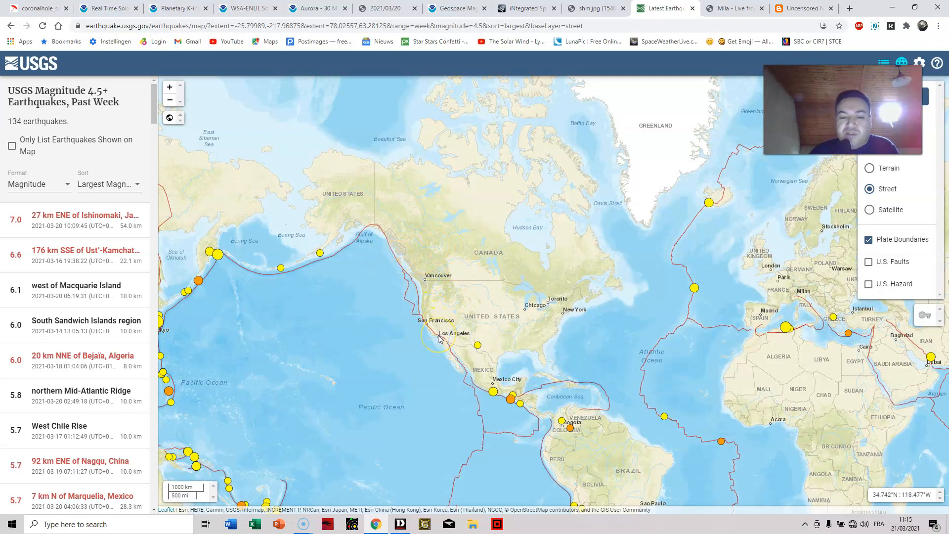
{"action": "mouse_move", "coordinate": [487, 333]}
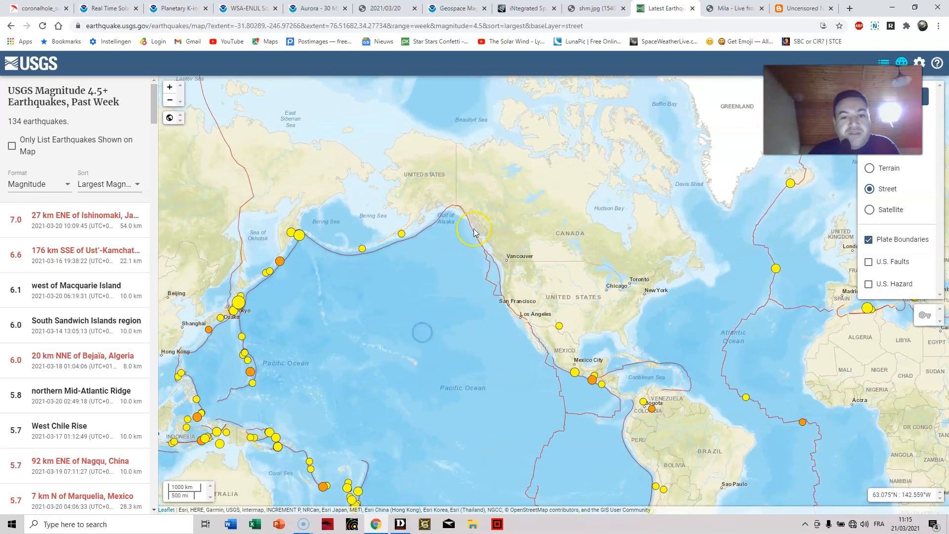
{"action": "mouse_move", "coordinate": [519, 362]}
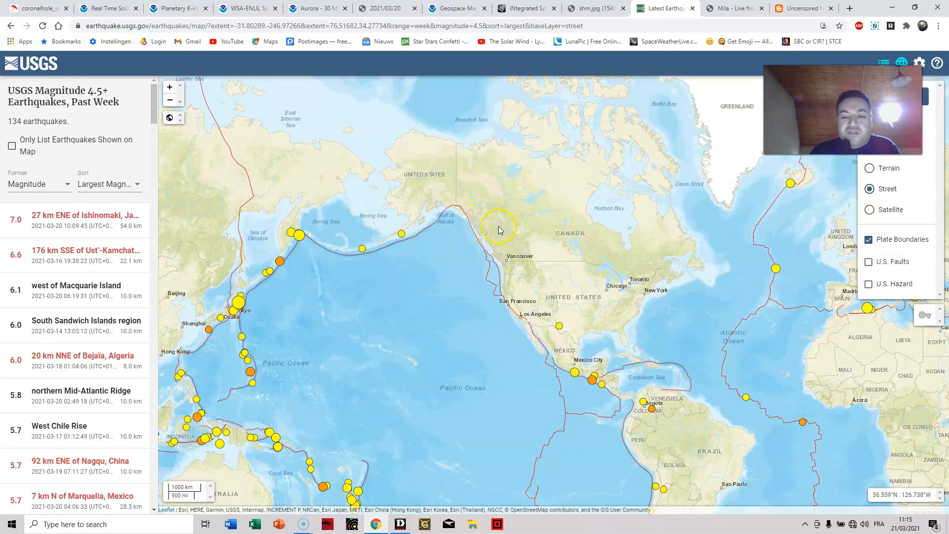
{"action": "mouse_move", "coordinate": [381, 251]}
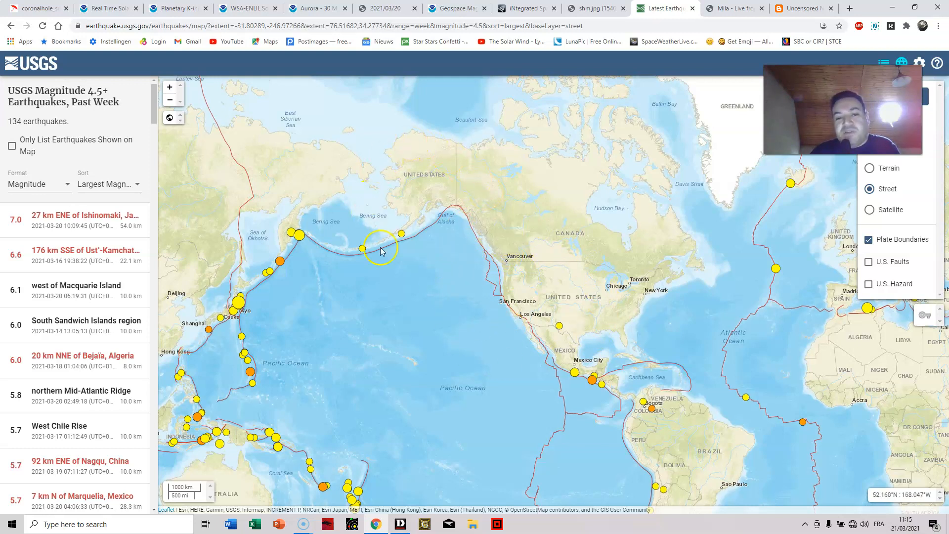
{"action": "left_click_drag", "start_coordinate": [381, 251], "coordinate": [708, 306]}
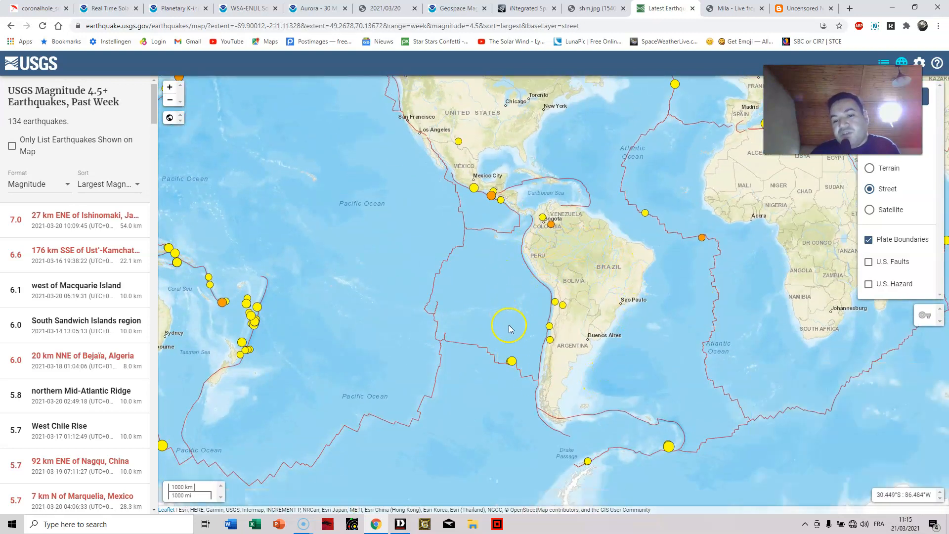
{"action": "mouse_move", "coordinate": [518, 306]}
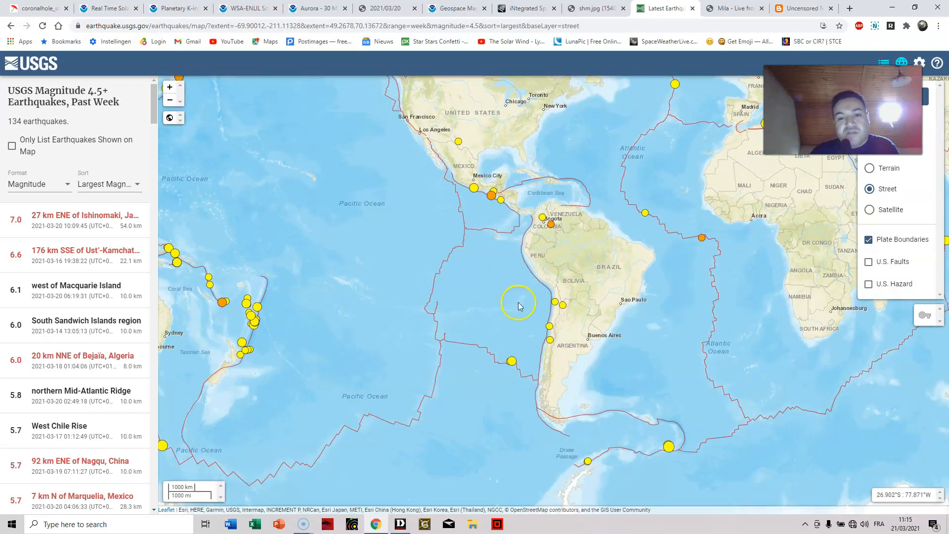
{"action": "left_click_drag", "start_coordinate": [516, 305], "coordinate": [453, 345]}
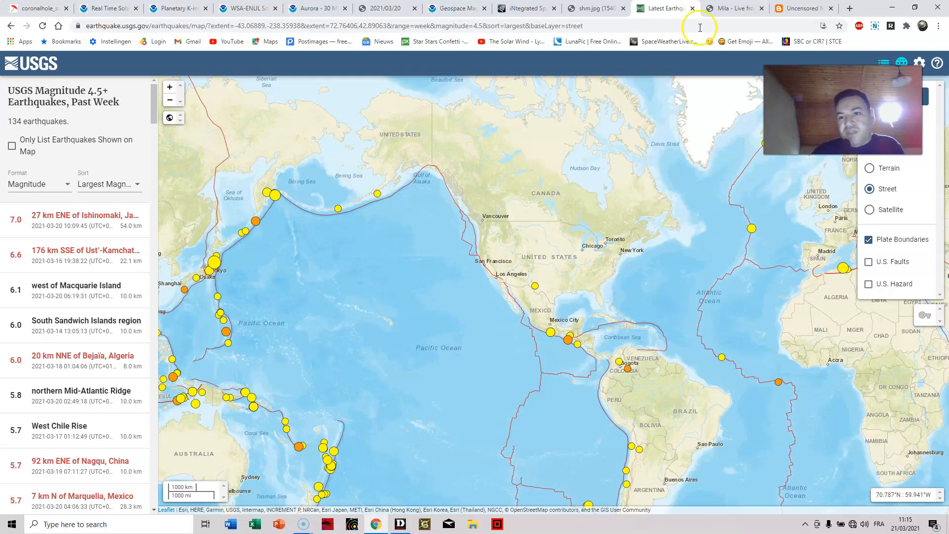
- View the Mila Live from Iceland webcams overview and scroll through its feed list
{"action": "left_click", "coordinate": [729, 8]}
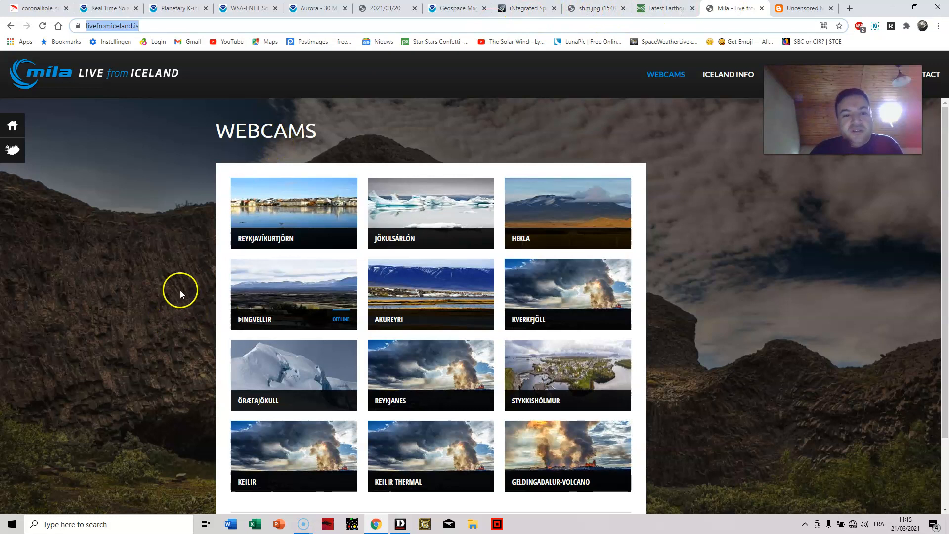
{"action": "mouse_move", "coordinate": [84, 177]}
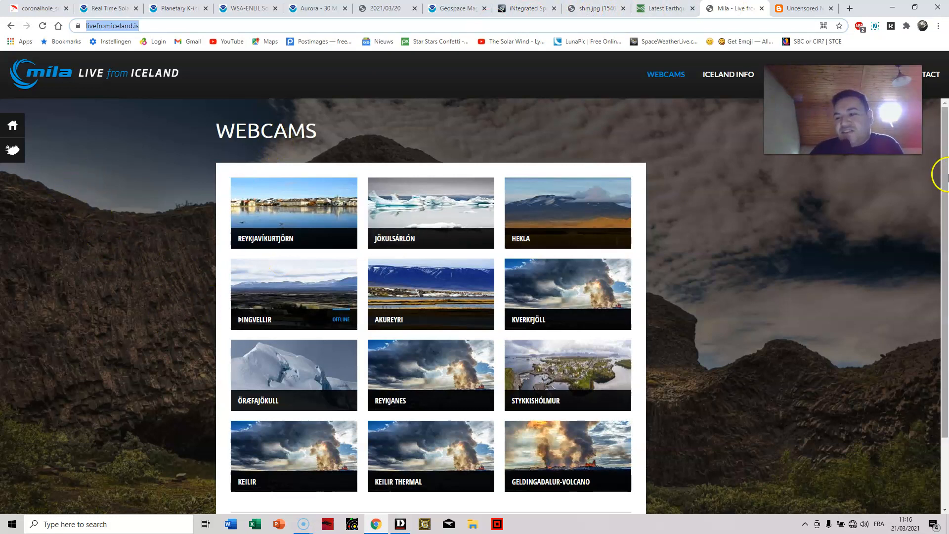
{"action": "scroll", "scroll_direction": "down", "scroll_amount": 3}
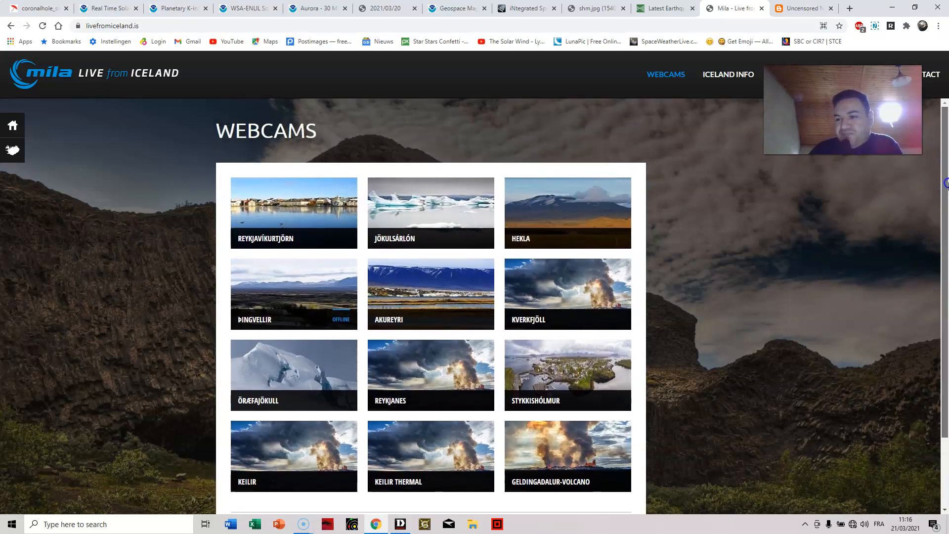
{"action": "scroll", "scroll_direction": "down", "scroll_amount": 3}
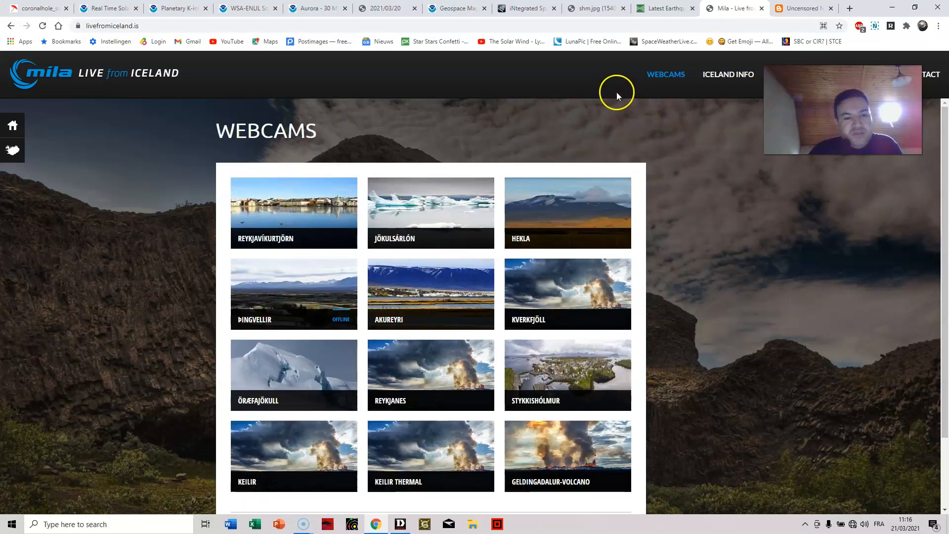
{"action": "mouse_move", "coordinate": [273, 193]}
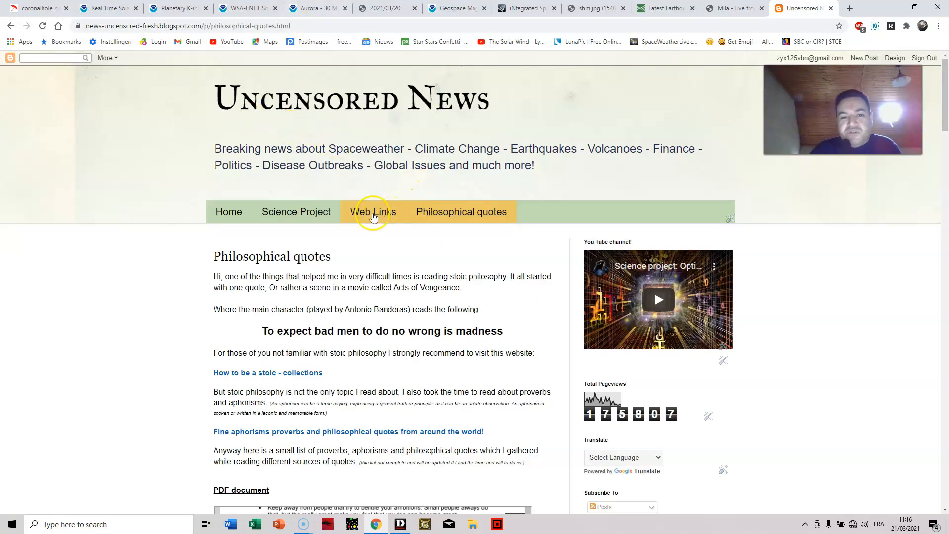
- Show the blog's Web Links page scrolled to the Geology Blogs section
{"action": "left_click", "coordinate": [374, 211]}
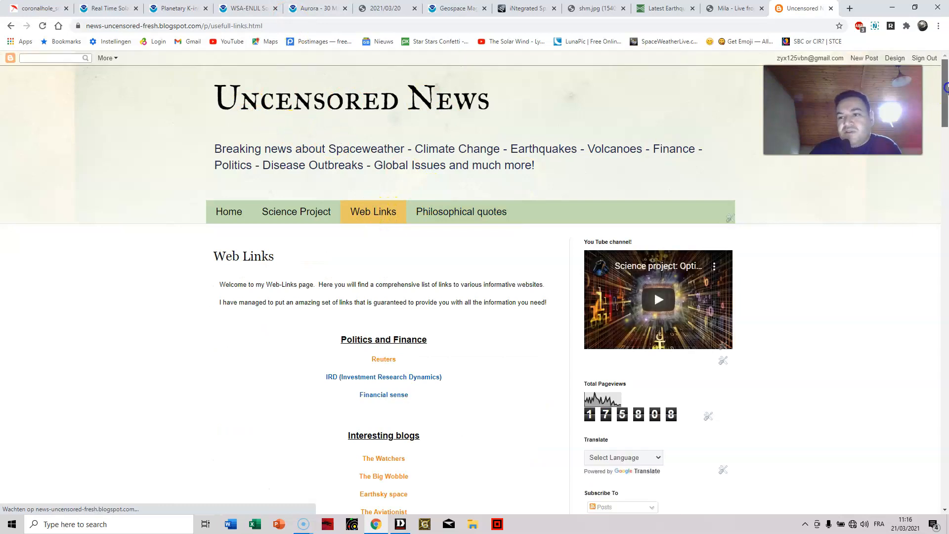
{"action": "scroll", "scroll_direction": "down", "scroll_amount": 3}
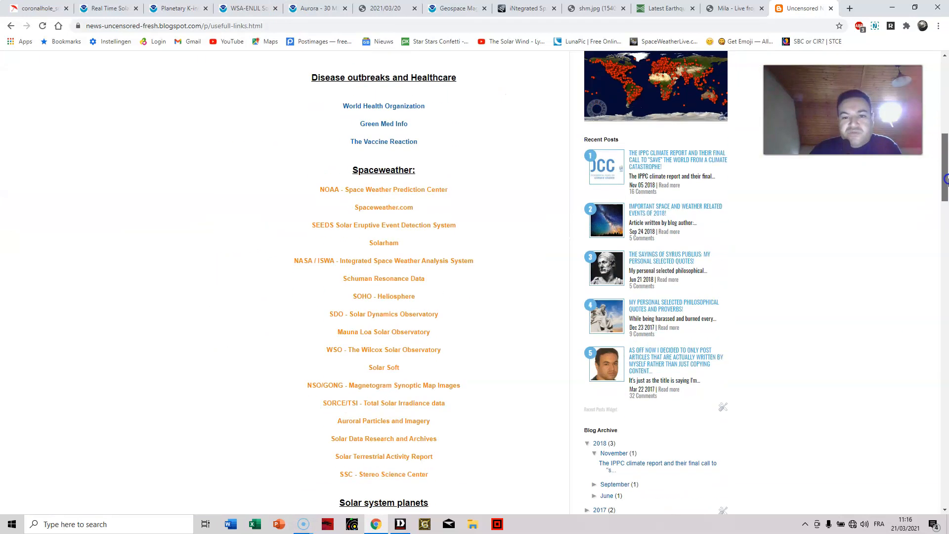
{"action": "scroll", "scroll_direction": "down", "scroll_amount": 3}
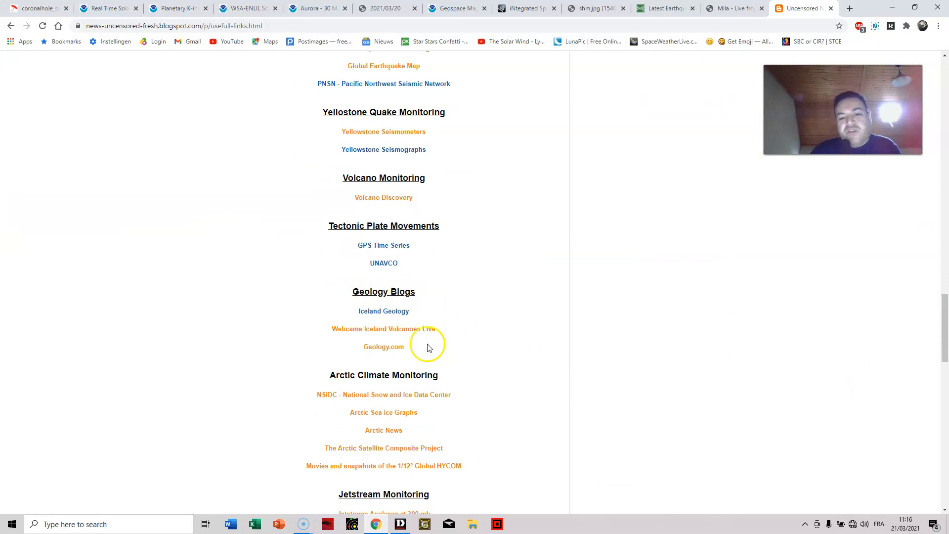
{"action": "mouse_move", "coordinate": [337, 342]}
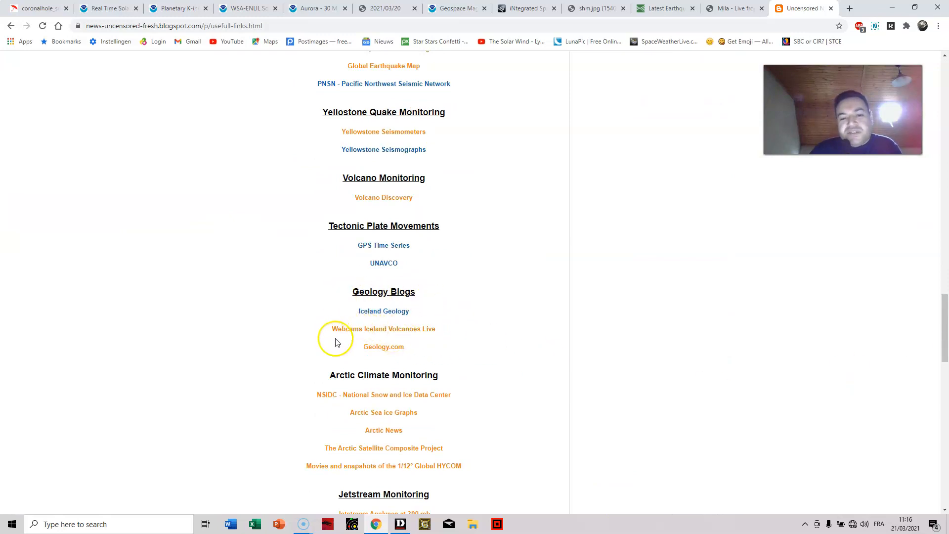
{"action": "mouse_move", "coordinate": [444, 336]}
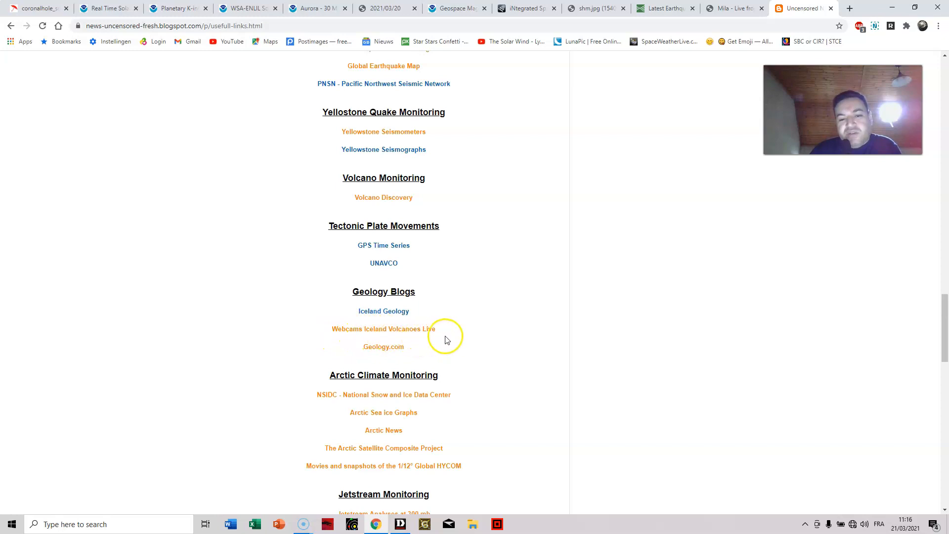
- Bring up the Iceland volcano webcams site from the Geology Blogs link and scroll its grid
{"action": "left_click", "coordinate": [384, 329]}
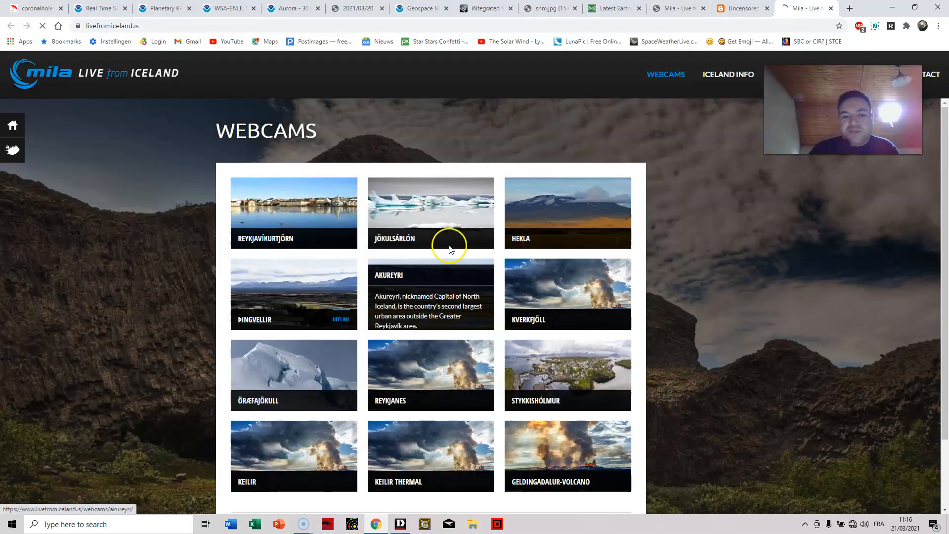
{"action": "scroll", "scroll_direction": "down", "scroll_amount": 3}
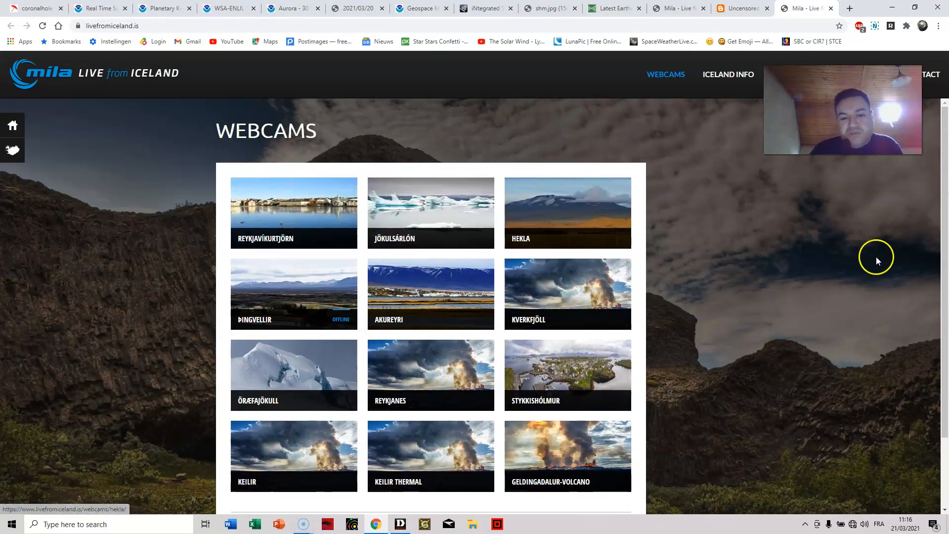
{"action": "scroll", "scroll_direction": "down", "scroll_amount": 3}
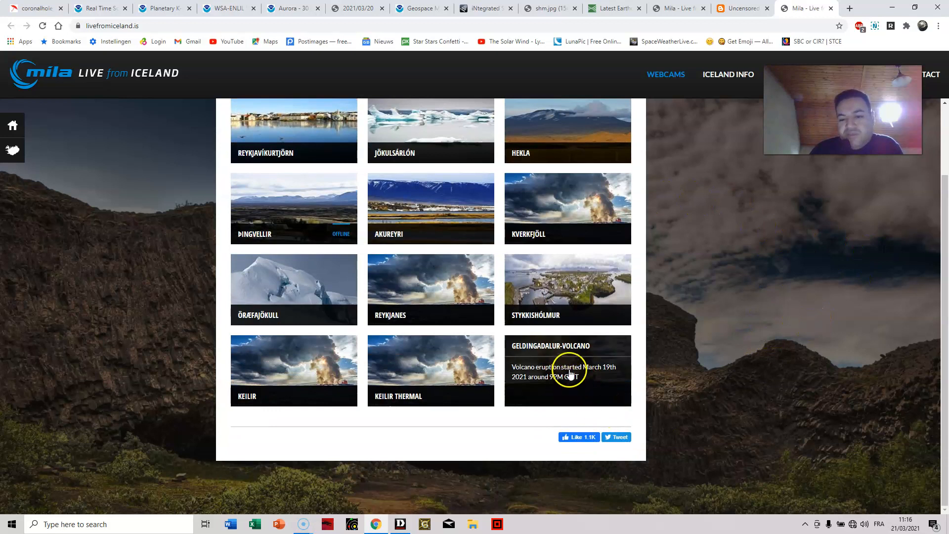
- Watch the Geldingadalur-Volcano live stream, then return to the webcams overview
{"action": "left_click", "coordinate": [567, 369]}
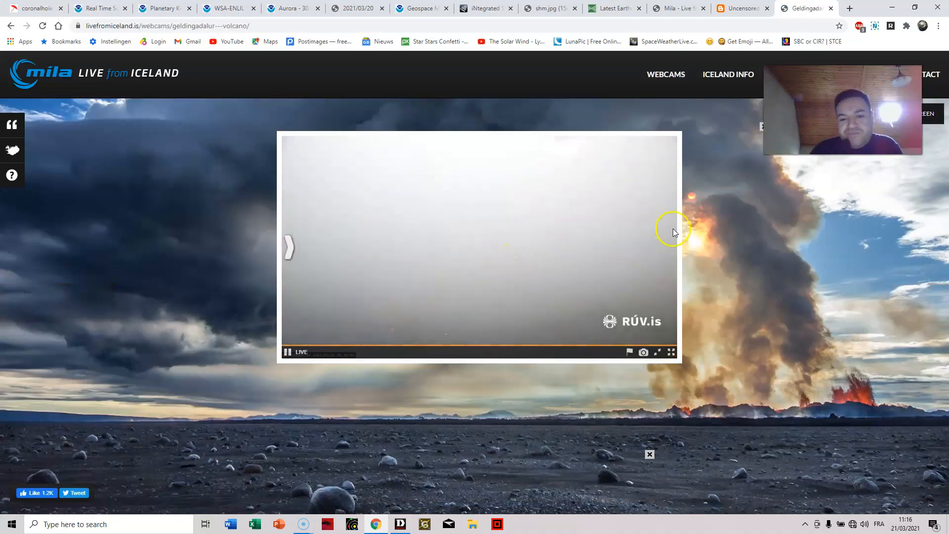
{"action": "left_click", "coordinate": [670, 352]}
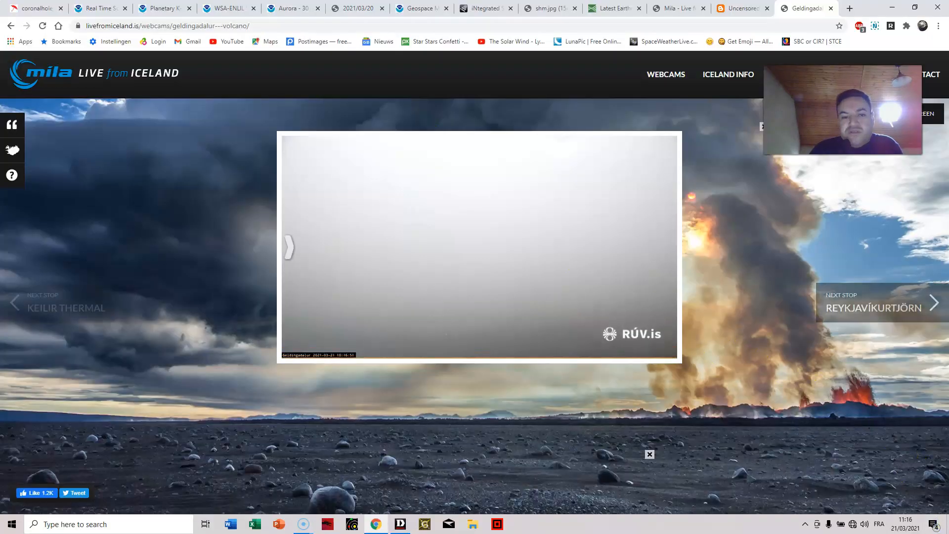
{"action": "left_click", "coordinate": [664, 74]}
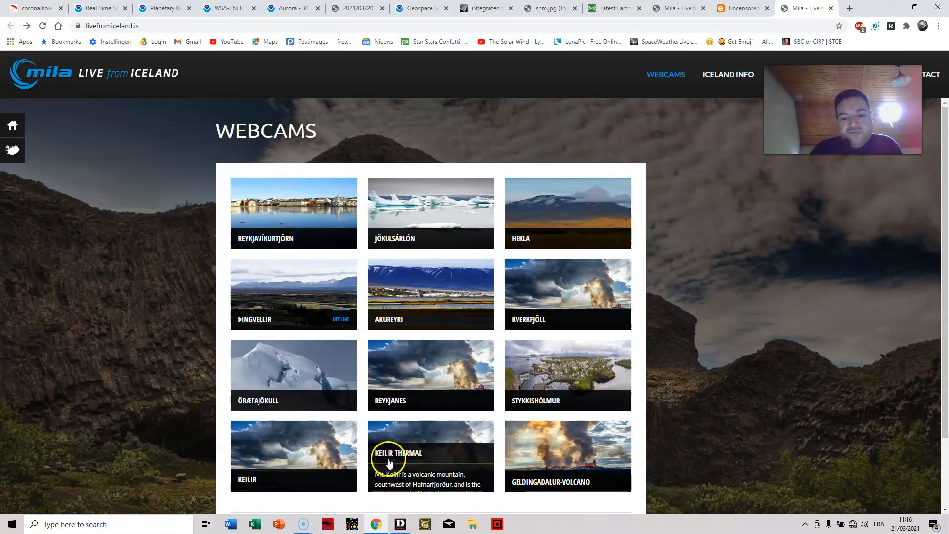
- View the Reykjanes and Geldingadalur-Volcano feeds, returning to the overview after each
{"action": "left_click", "coordinate": [430, 374]}
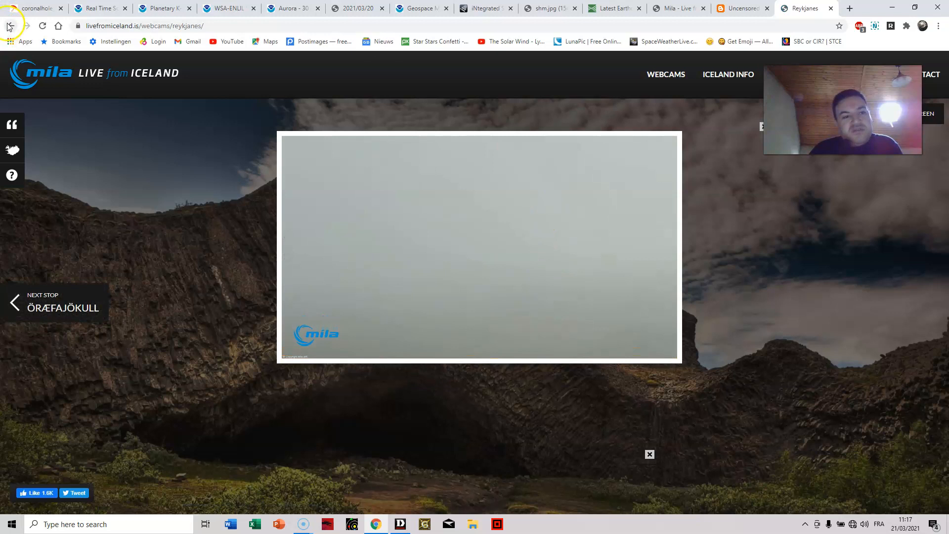
{"action": "left_click", "coordinate": [14, 302]}
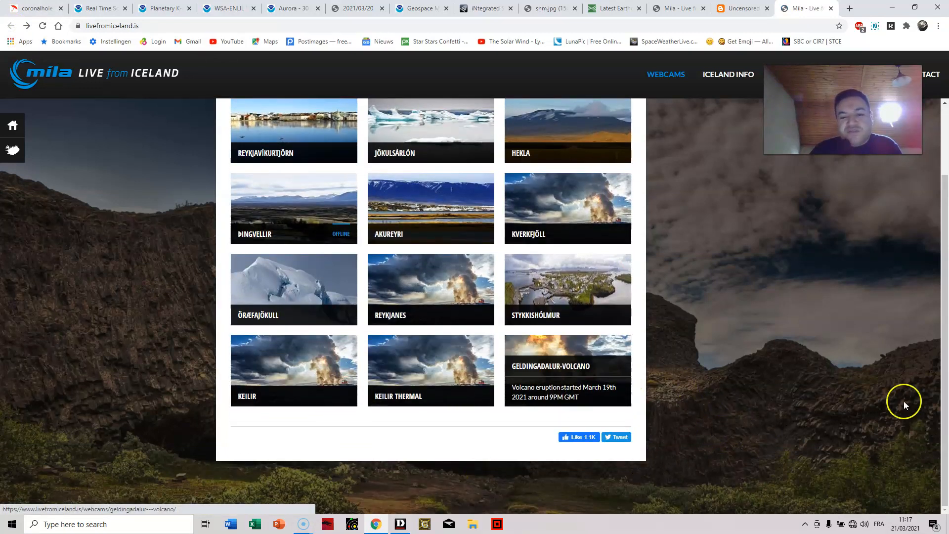
{"action": "left_click", "coordinate": [567, 370]}
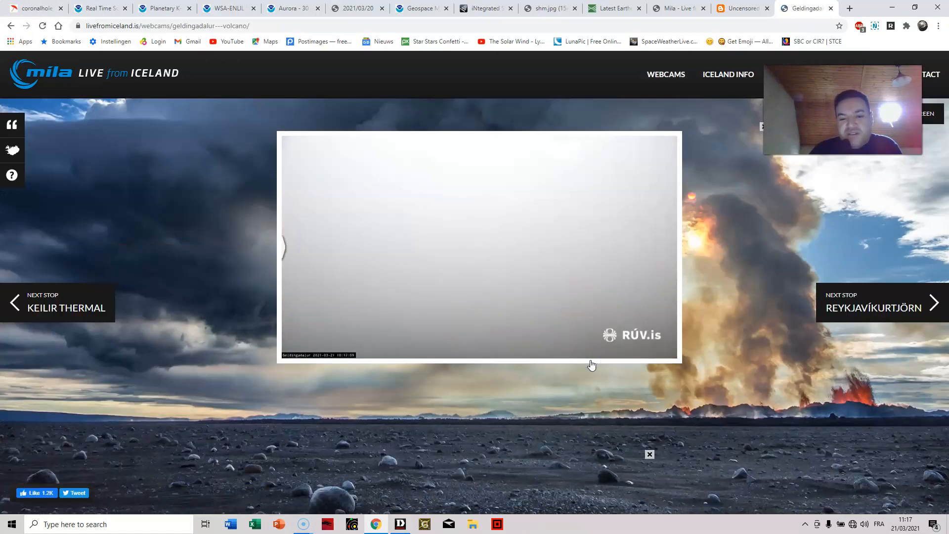
{"action": "left_click", "coordinate": [477, 260]}
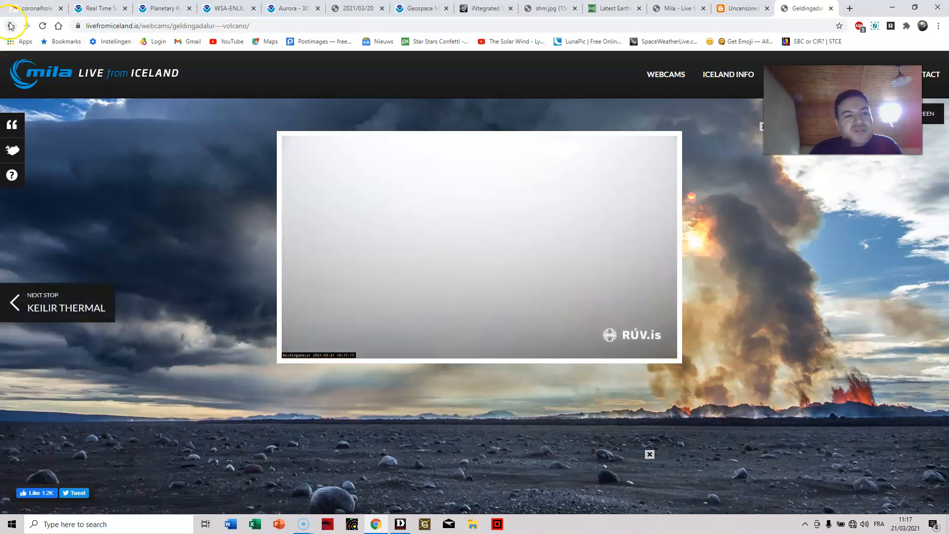
{"action": "left_click", "coordinate": [665, 74]}
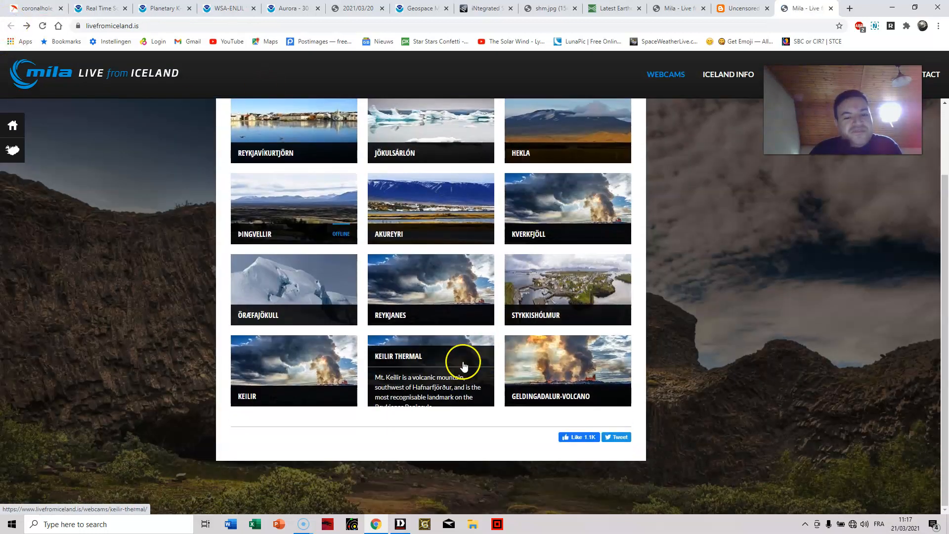
- View the Keilir Thermal and cloudy Keilir feeds, returning to the overview after each
{"action": "left_click", "coordinate": [430, 369]}
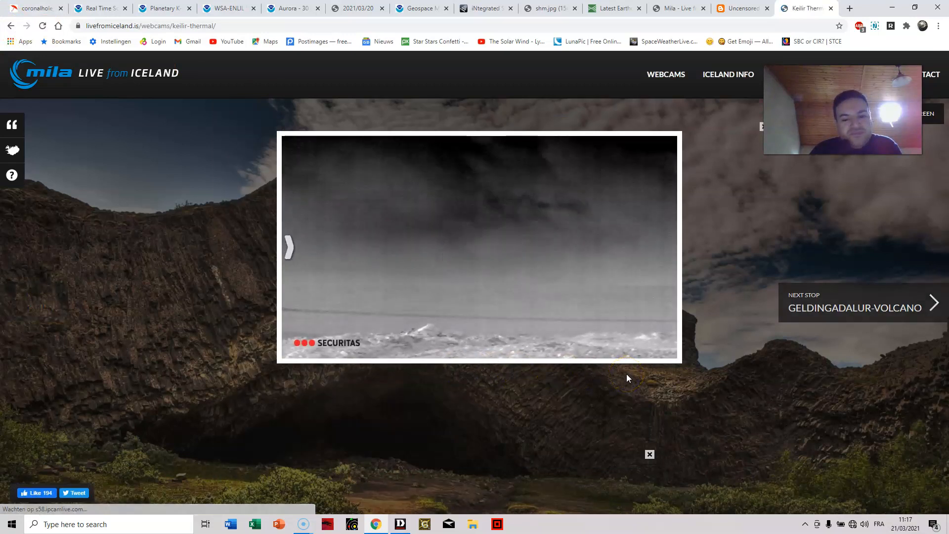
{"action": "left_click", "coordinate": [665, 75]}
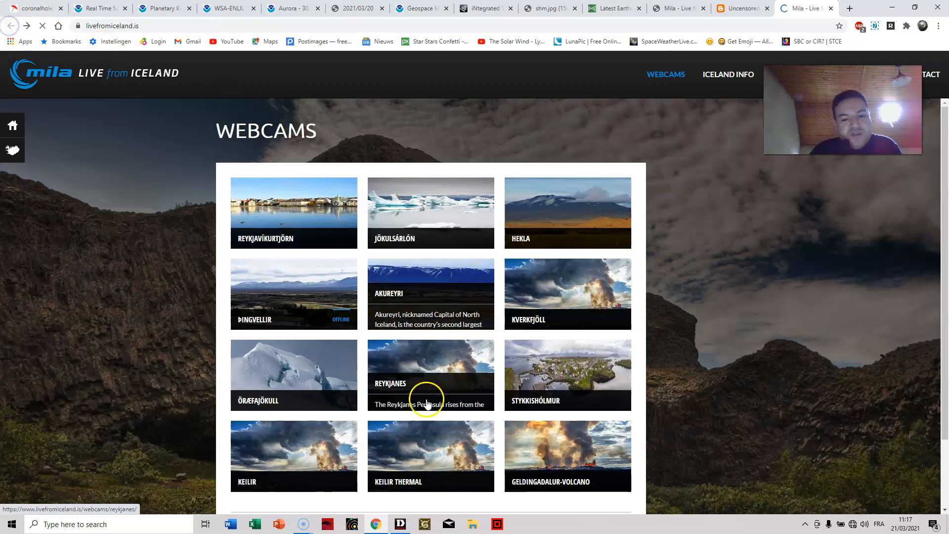
{"action": "left_click", "coordinate": [293, 455]}
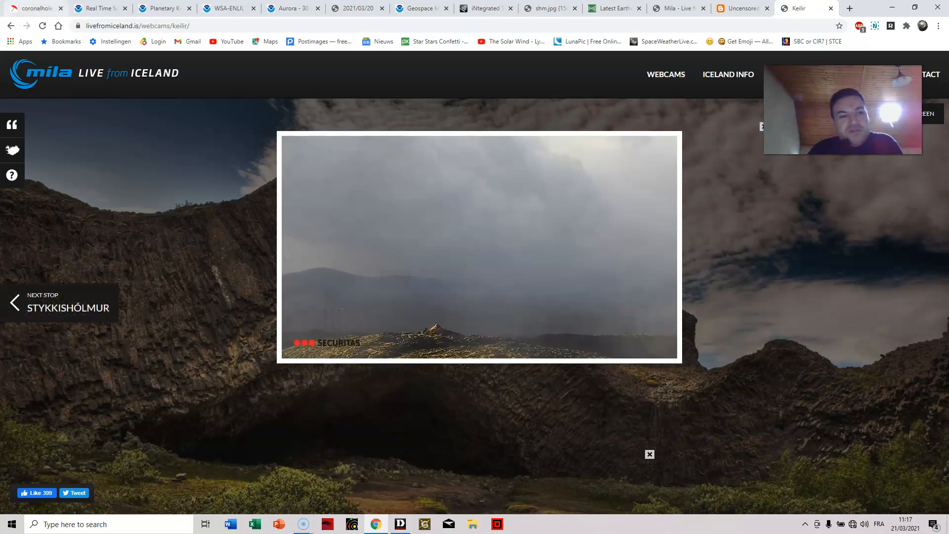
{"action": "left_click", "coordinate": [665, 74]}
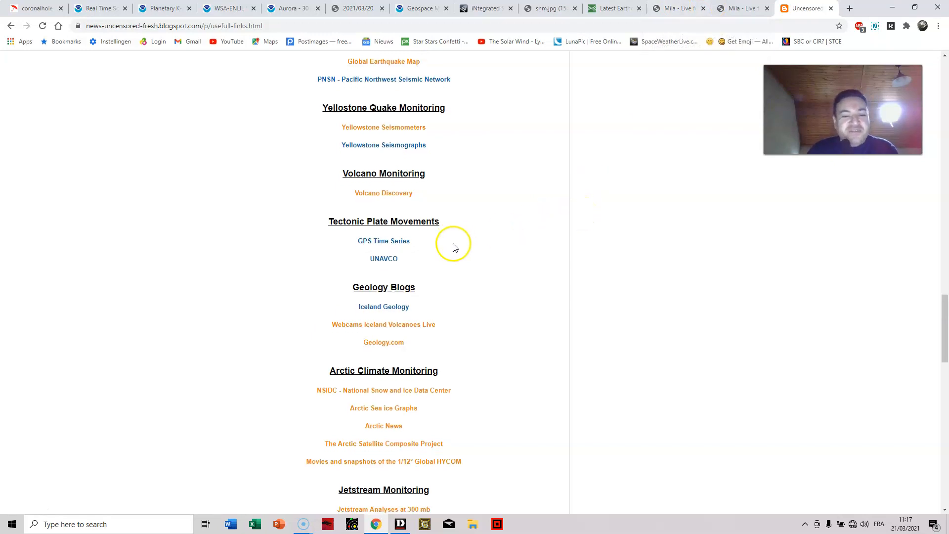
- Scroll through the Web Links list and back up to the top menu
{"action": "scroll", "scroll_direction": "down", "scroll_amount": 3}
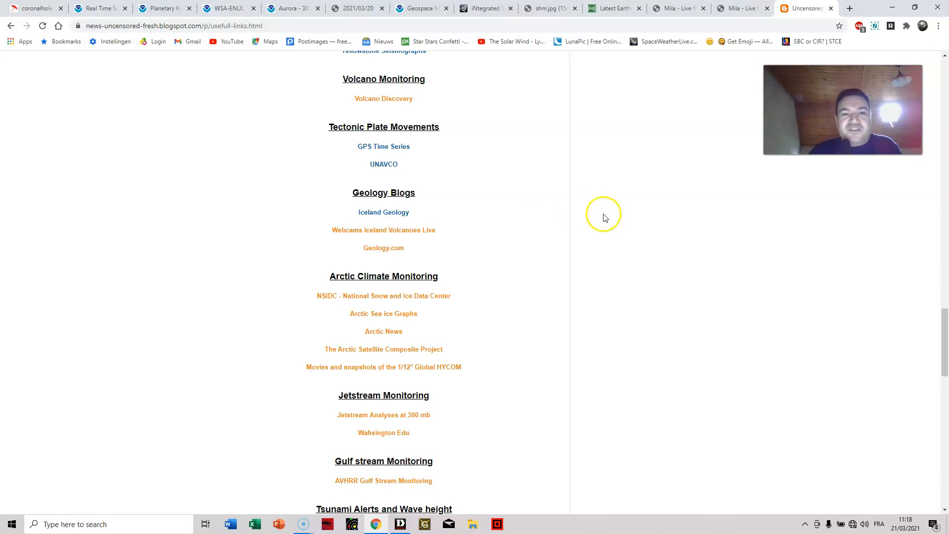
{"action": "mouse_move", "coordinate": [553, 210]}
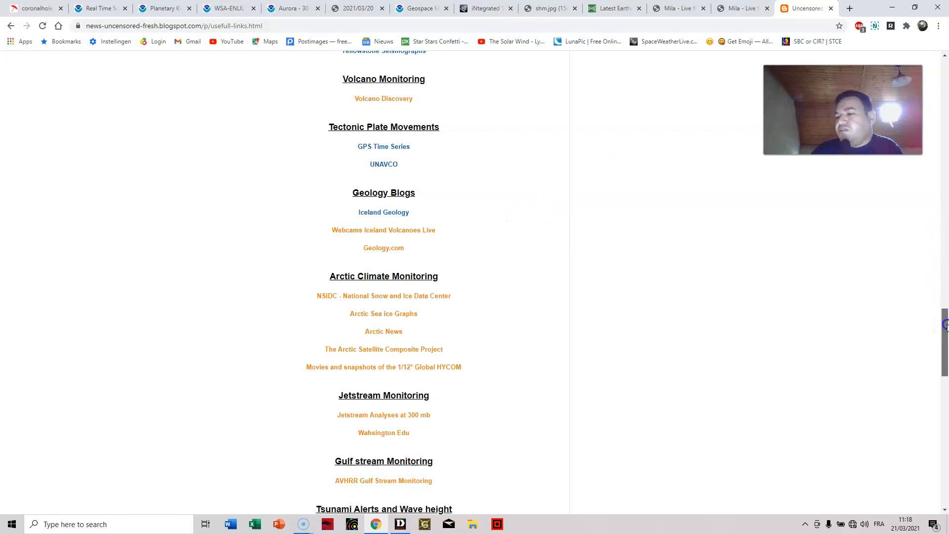
{"action": "scroll", "scroll_direction": "up", "scroll_amount": 3}
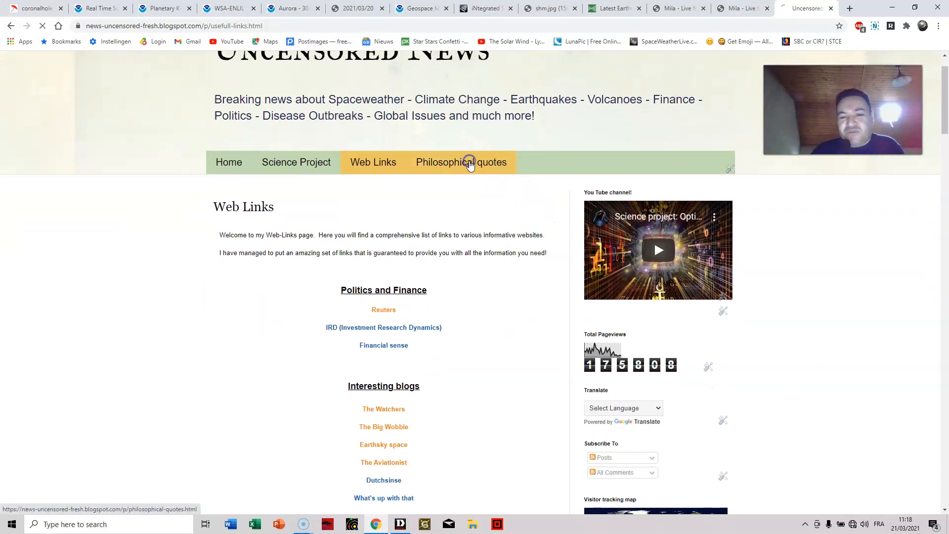
- Read through the numbered proverbs on the Philosophical quotes page, then return to the Mila Iceland webcams overview
{"action": "left_click", "coordinate": [462, 162]}
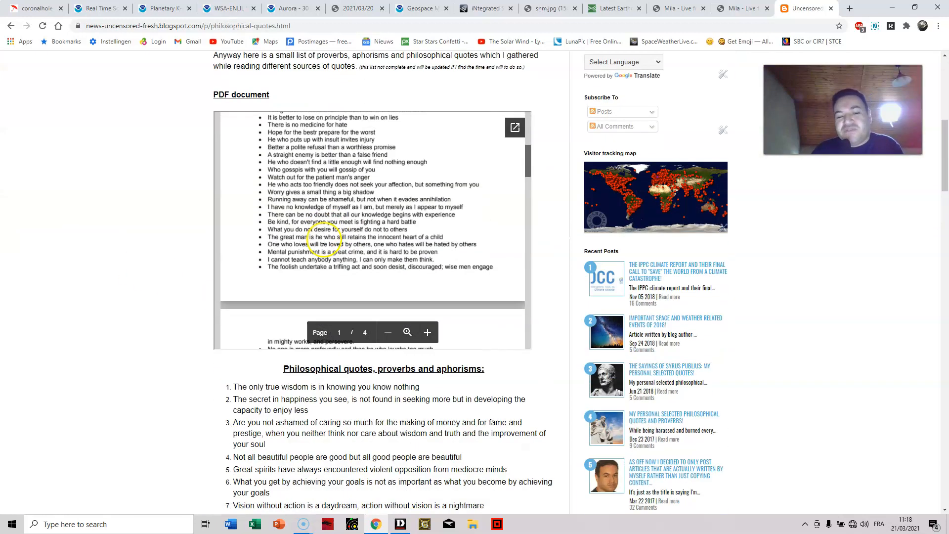
{"action": "scroll", "scroll_direction": "down", "scroll_amount": 3}
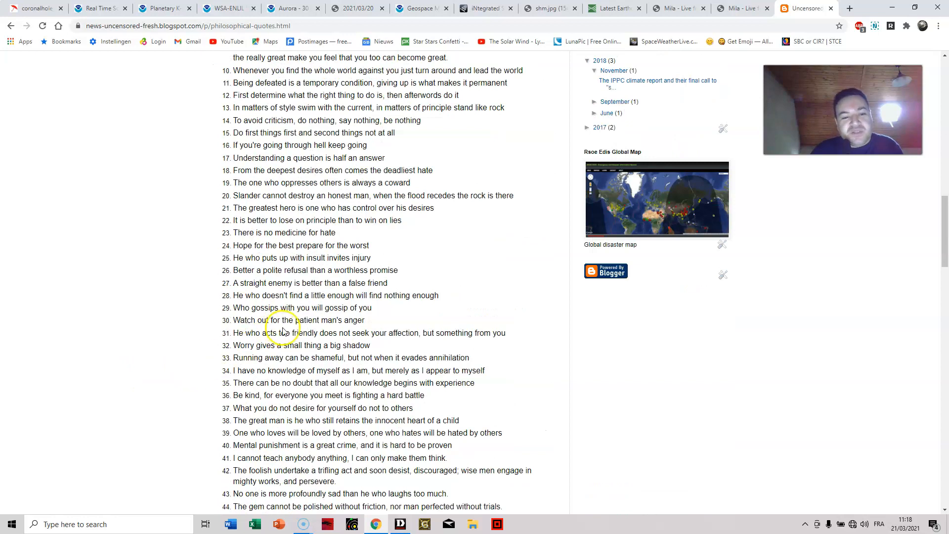
{"action": "mouse_move", "coordinate": [185, 277]}
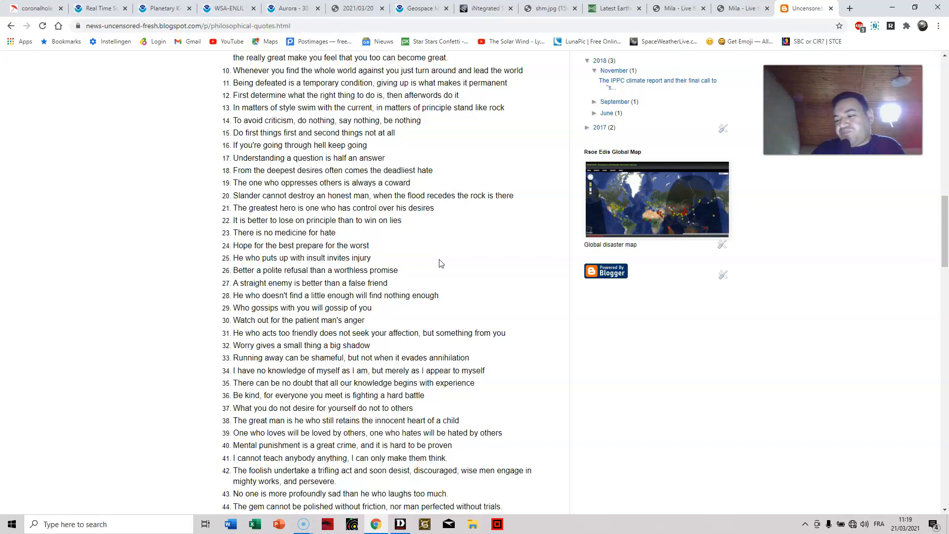
{"action": "mouse_move", "coordinate": [71, 290]}
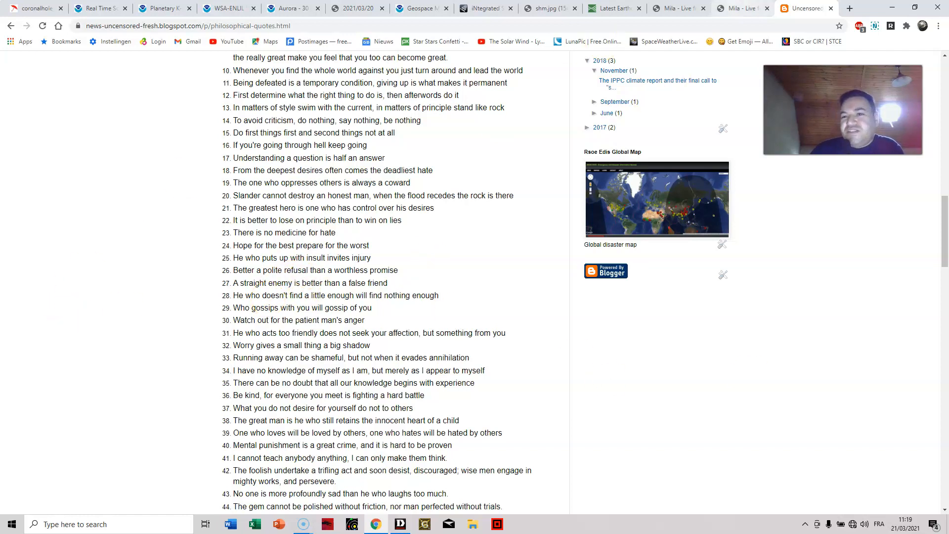
{"action": "left_click", "coordinate": [676, 8]}
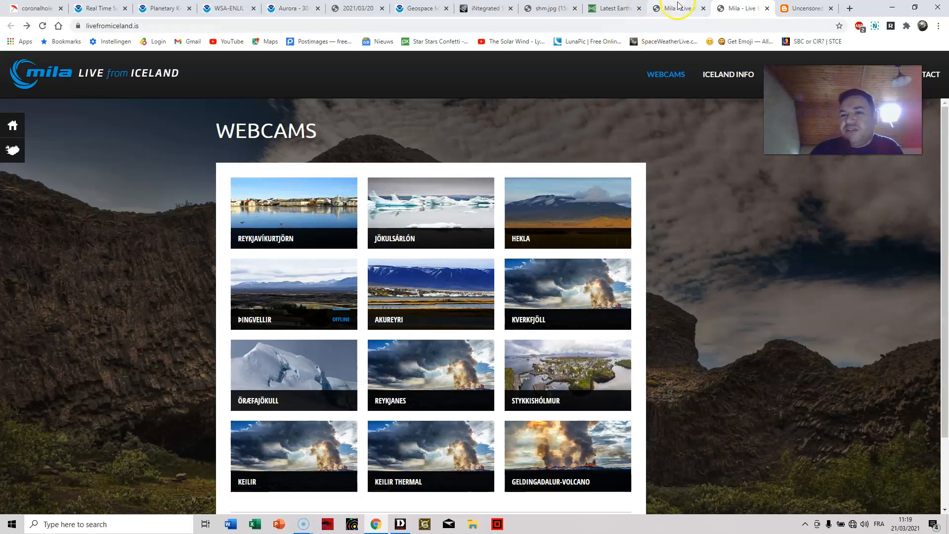